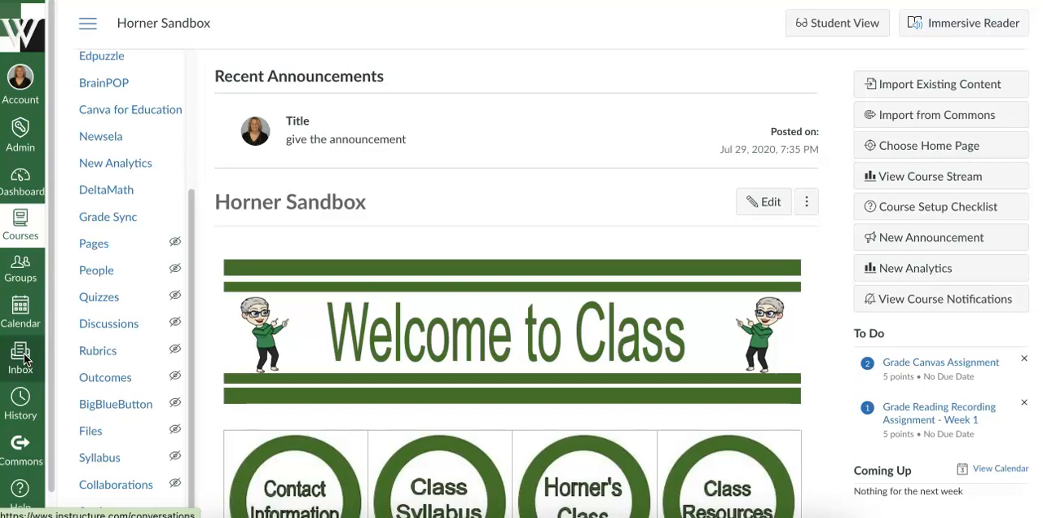
{"action": "mouse_move", "coordinate": [156, 322]}
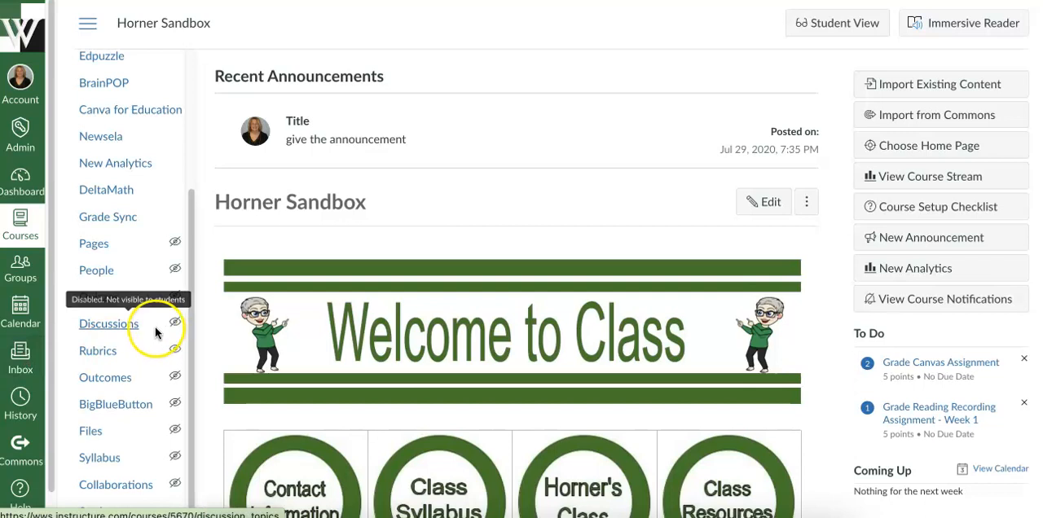
Go to the Horner Sandbox course's Discussions list from the course navigation
{"action": "left_click", "coordinate": [108, 322]}
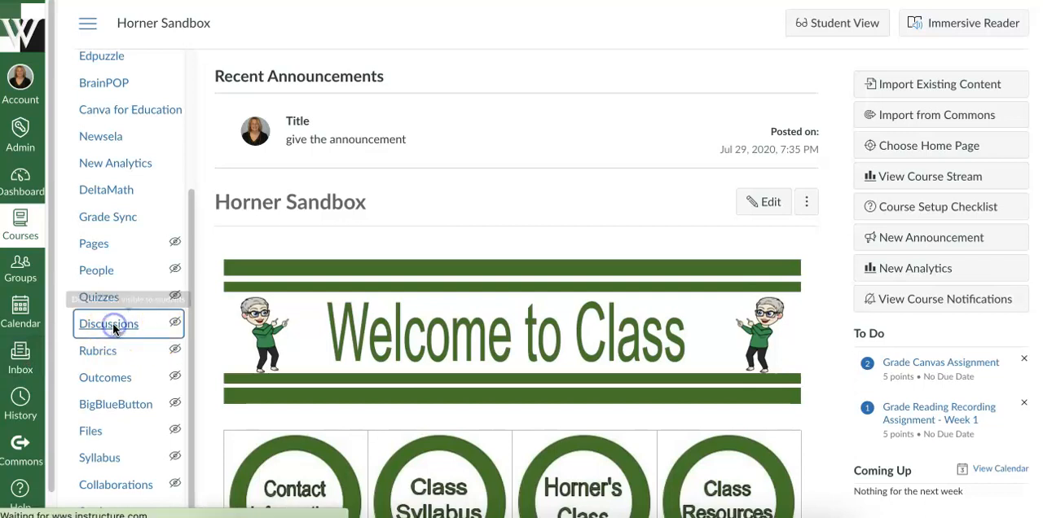
{"action": "left_click", "coordinate": [107, 323]}
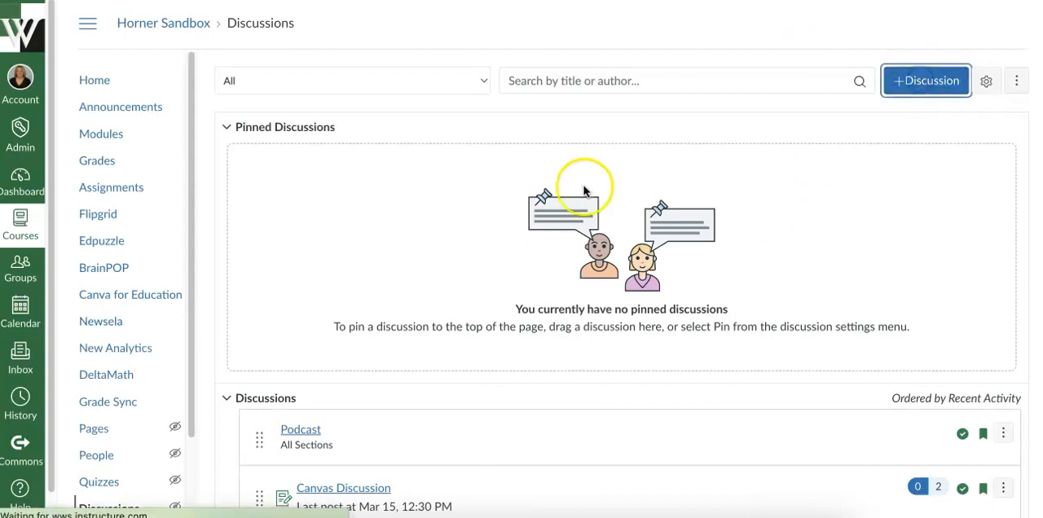
Start a new discussion titled 'Group Discussion', dismissing the auto-saved content prompt
{"action": "left_click", "coordinate": [926, 80]}
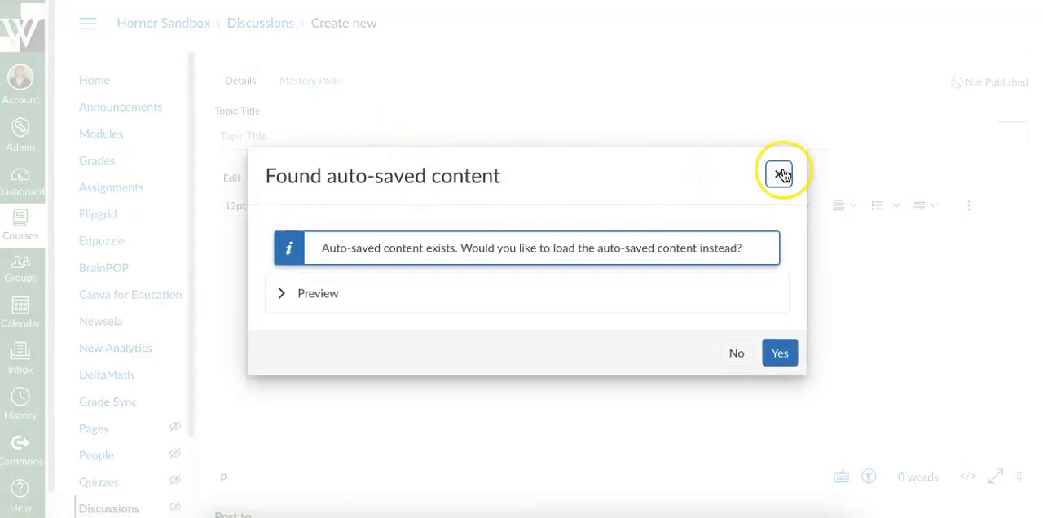
{"action": "left_click", "coordinate": [780, 173]}
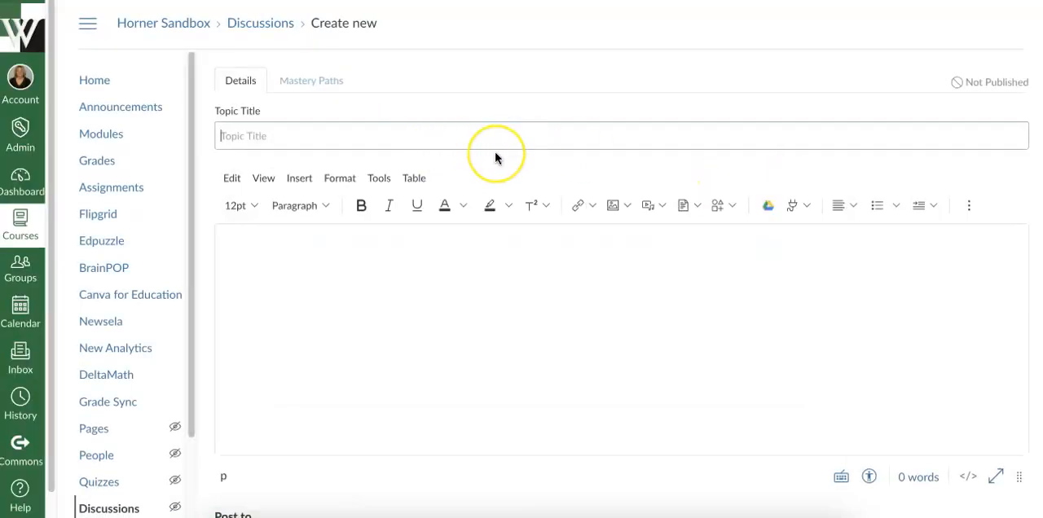
{"action": "type", "text": "Group Discu"}
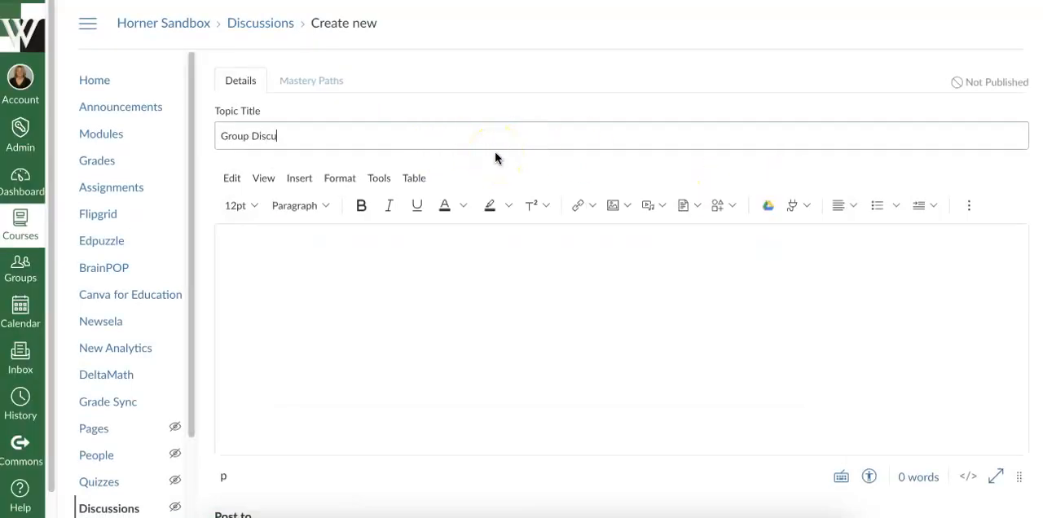
{"action": "type", "text": "ssion"}
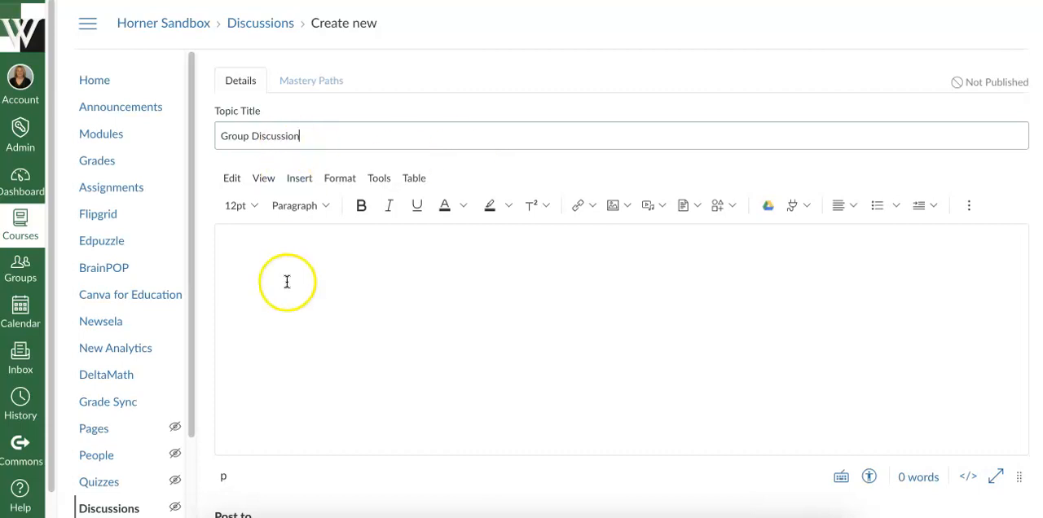
Describe it as 'A place for you to connect with members of your group.'
{"action": "type", "text": "A plac"}
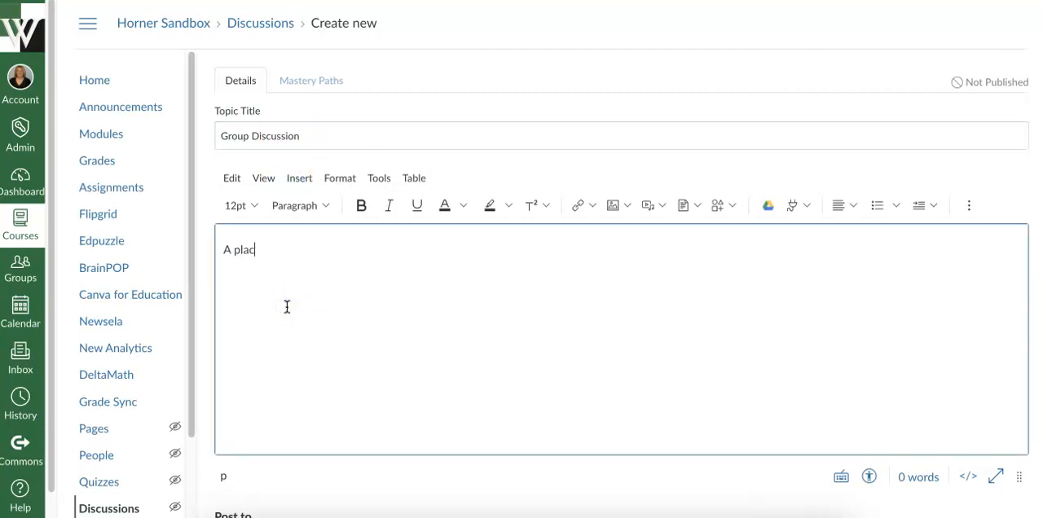
{"action": "type", "text": "e for you to conn"}
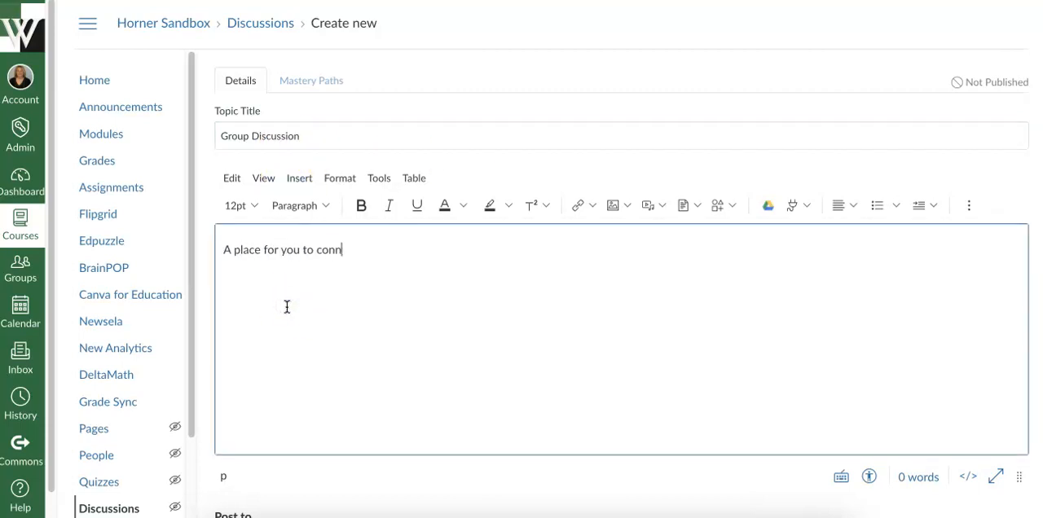
{"action": "type", "text": "ect with members o"}
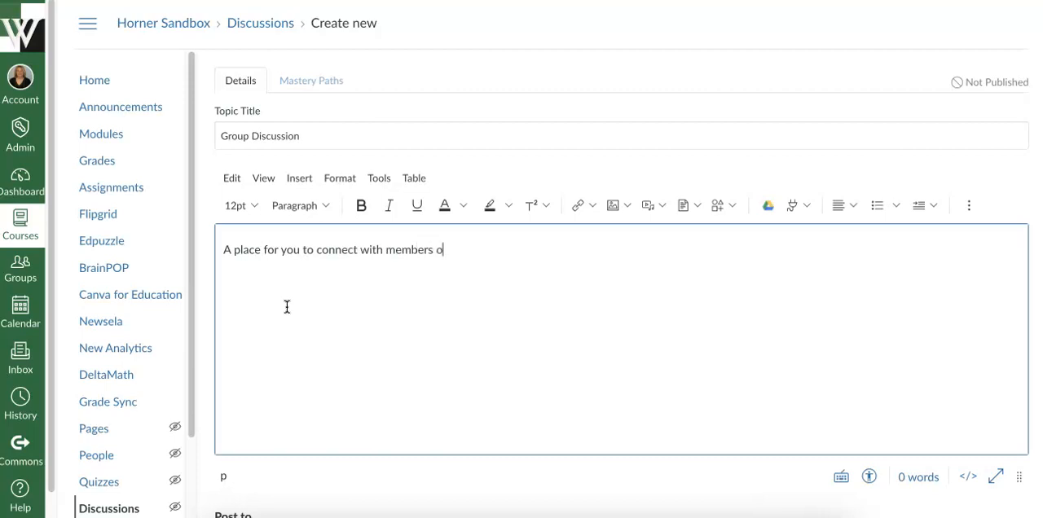
{"action": "type", "text": "f your group."}
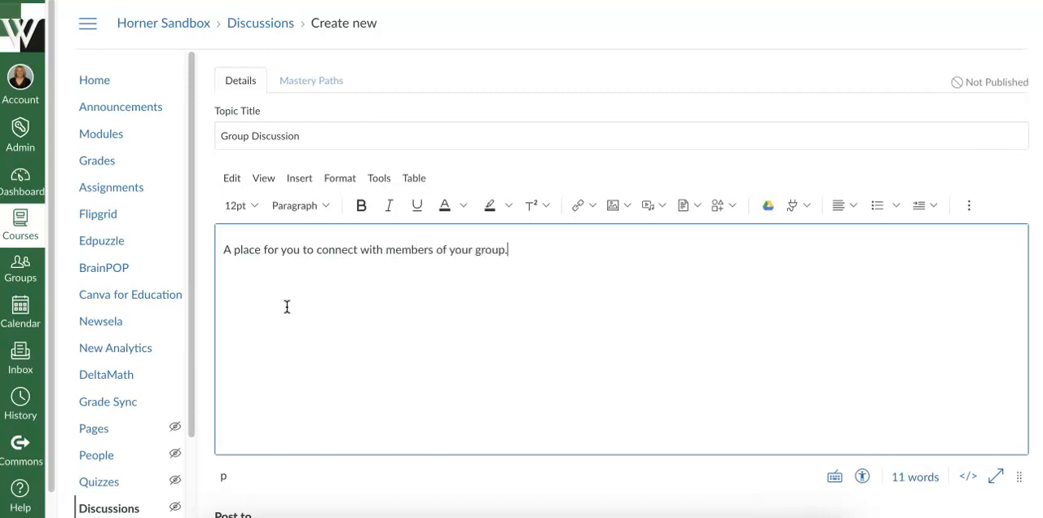
{"action": "scroll", "scroll_direction": "down", "scroll_amount": 3}
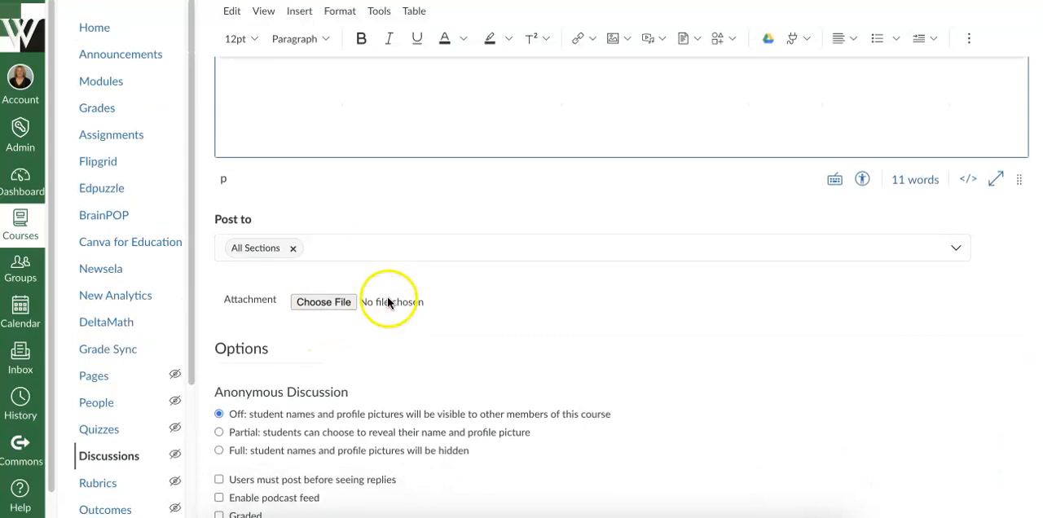
{"action": "scroll", "scroll_direction": "down", "scroll_amount": 3}
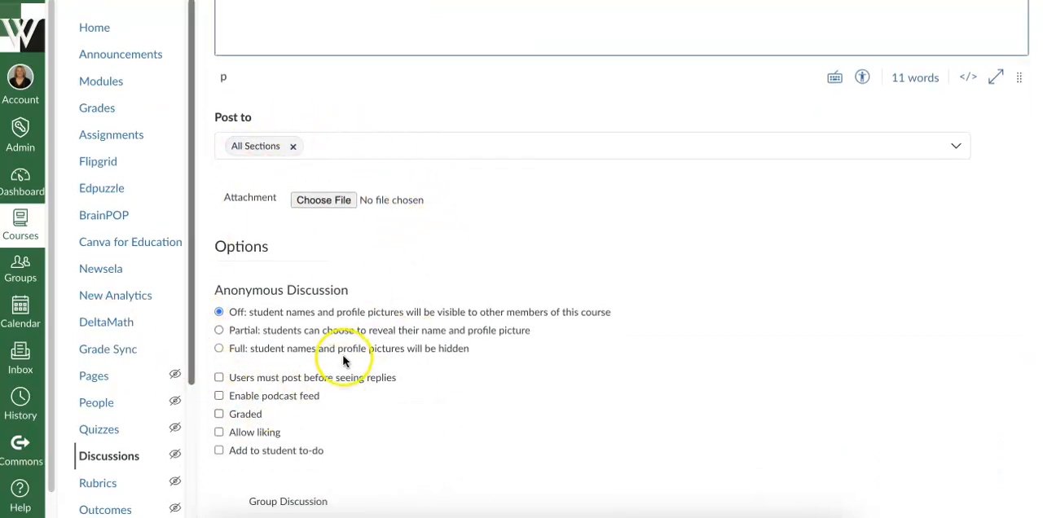
{"action": "scroll", "scroll_direction": "down", "scroll_amount": 3}
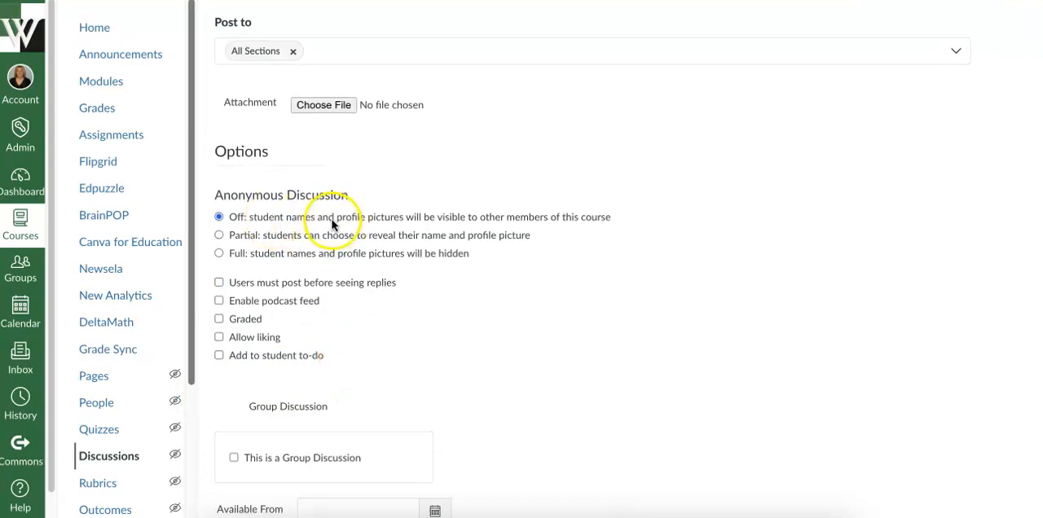
{"action": "mouse_move", "coordinate": [378, 225]}
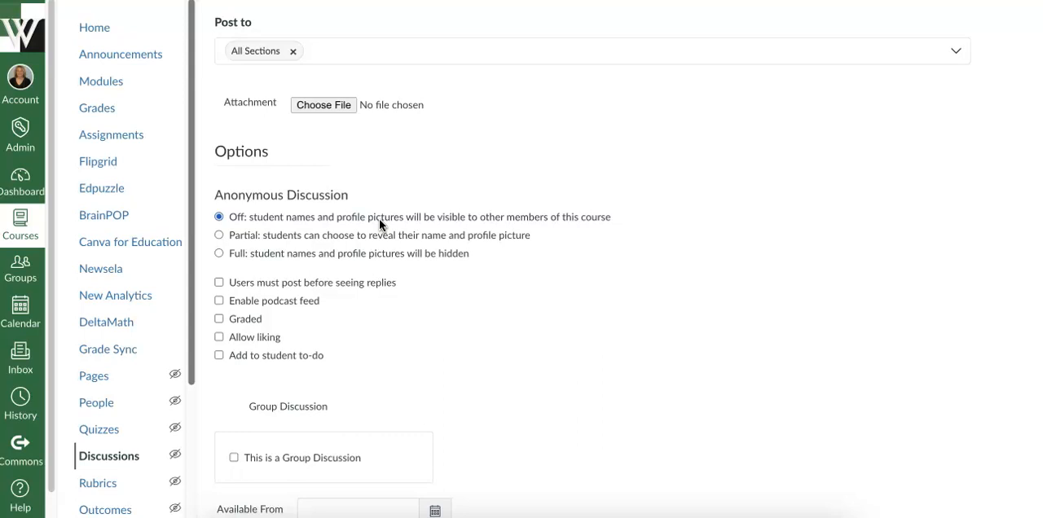
{"action": "scroll", "scroll_direction": "down", "scroll_amount": 3}
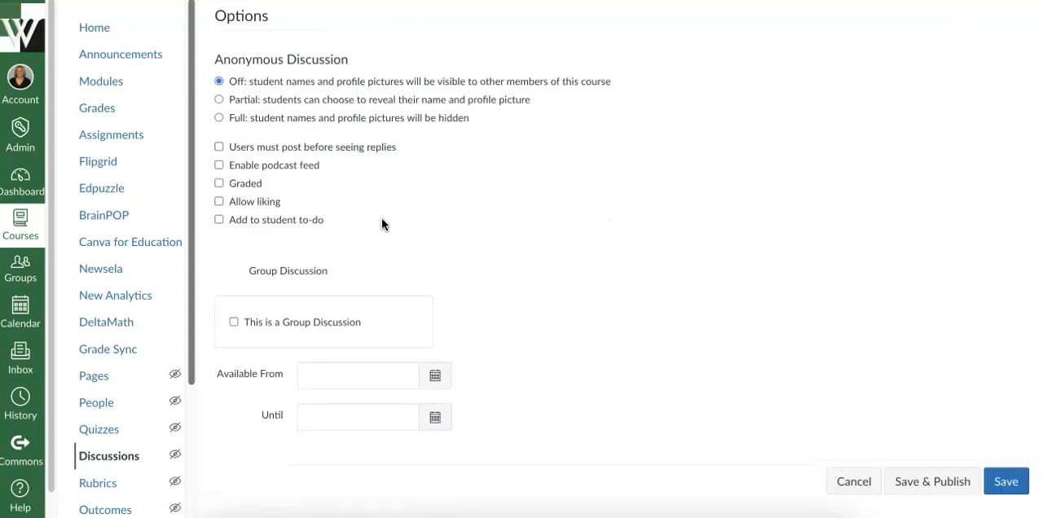
{"action": "mouse_move", "coordinate": [303, 404]}
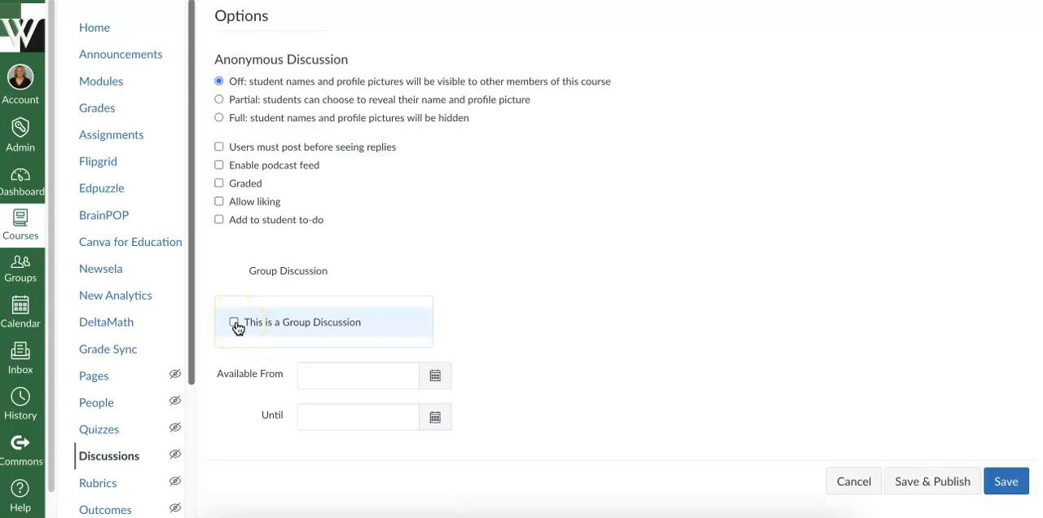
Mark the discussion as a group discussion and view the available group sets
{"action": "left_click", "coordinate": [234, 323]}
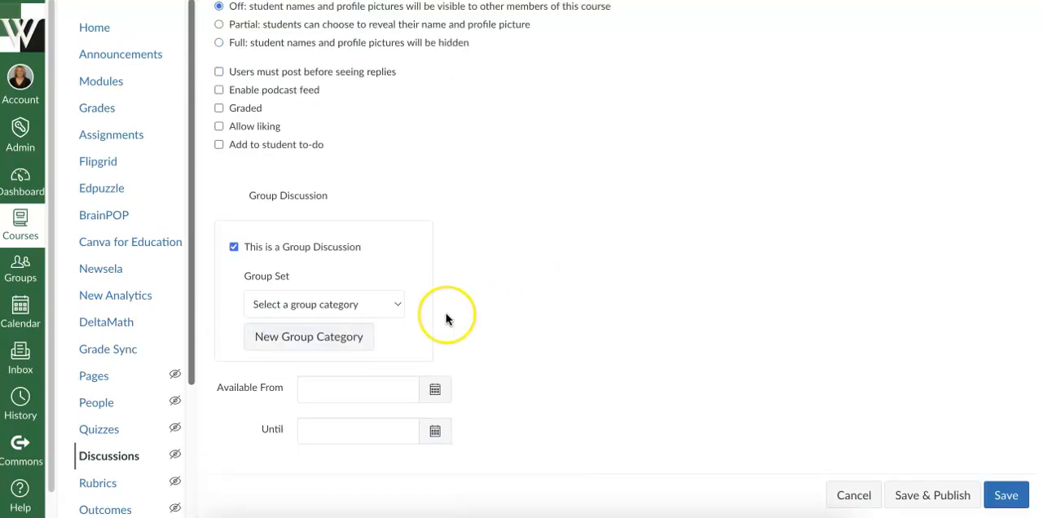
{"action": "mouse_move", "coordinate": [397, 306]}
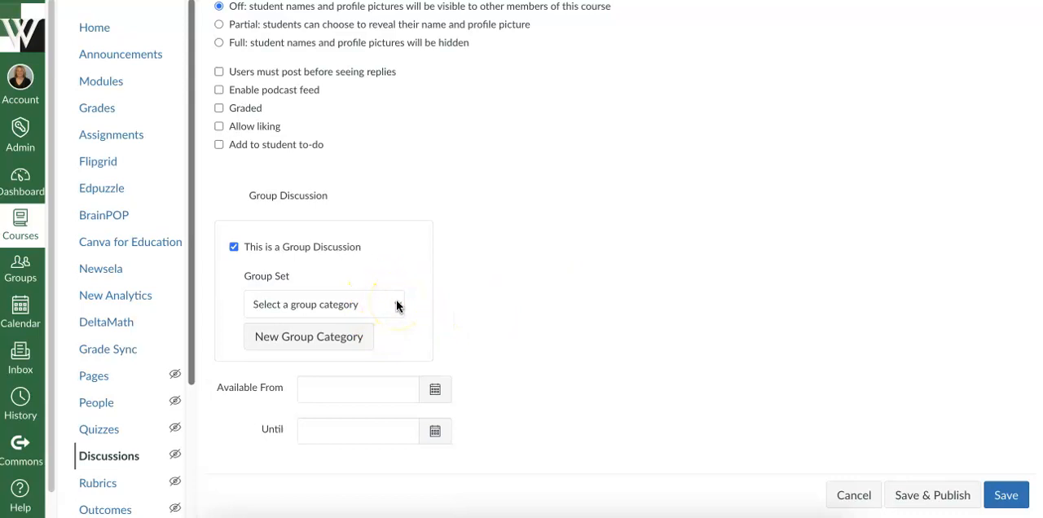
{"action": "left_click", "coordinate": [323, 303]}
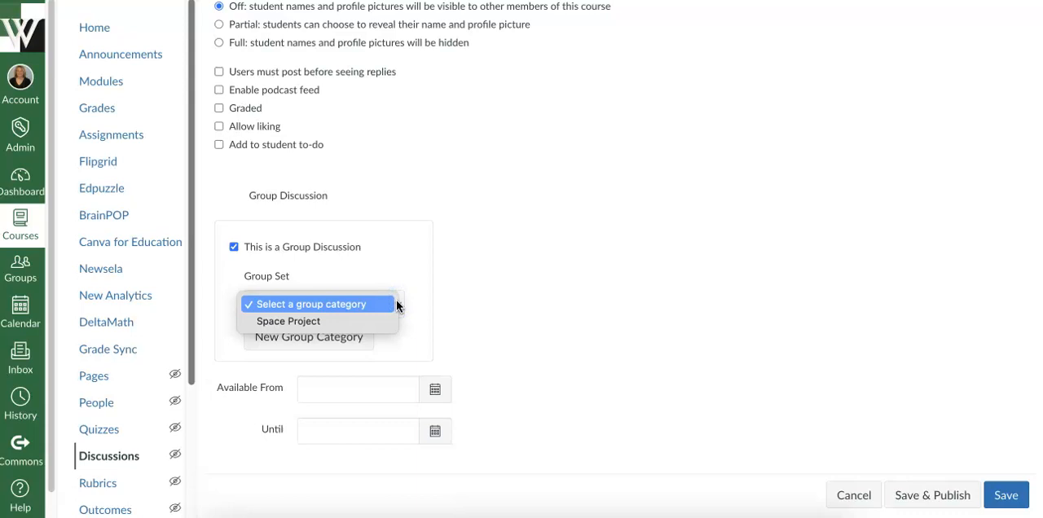
{"action": "mouse_move", "coordinate": [365, 326]}
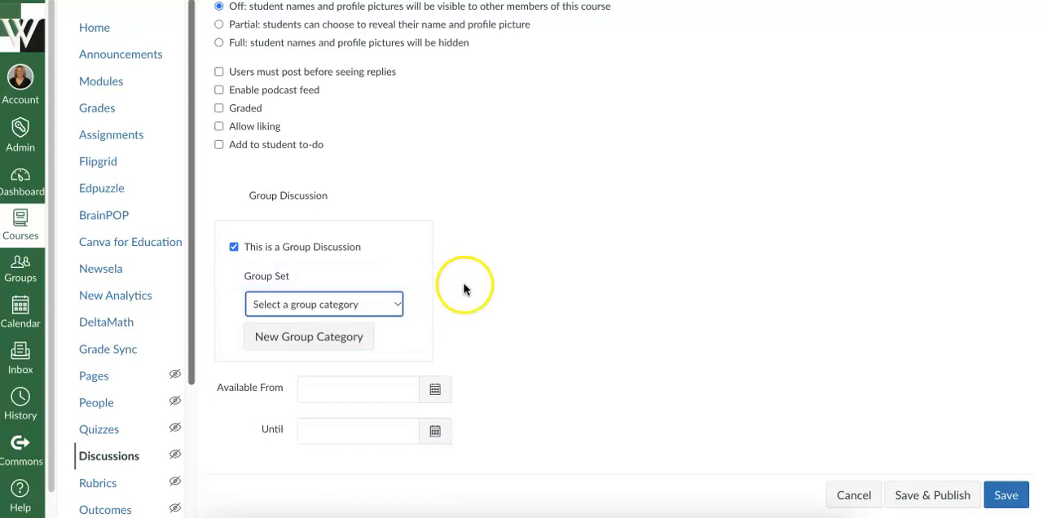
{"action": "mouse_move", "coordinate": [467, 290]}
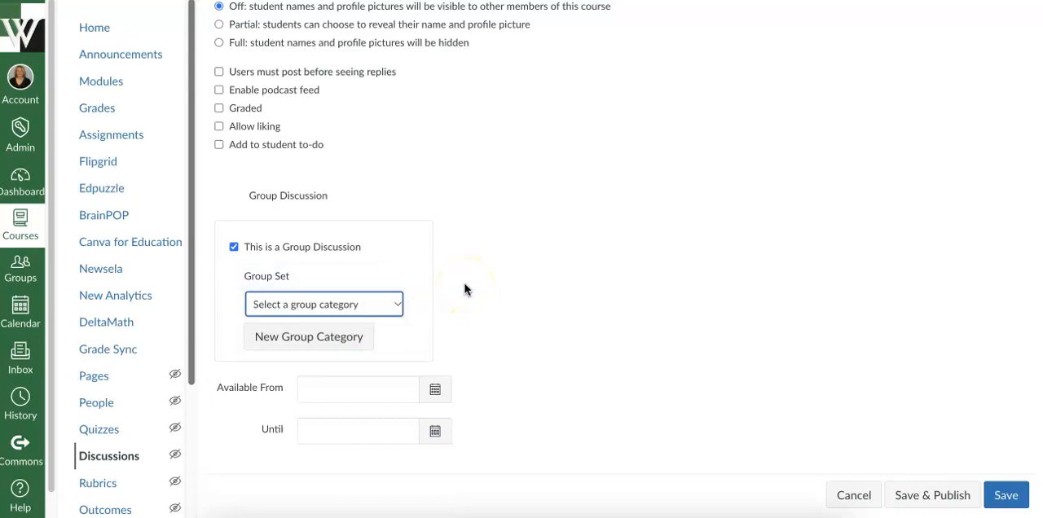
{"action": "mouse_move", "coordinate": [319, 342]}
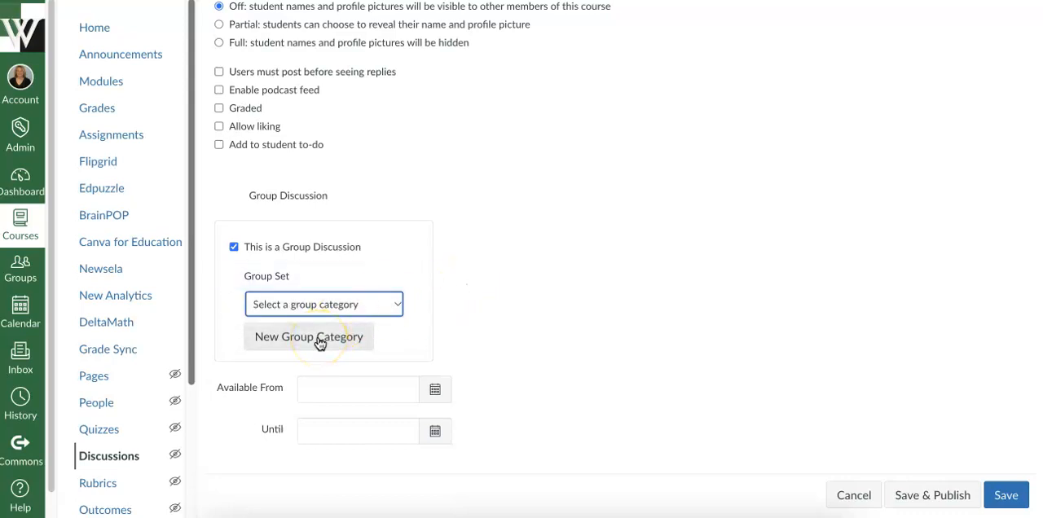
Begin a new group set named 'Reading Club' for the discussion
{"action": "left_click", "coordinate": [308, 336]}
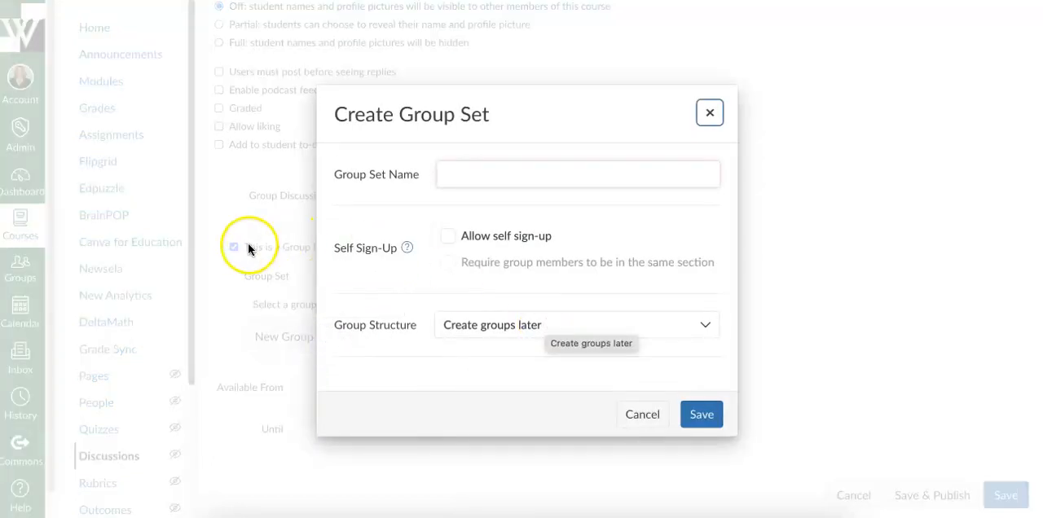
{"action": "mouse_move", "coordinate": [236, 250]}
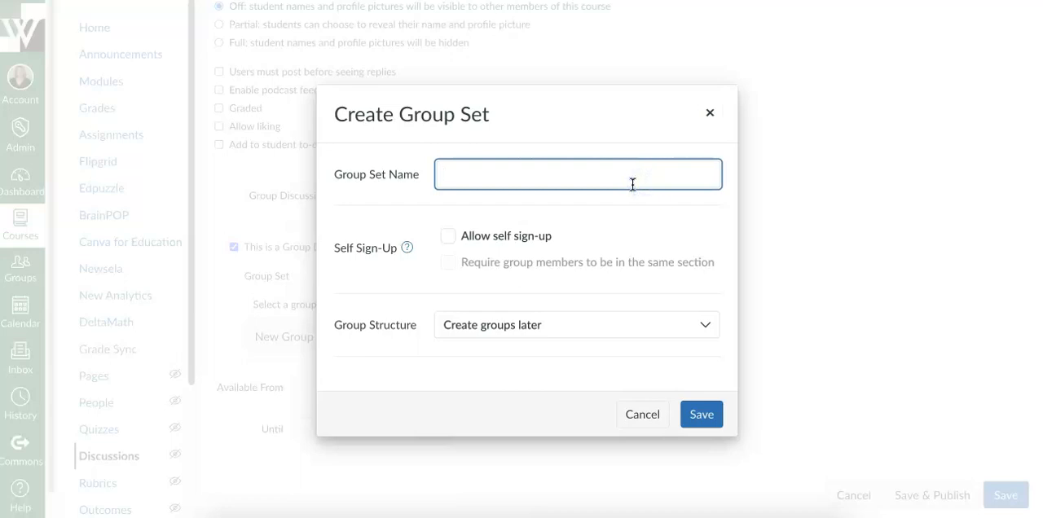
{"action": "type", "text": "Reading Club"}
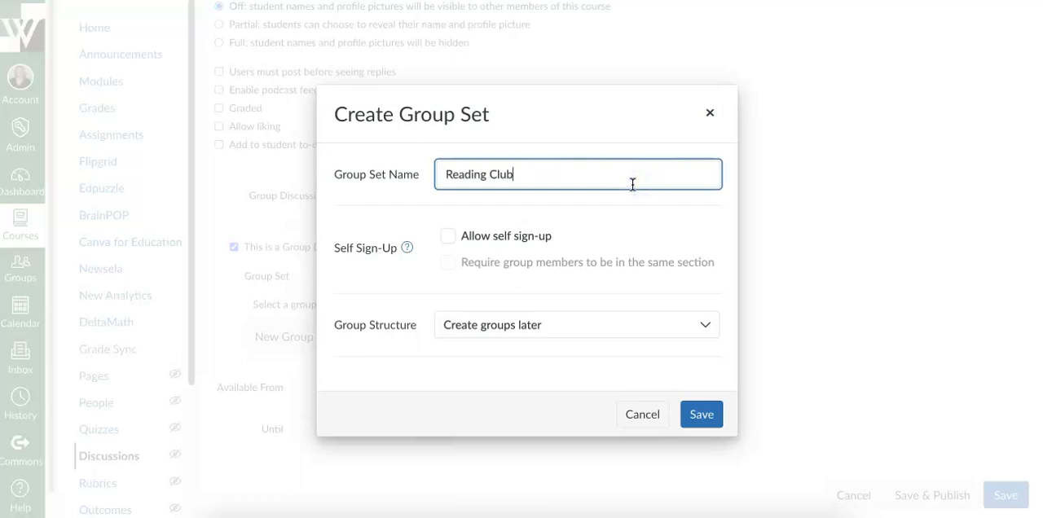
{"action": "mouse_move", "coordinate": [727, 218]}
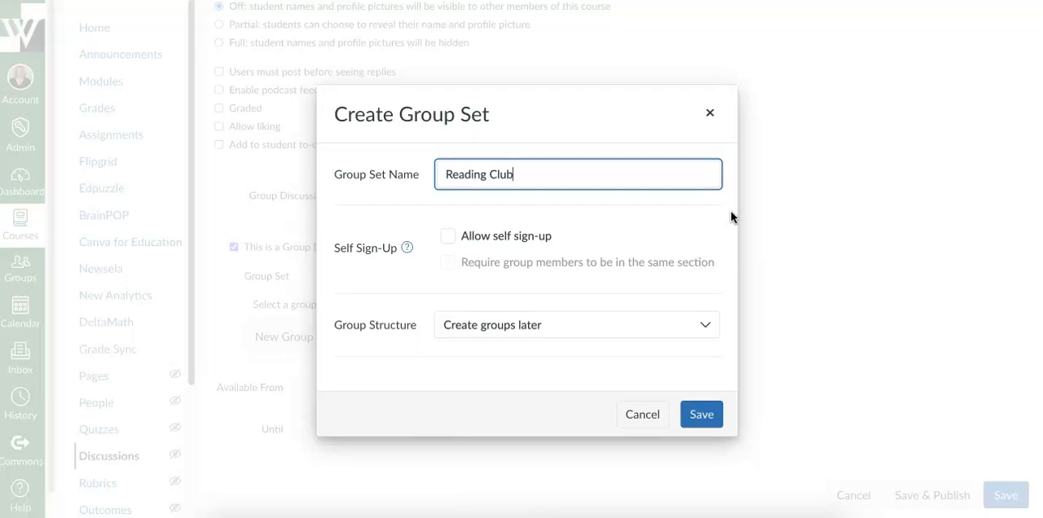
{"action": "mouse_move", "coordinate": [704, 226]}
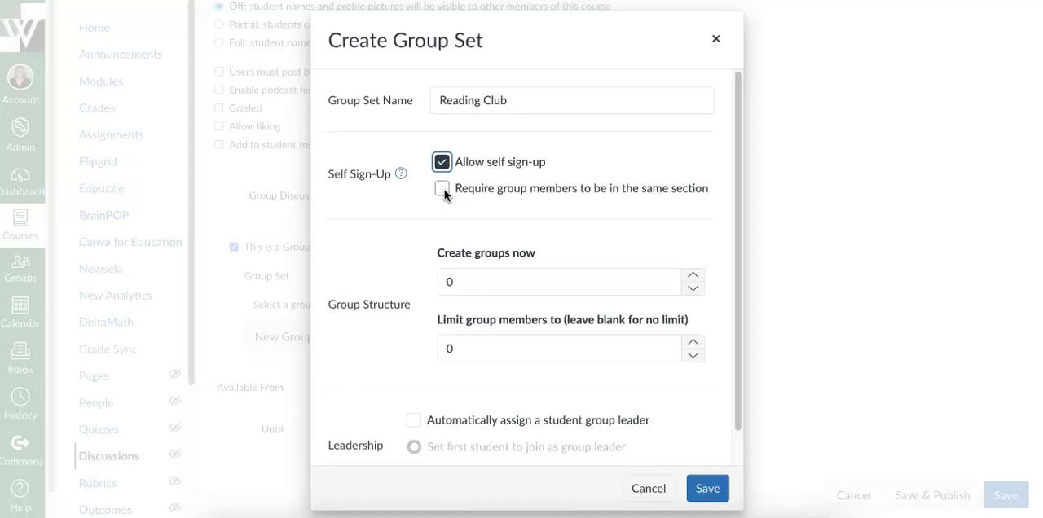
Require Reading Club group members to share the same section
{"action": "left_click", "coordinate": [441, 188]}
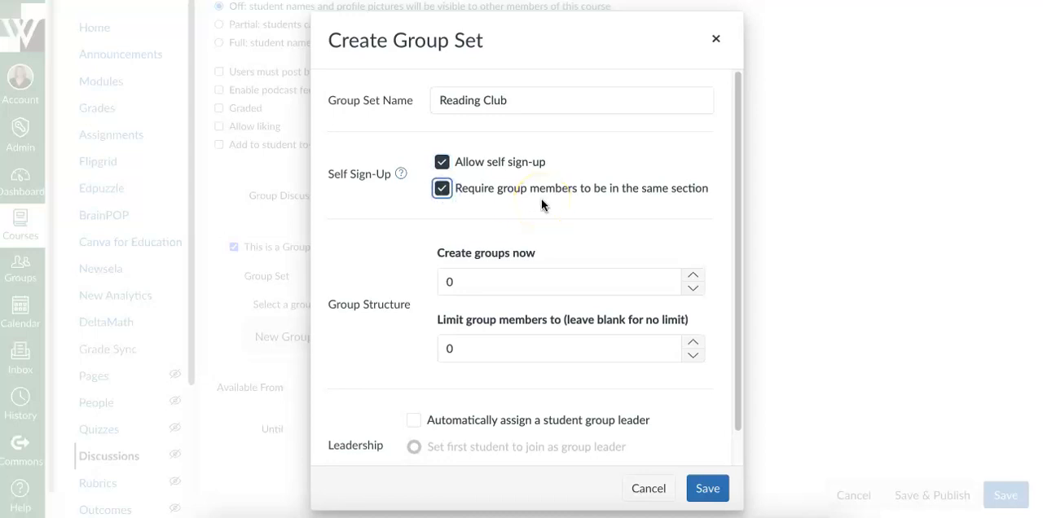
{"action": "left_click", "coordinate": [444, 187]}
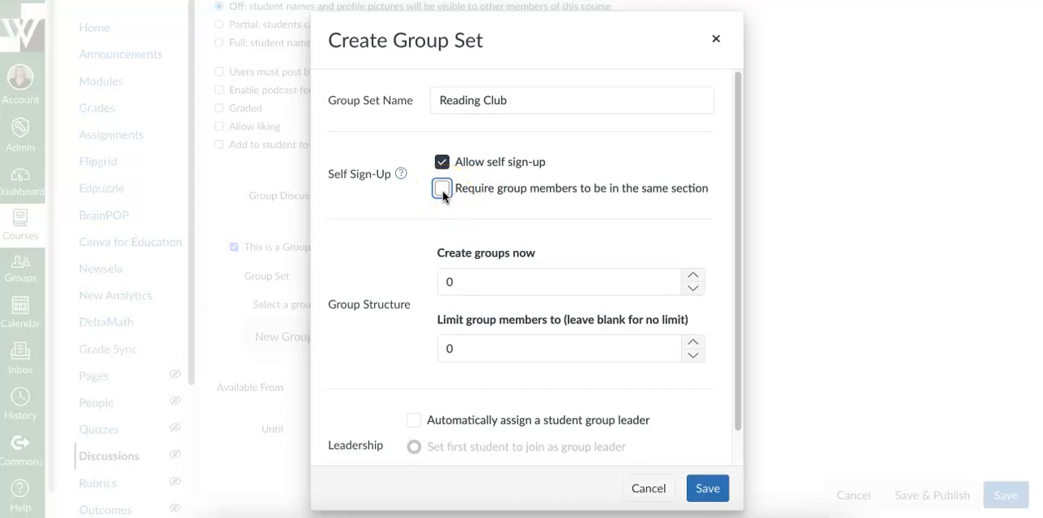
{"action": "left_click", "coordinate": [443, 187]}
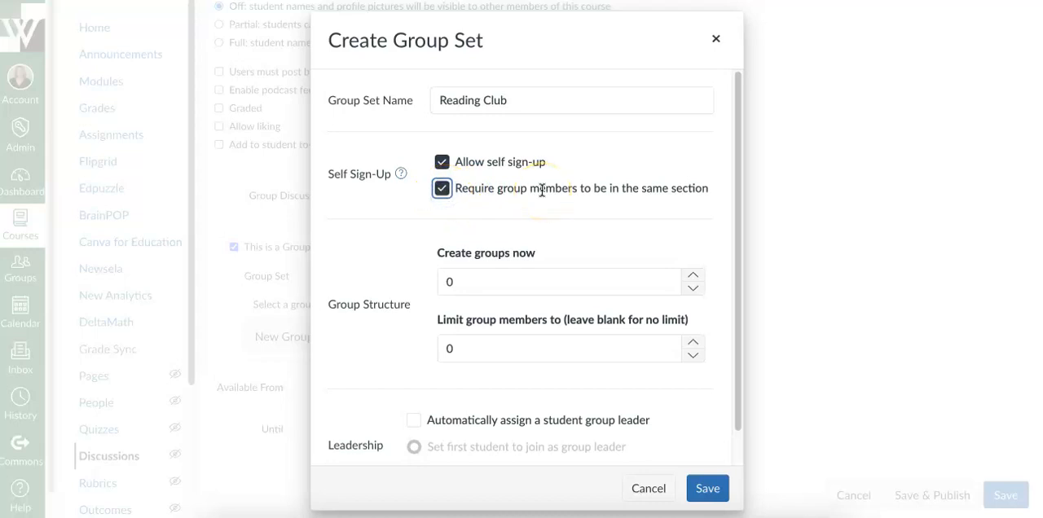
{"action": "scroll", "scroll_direction": "down", "scroll_amount": 3}
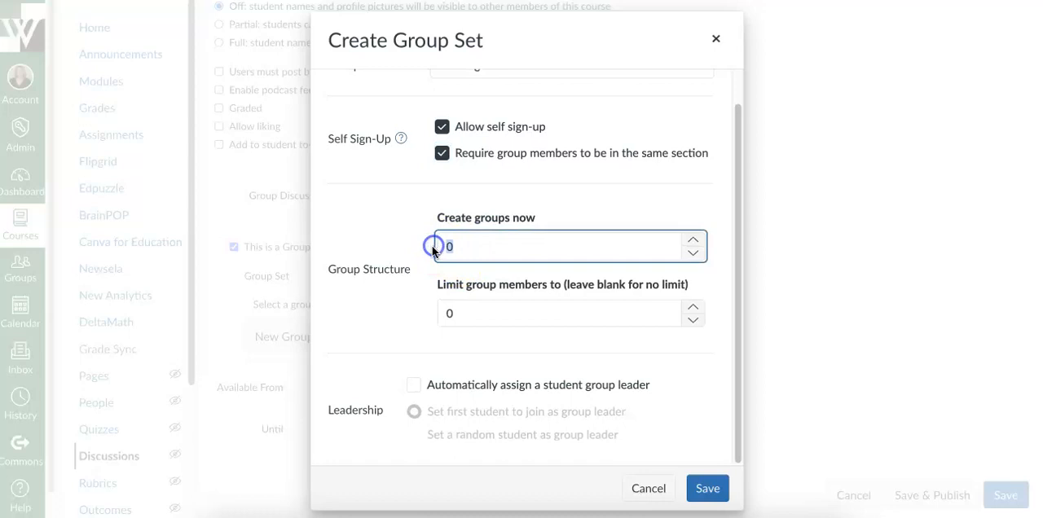
Have Reading Club create 30 groups now, each limited to 6 members
{"action": "type", "text": "30"}
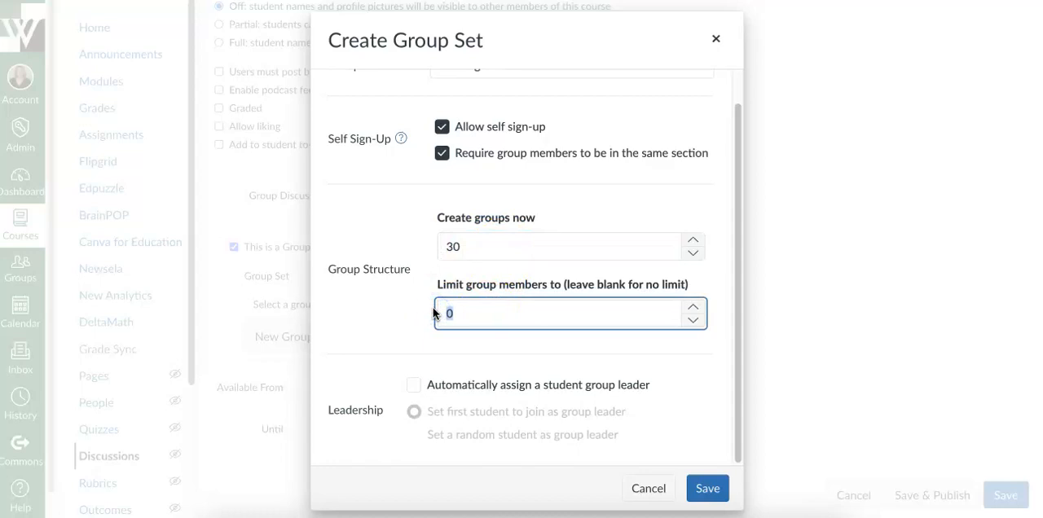
{"action": "type", "text": "6"}
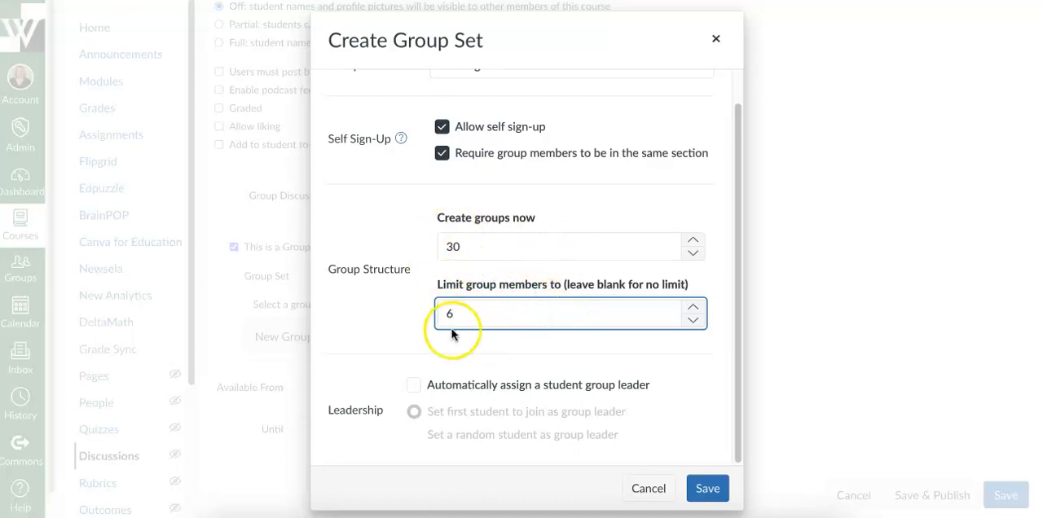
{"action": "mouse_move", "coordinate": [443, 356]}
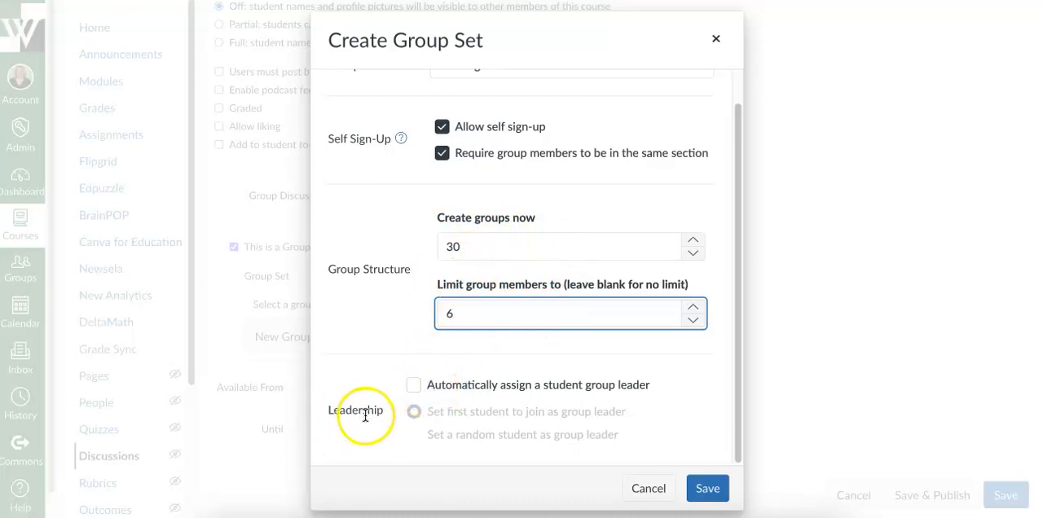
{"action": "mouse_move", "coordinate": [505, 406]}
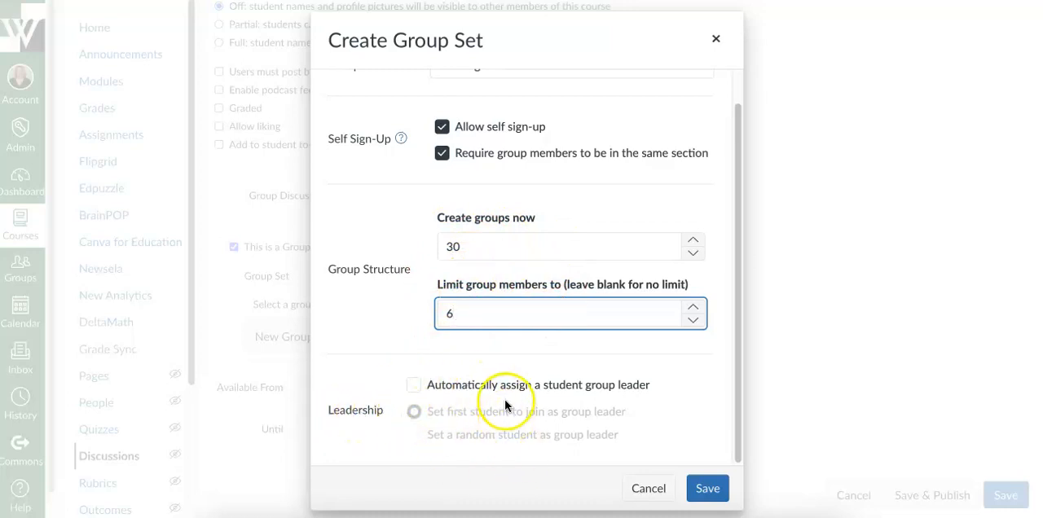
{"action": "mouse_move", "coordinate": [492, 398]}
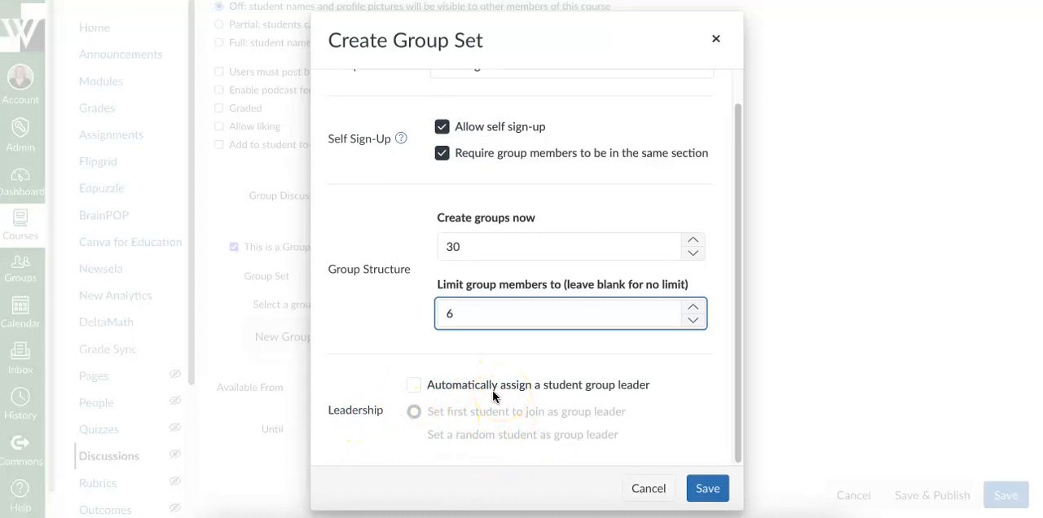
{"action": "mouse_move", "coordinate": [480, 398]}
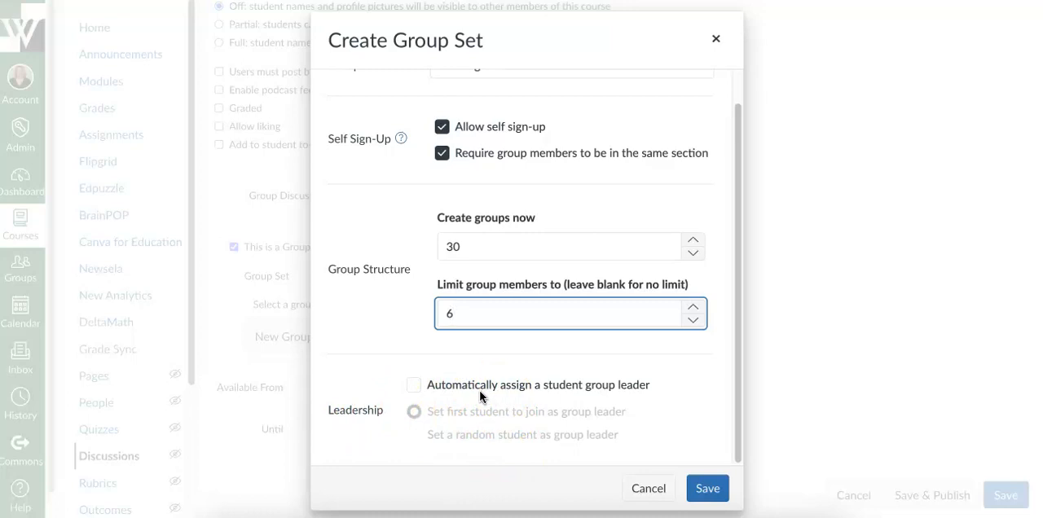
{"action": "left_click", "coordinate": [414, 385]}
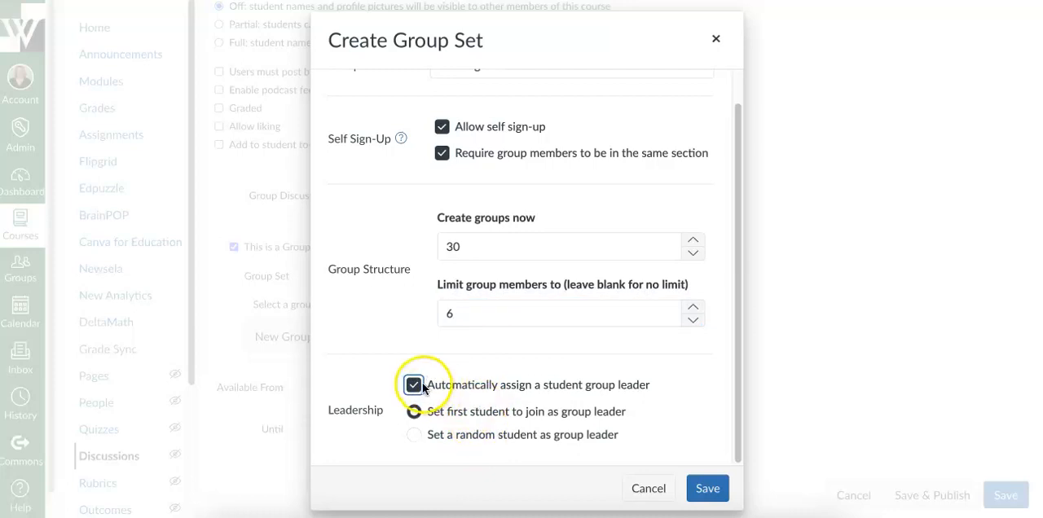
{"action": "left_click", "coordinate": [414, 385]}
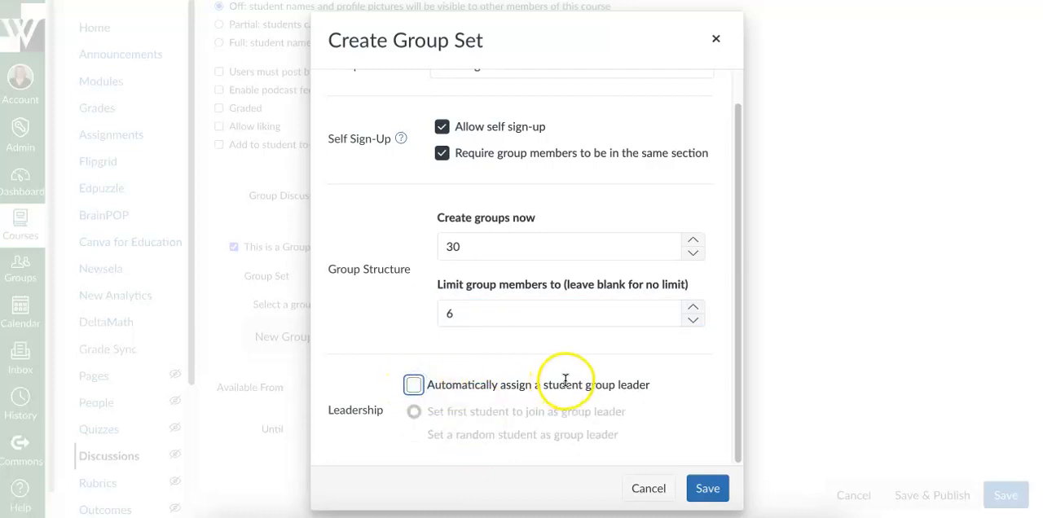
{"action": "mouse_move", "coordinate": [639, 383]}
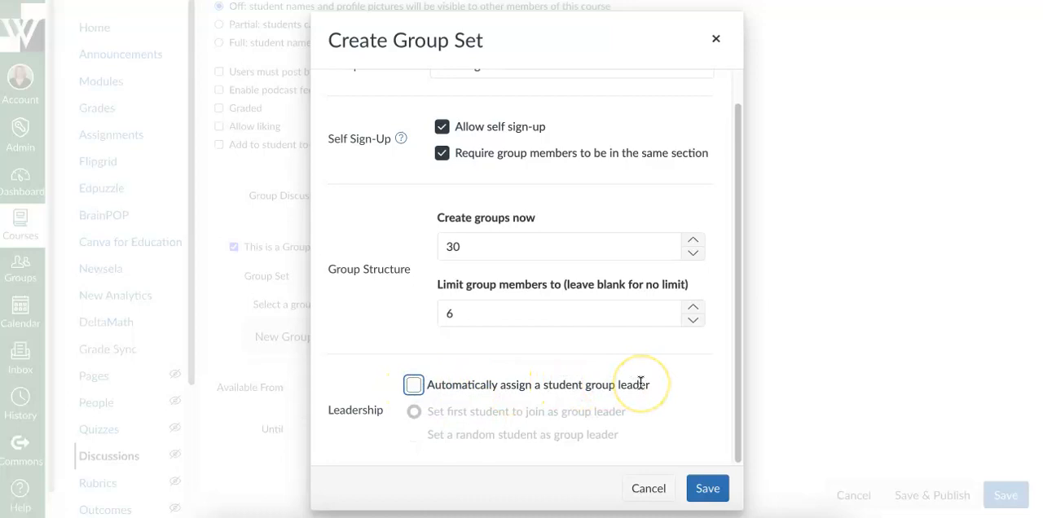
{"action": "mouse_move", "coordinate": [691, 375]}
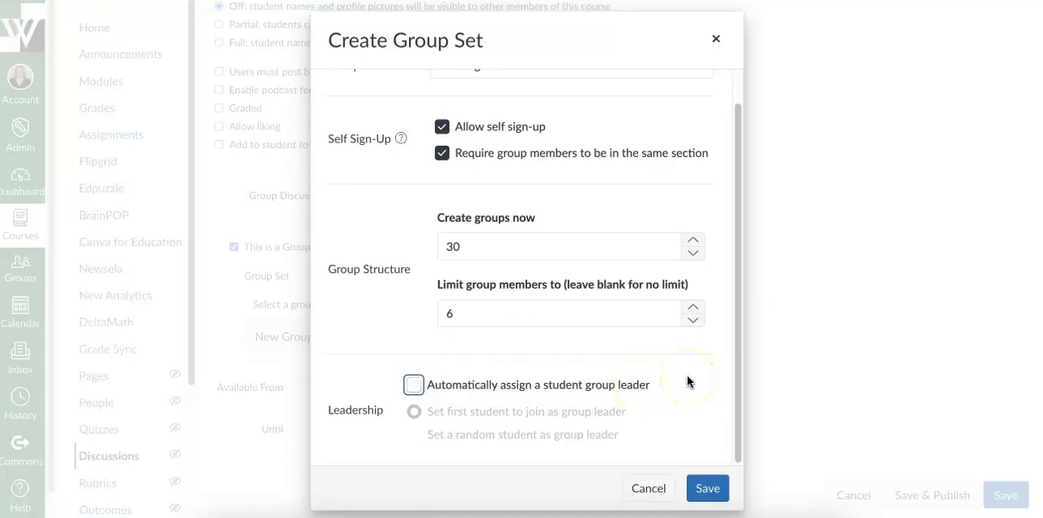
{"action": "mouse_move", "coordinate": [707, 489]}
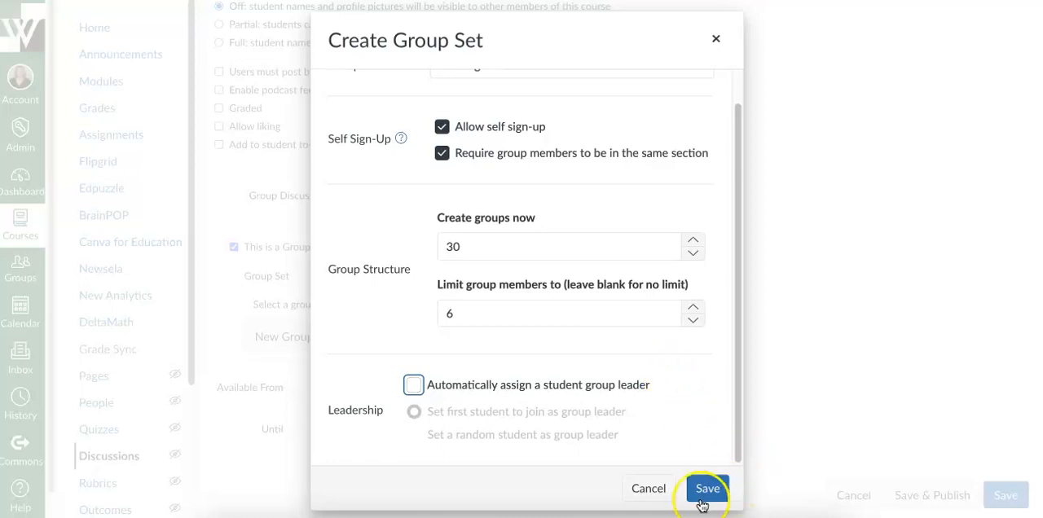
{"action": "mouse_move", "coordinate": [632, 355]}
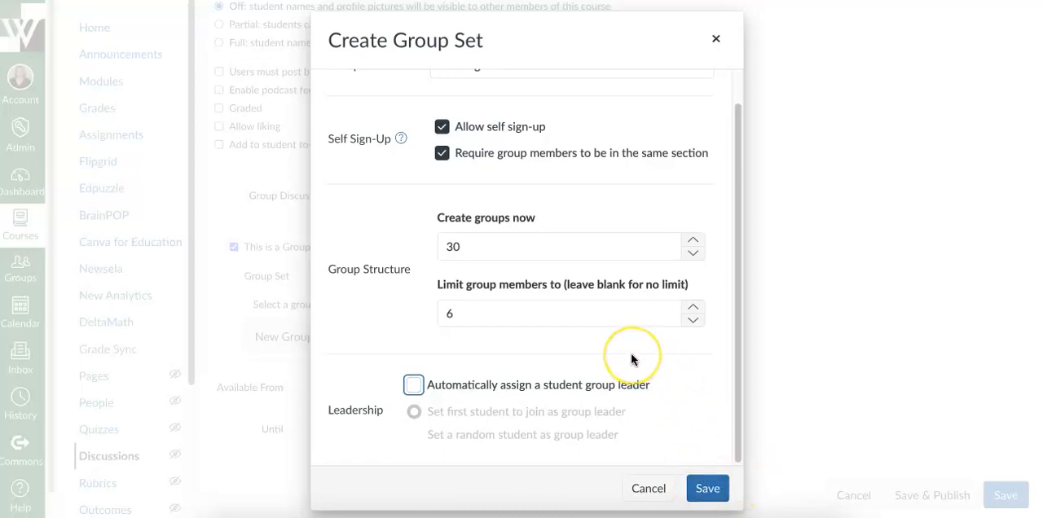
Turn off self sign-up, split students into 30 groups, and require same-section membership
{"action": "scroll", "scroll_direction": "up", "scroll_amount": 3}
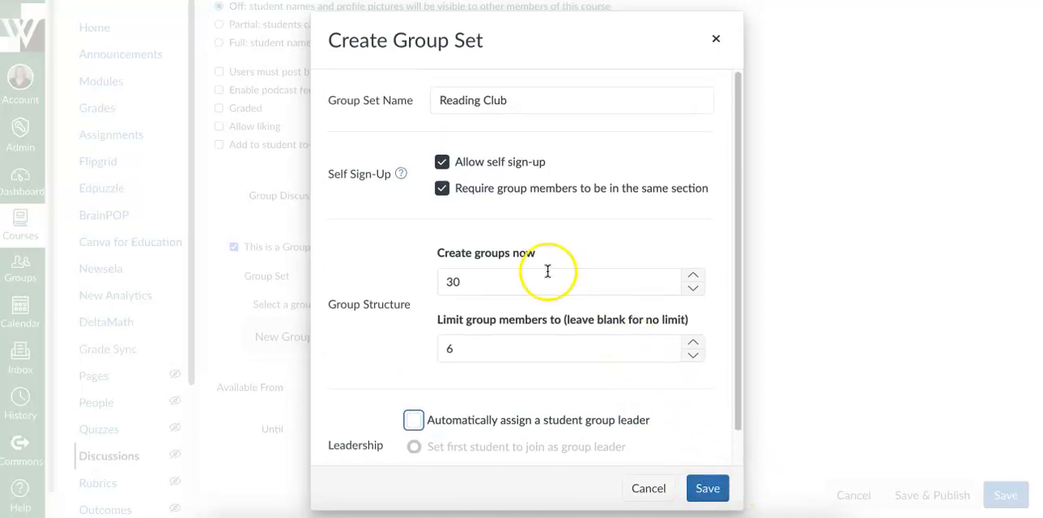
{"action": "left_click", "coordinate": [443, 163]}
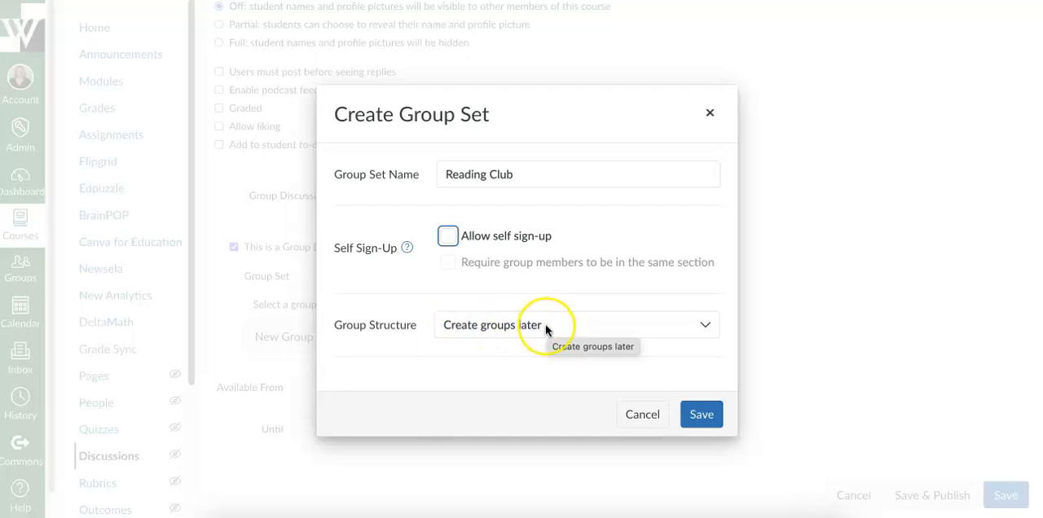
{"action": "mouse_move", "coordinate": [710, 329]}
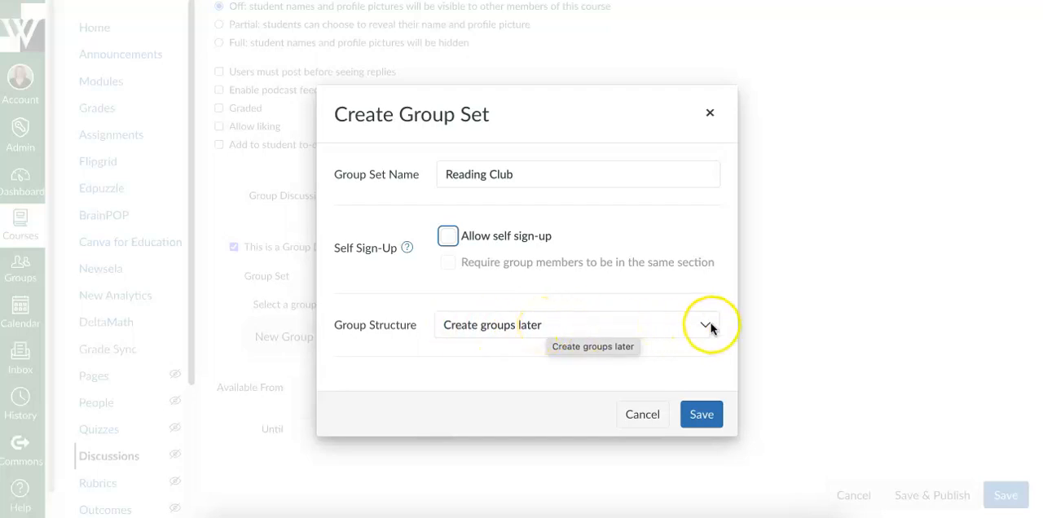
{"action": "left_click", "coordinate": [705, 325]}
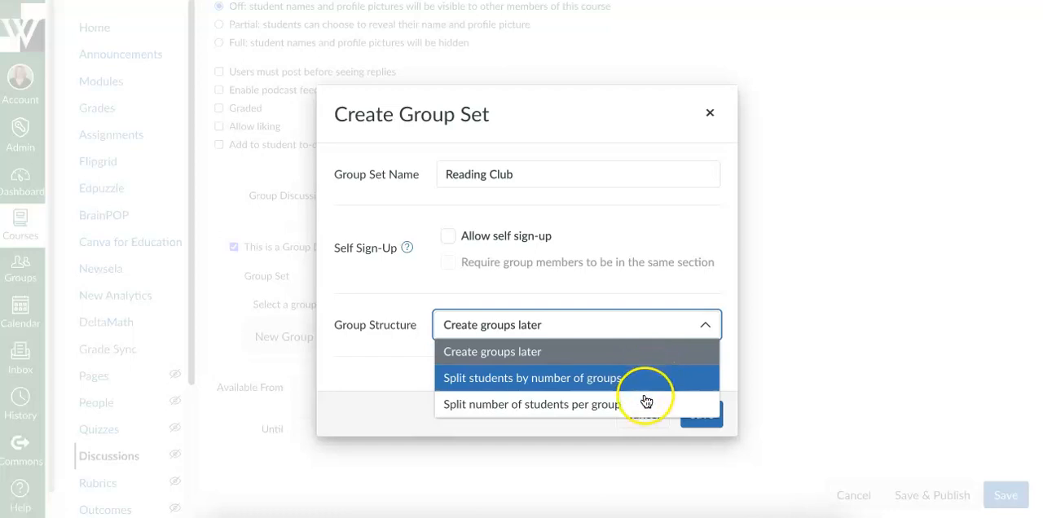
{"action": "mouse_move", "coordinate": [646, 404]}
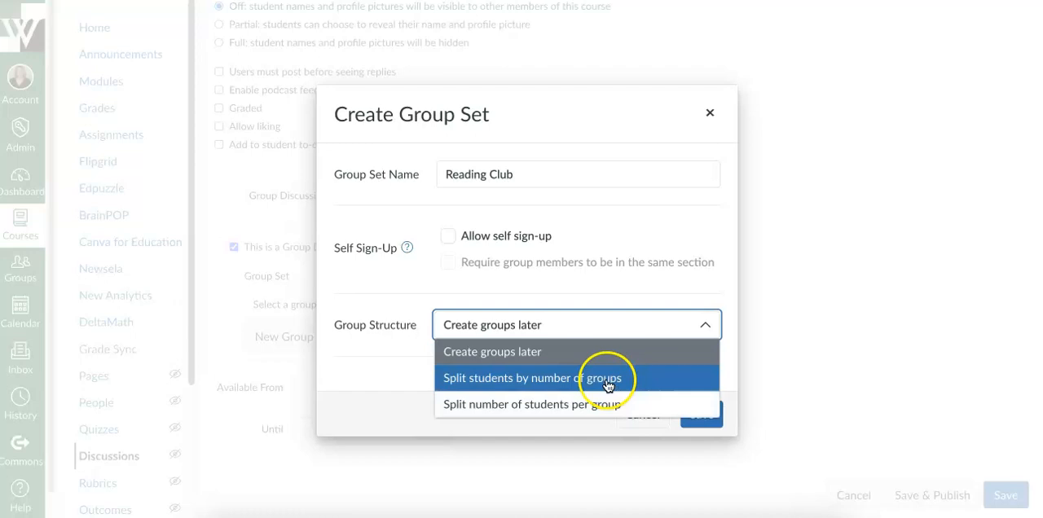
{"action": "left_click", "coordinate": [532, 378]}
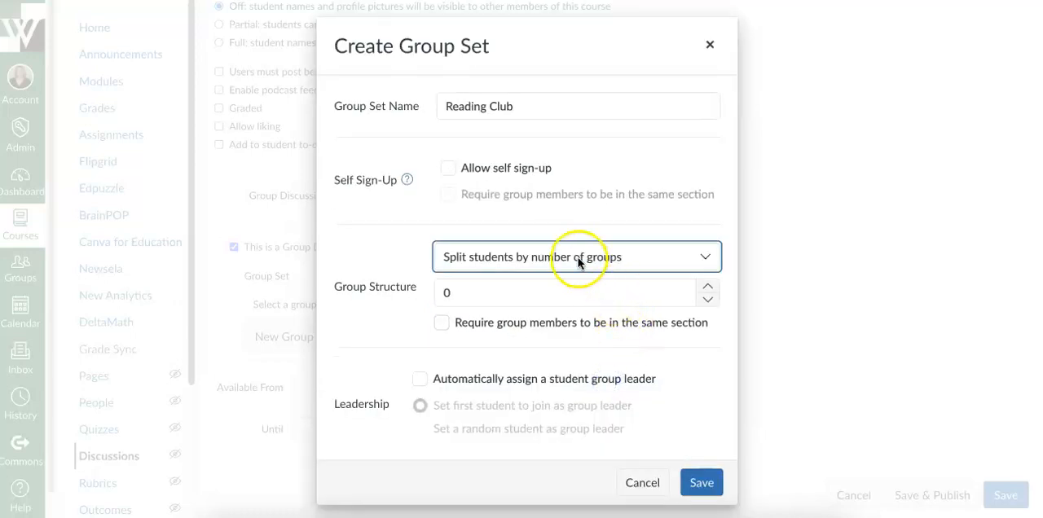
{"action": "left_click", "coordinate": [570, 293]}
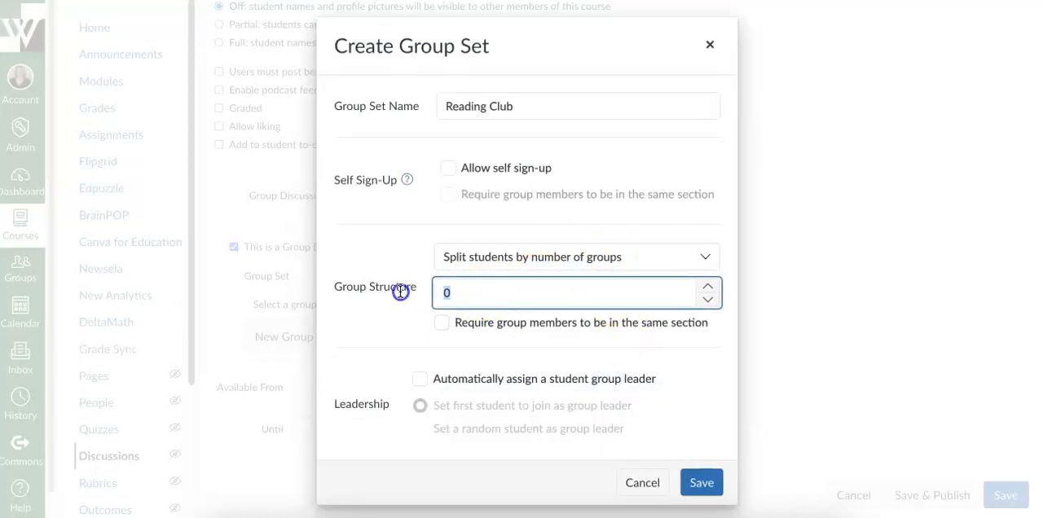
{"action": "type", "text": "30"}
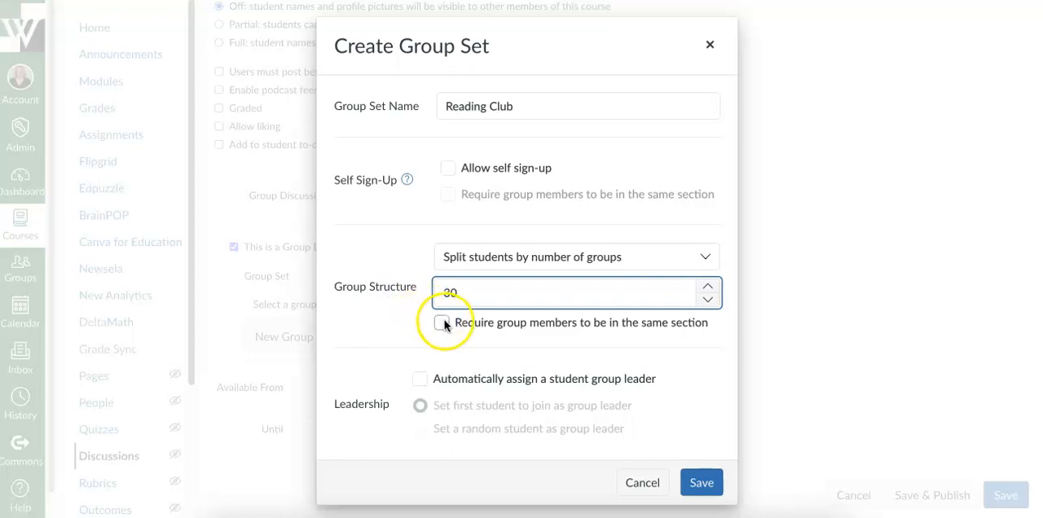
{"action": "left_click", "coordinate": [443, 322]}
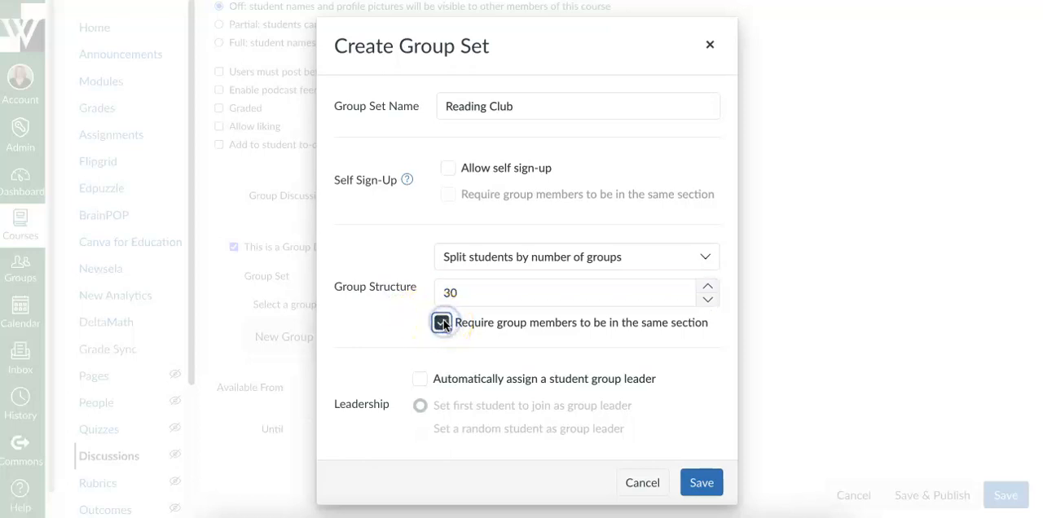
{"action": "left_click", "coordinate": [443, 323]}
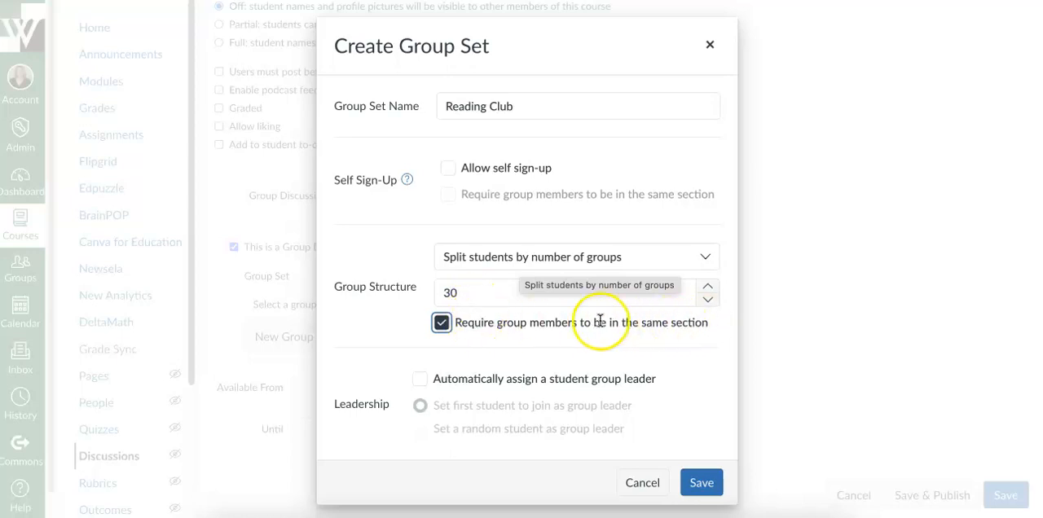
{"action": "mouse_move", "coordinate": [702, 326]}
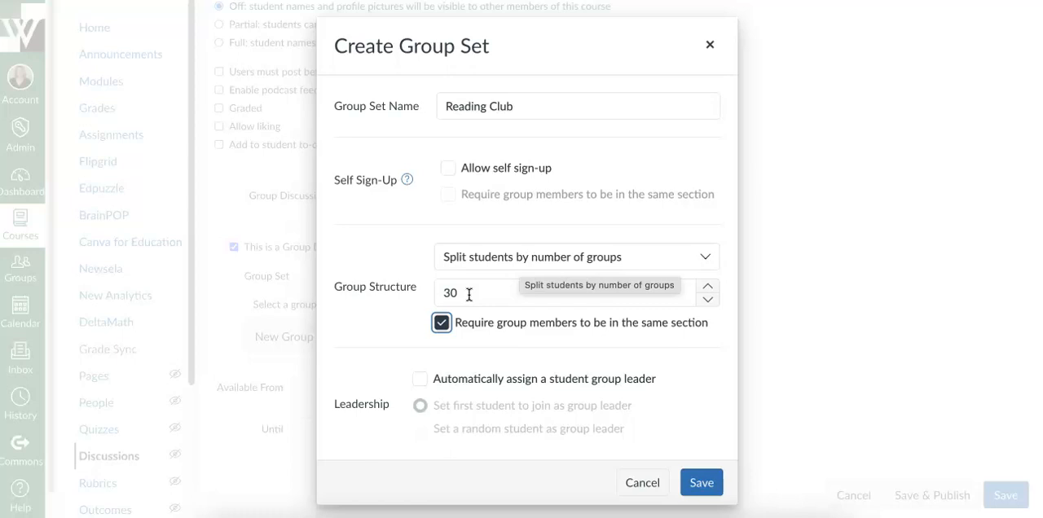
{"action": "mouse_move", "coordinate": [522, 303]}
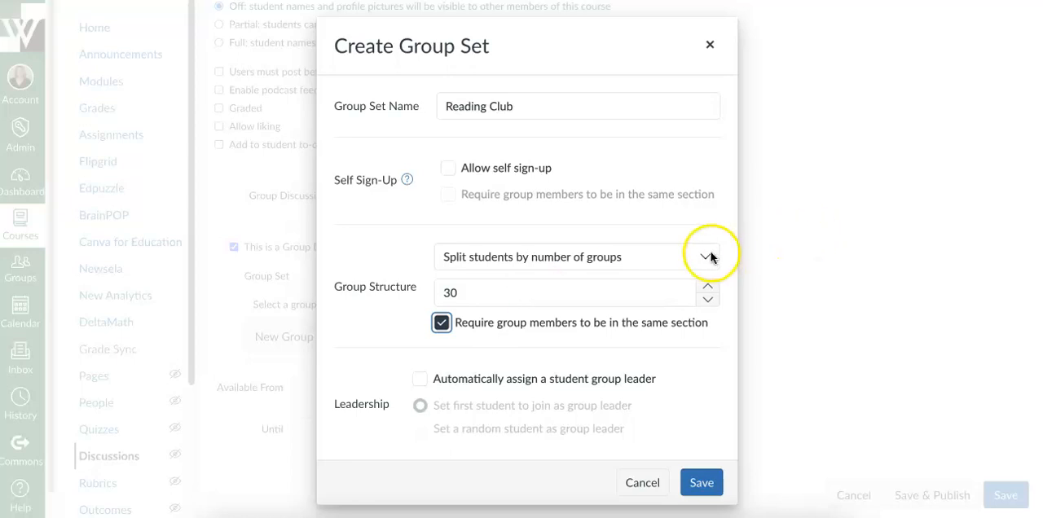
Switch Reading Club to split by number of students per group, 5 each
{"action": "left_click", "coordinate": [704, 257]}
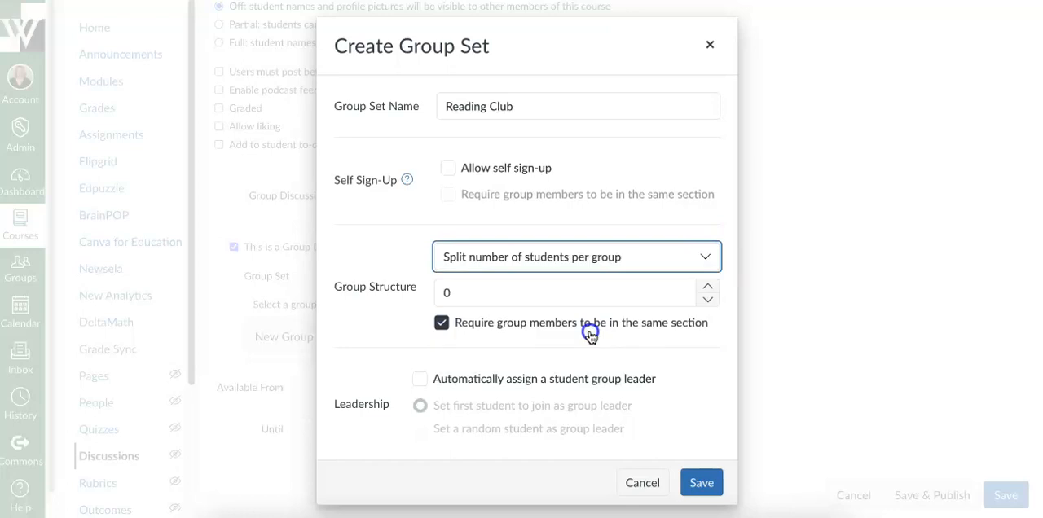
{"action": "mouse_move", "coordinate": [546, 264]}
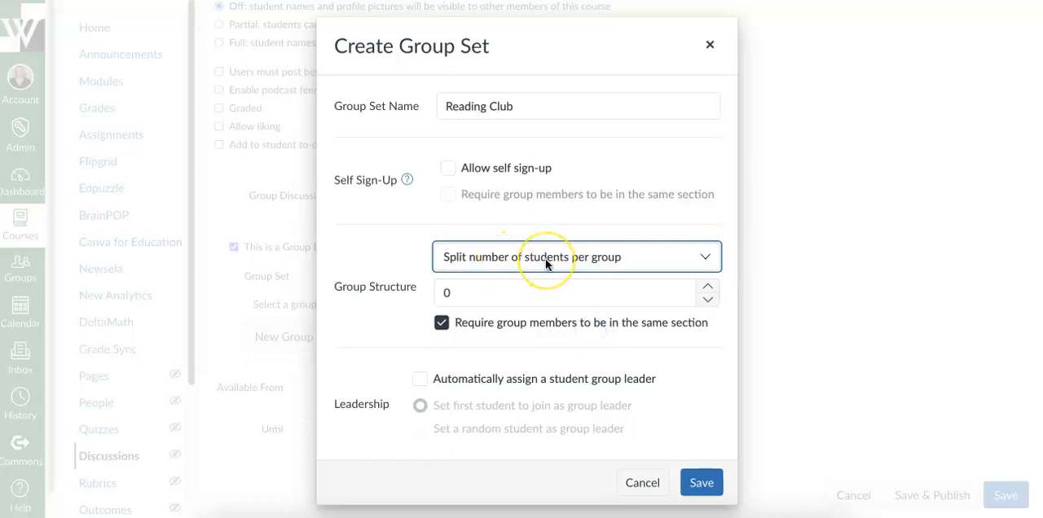
{"action": "left_click", "coordinate": [570, 294]}
{"action": "type", "text": "5"}
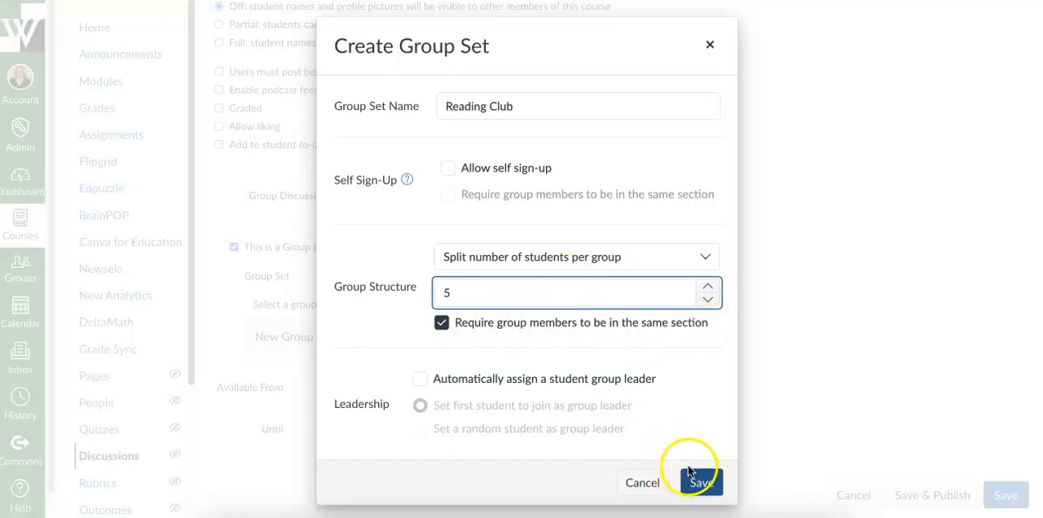
{"action": "mouse_move", "coordinate": [700, 350]}
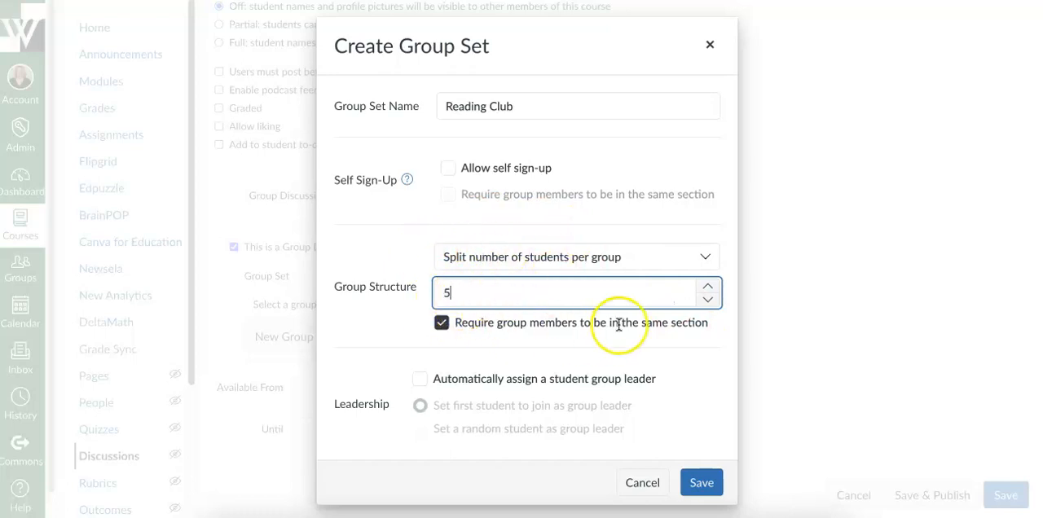
{"action": "mouse_move", "coordinate": [694, 350]}
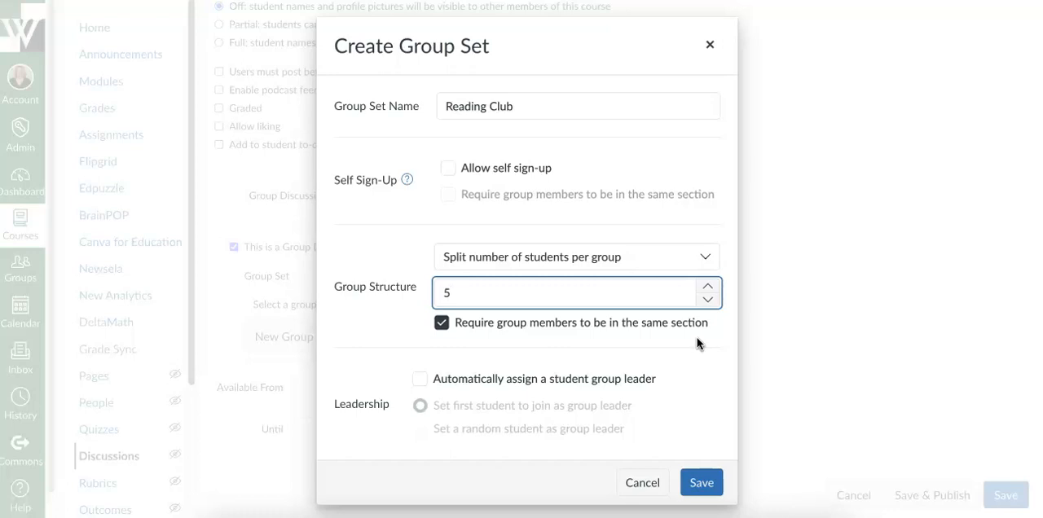
{"action": "mouse_move", "coordinate": [580, 265]}
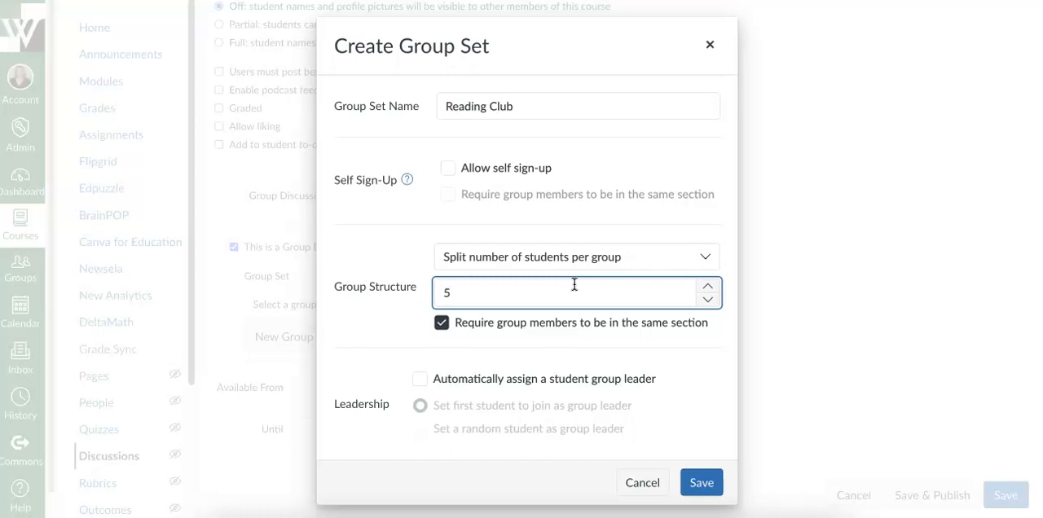
{"action": "mouse_move", "coordinate": [659, 326]}
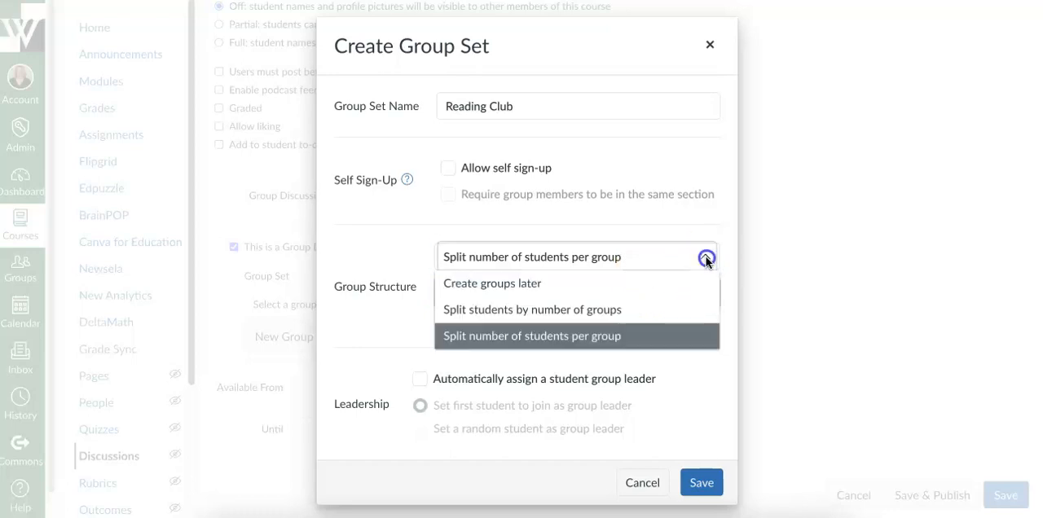
Set Reading Club to create groups later and save the group set
{"action": "left_click", "coordinate": [492, 284]}
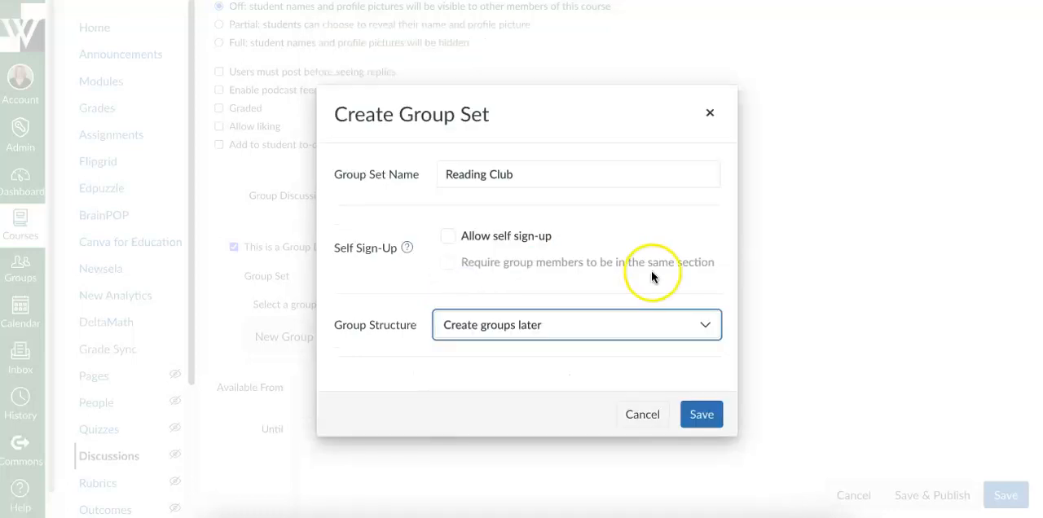
{"action": "mouse_move", "coordinate": [546, 324]}
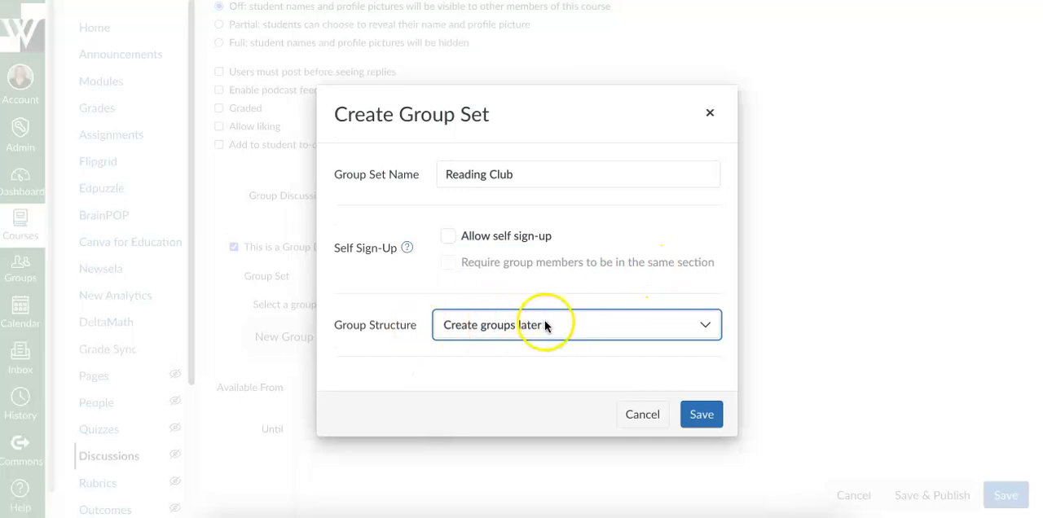
{"action": "left_click", "coordinate": [701, 414]}
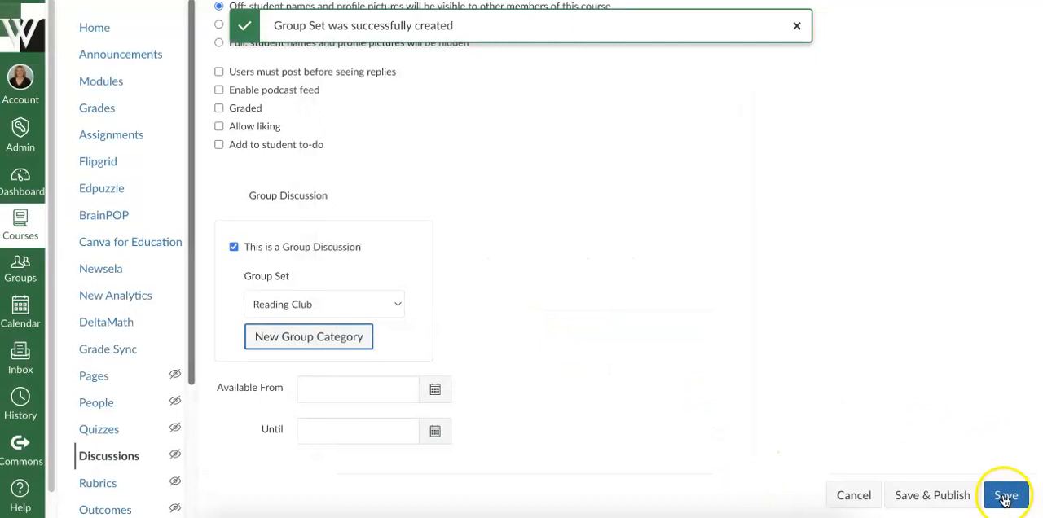
Save the Group Discussion so its posted page with the welcome message appears
{"action": "left_click", "coordinate": [1003, 495]}
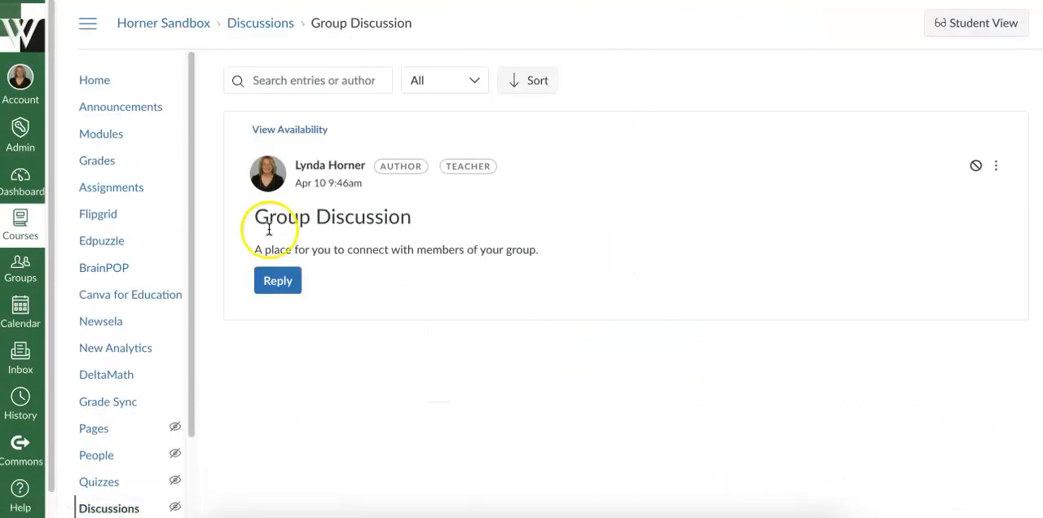
{"action": "mouse_move", "coordinate": [388, 268]}
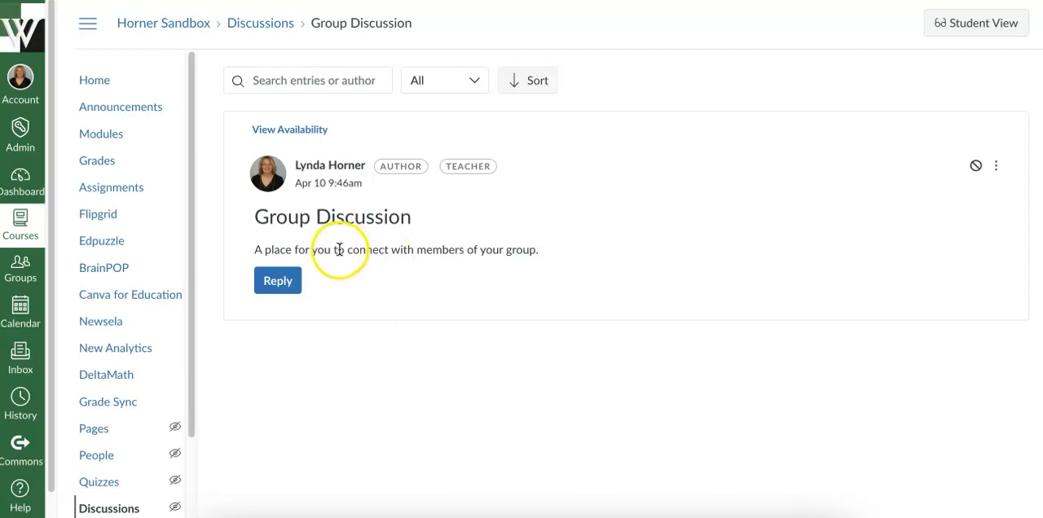
{"action": "scroll", "scroll_direction": "down", "scroll_amount": 3}
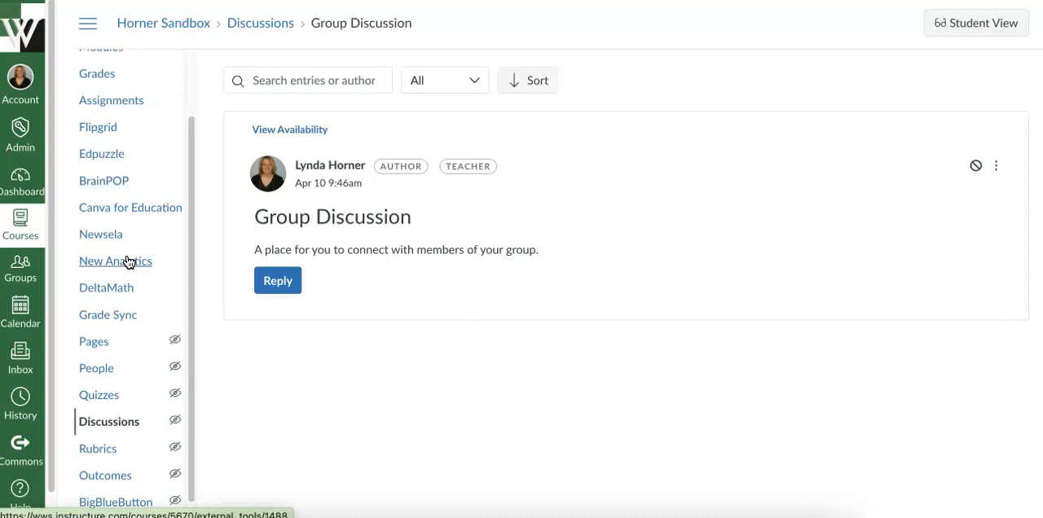
{"action": "mouse_move", "coordinate": [96, 368]}
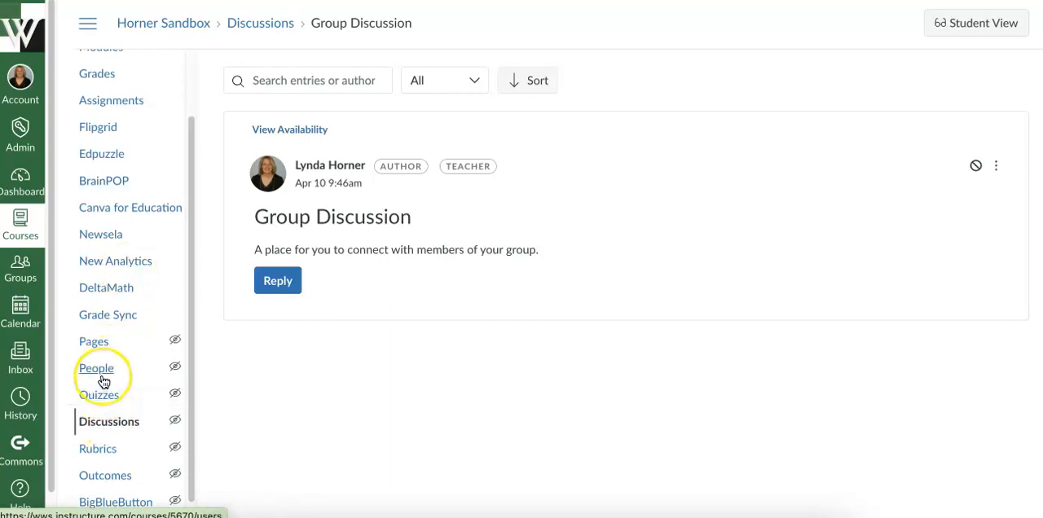
{"action": "mouse_move", "coordinate": [175, 368]}
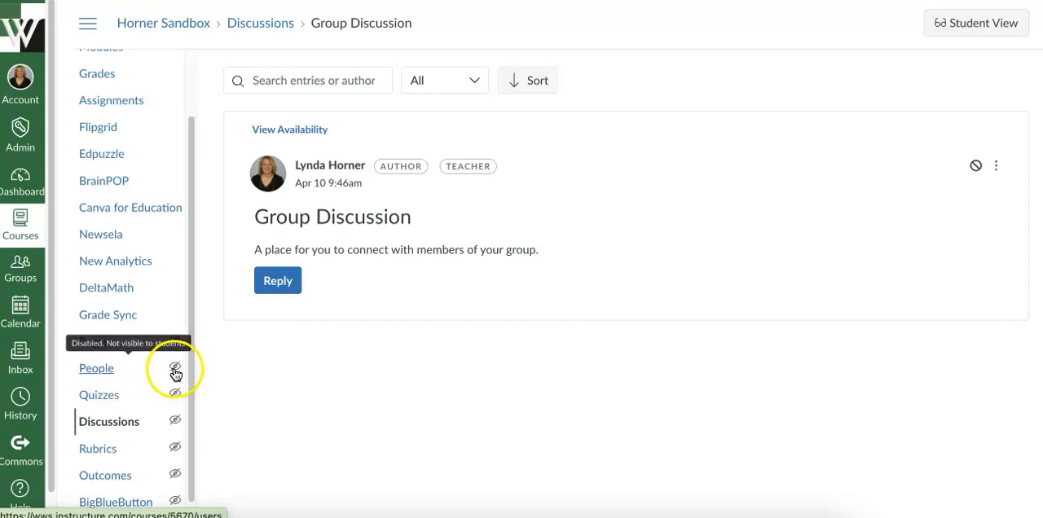
{"action": "mouse_move", "coordinate": [98, 369]}
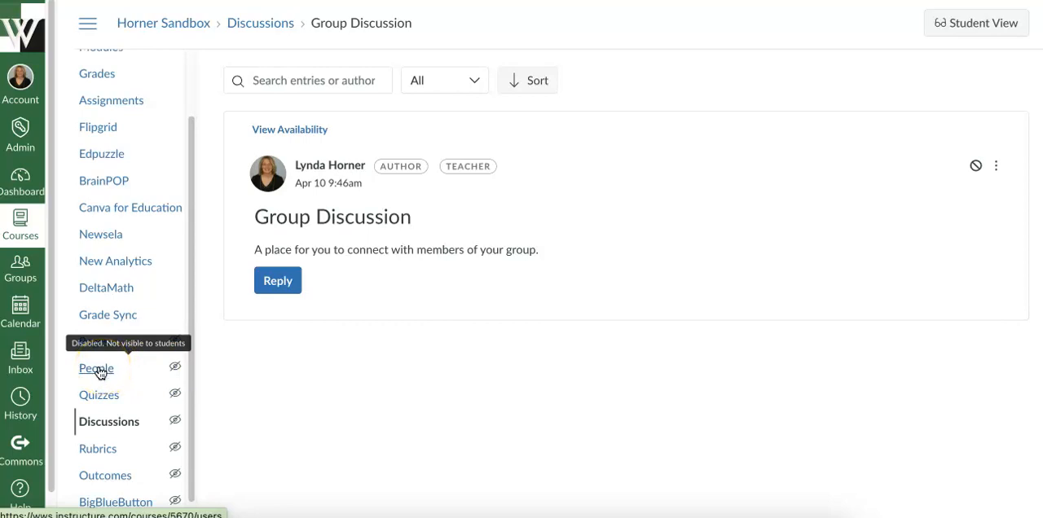
Go to the People page for the Horner Sandbox course
{"action": "left_click", "coordinate": [96, 368]}
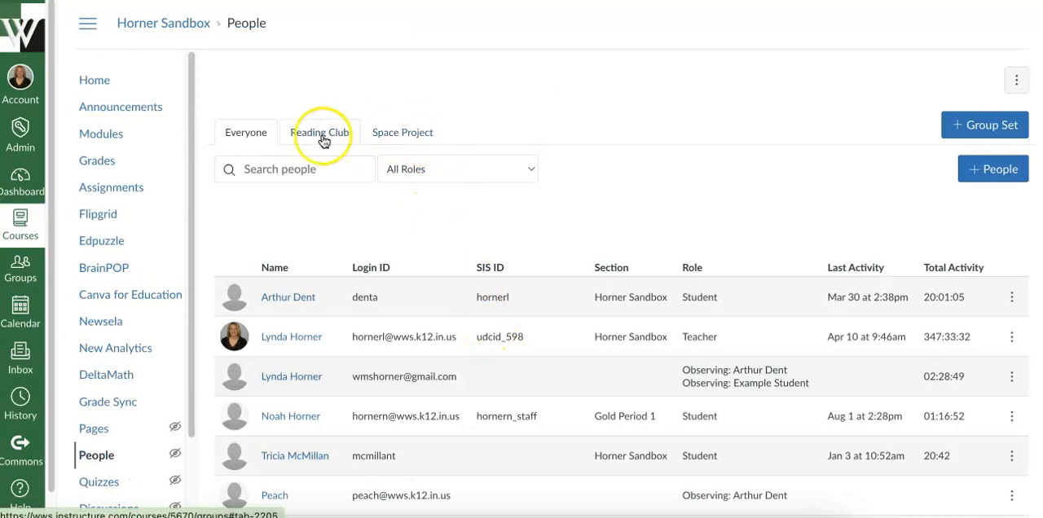
{"action": "mouse_move", "coordinate": [422, 134]}
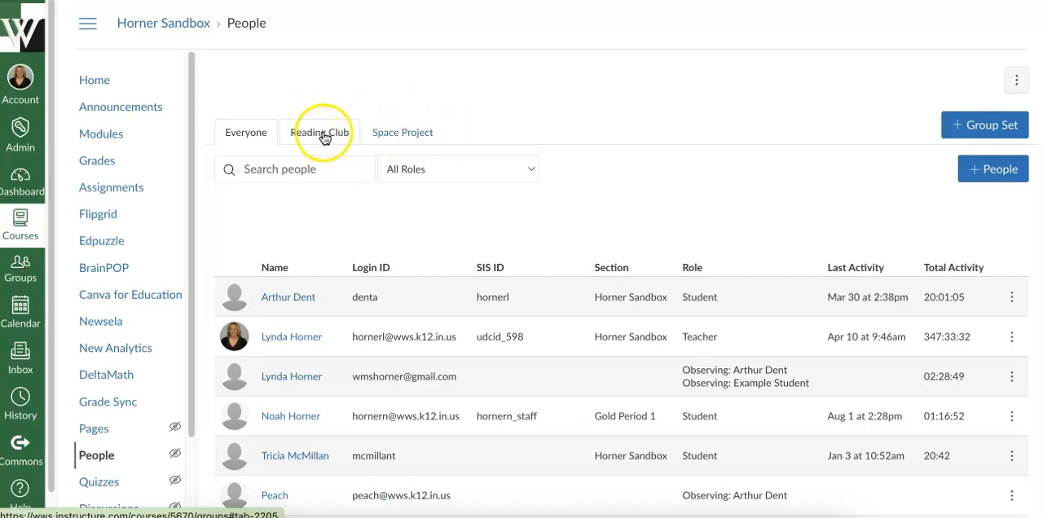
{"action": "mouse_move", "coordinate": [618, 130]}
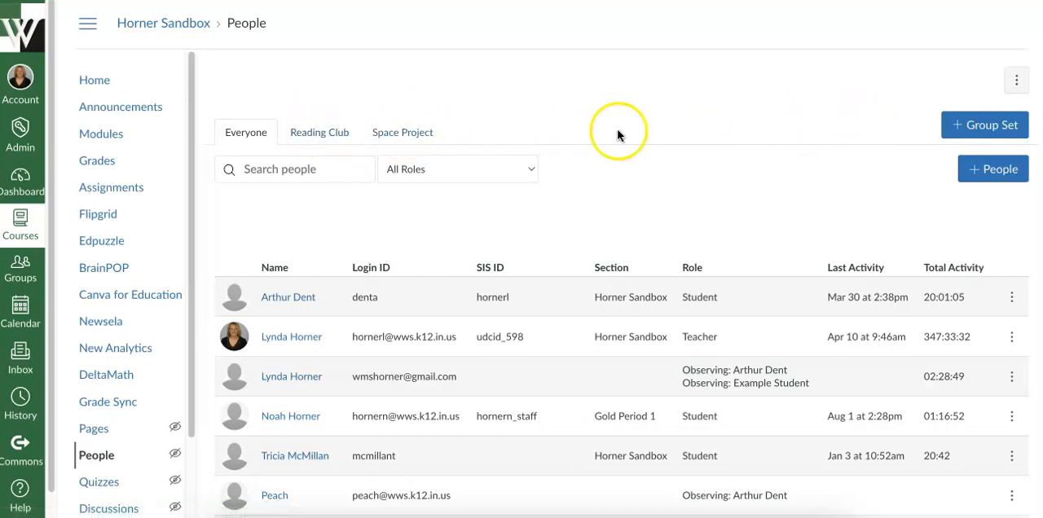
Show the Reading Club group set with its four unassigned students
{"action": "left_click", "coordinate": [985, 124]}
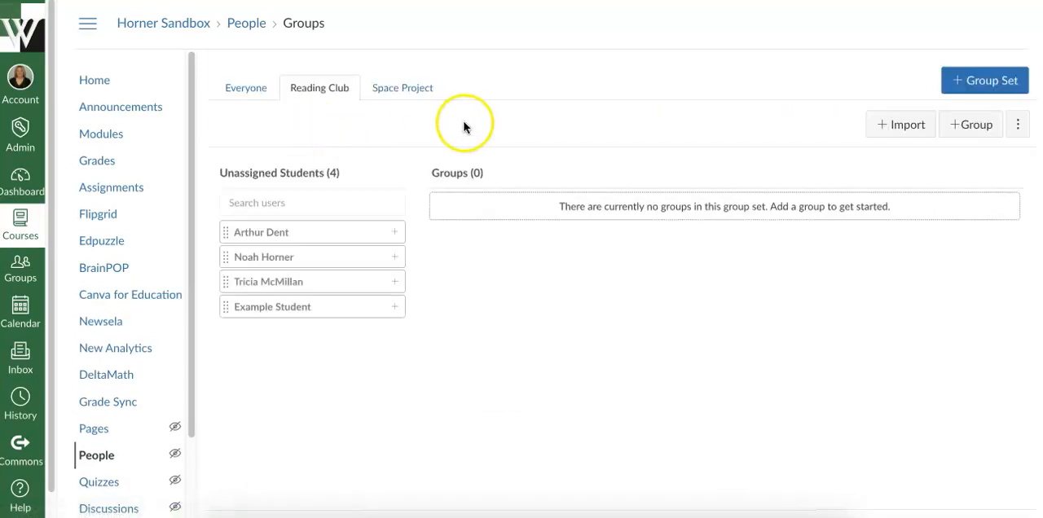
{"action": "mouse_move", "coordinate": [466, 127]}
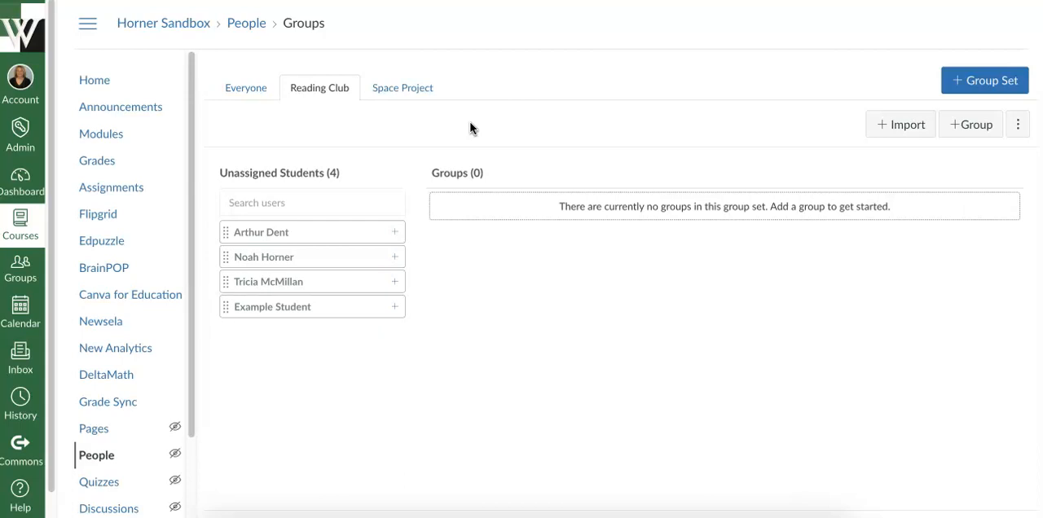
{"action": "mouse_move", "coordinate": [626, 360]}
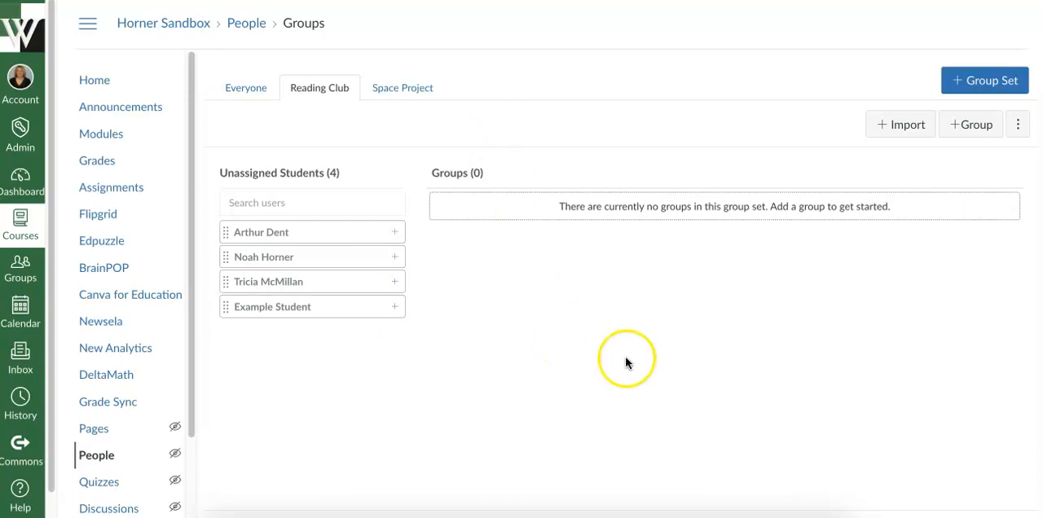
{"action": "mouse_move", "coordinate": [535, 362]}
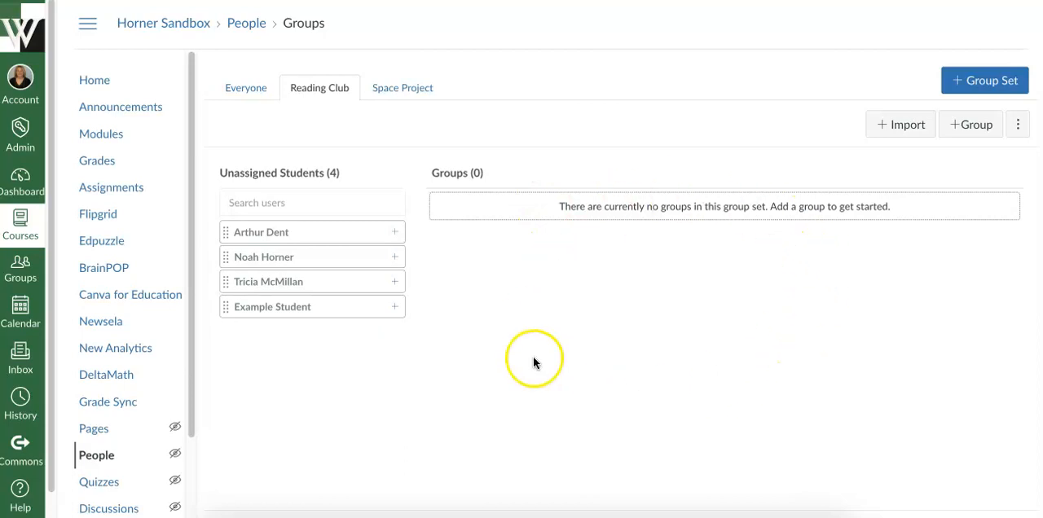
{"action": "mouse_move", "coordinate": [677, 207]}
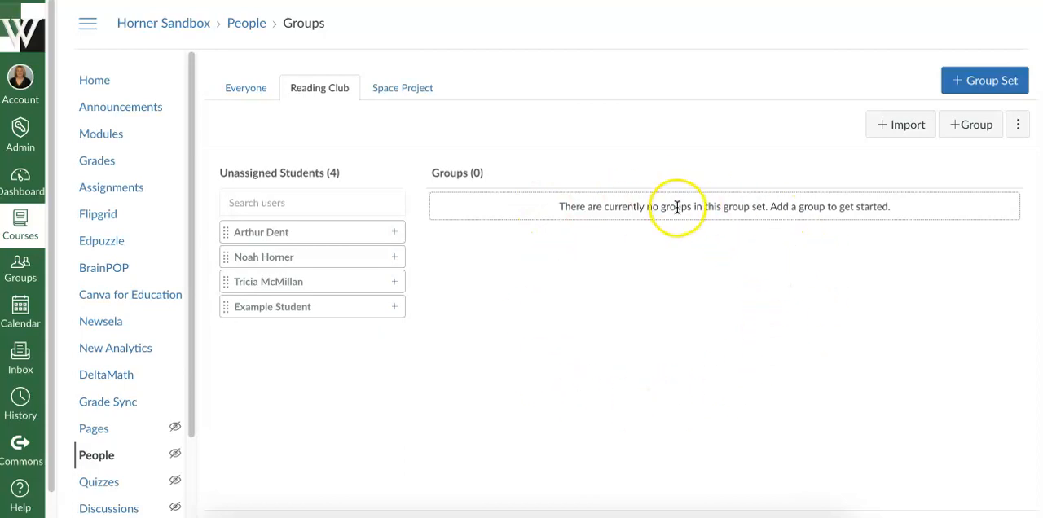
{"action": "mouse_move", "coordinate": [802, 325]}
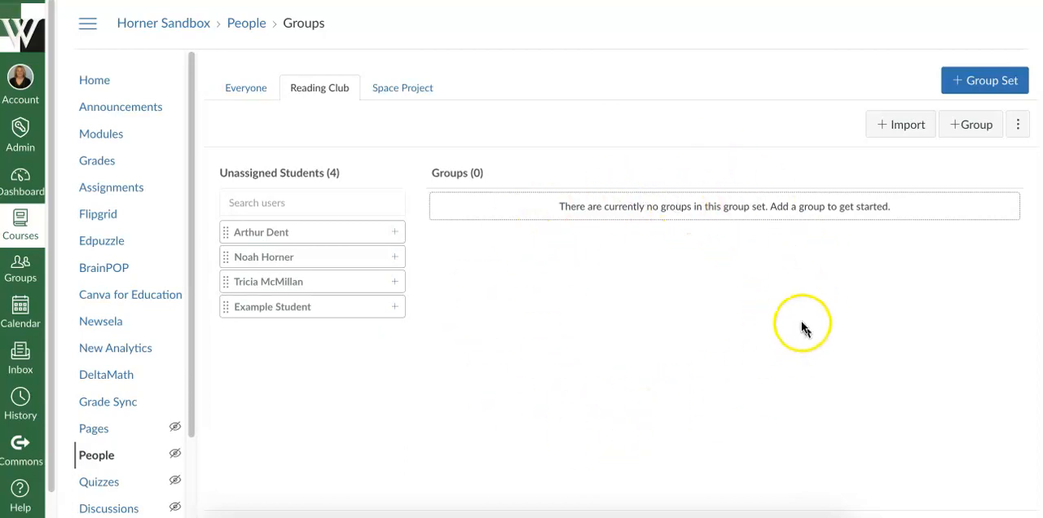
{"action": "mouse_move", "coordinate": [816, 399]}
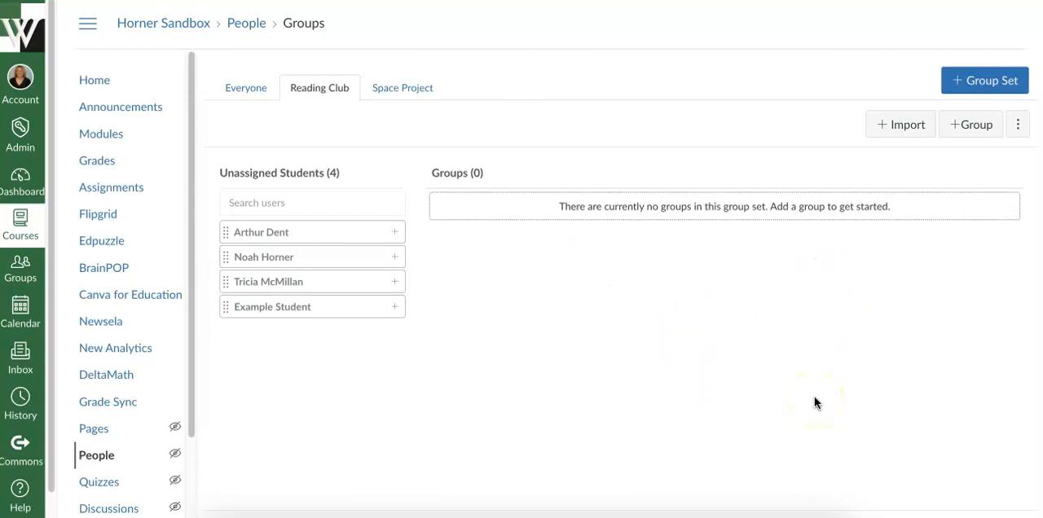
{"action": "mouse_move", "coordinate": [628, 323]}
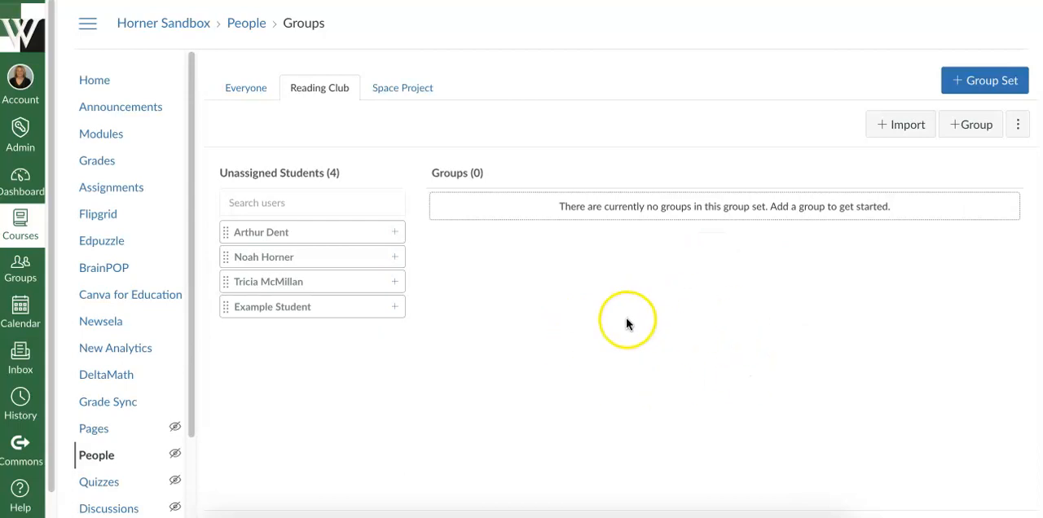
{"action": "mouse_move", "coordinate": [658, 329]}
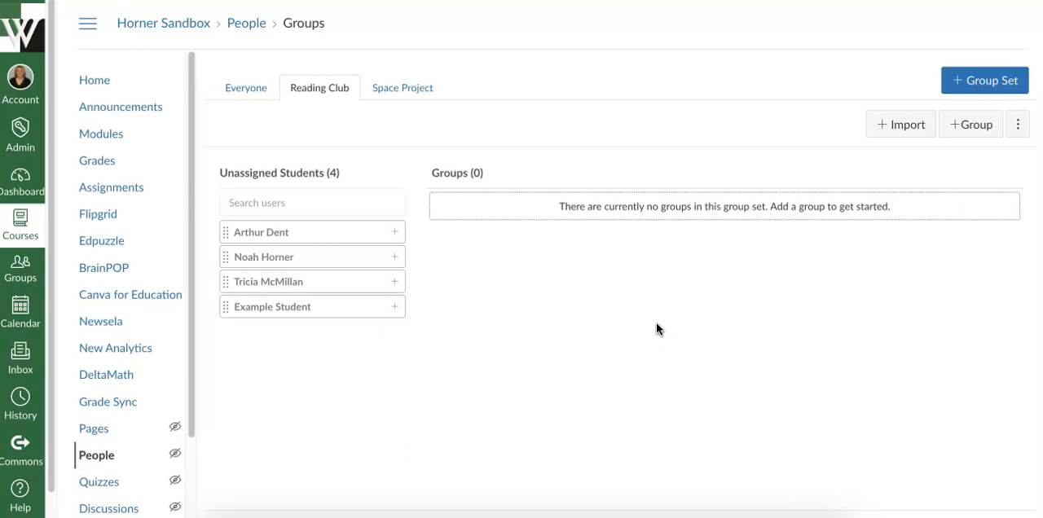
{"action": "mouse_move", "coordinate": [295, 430]}
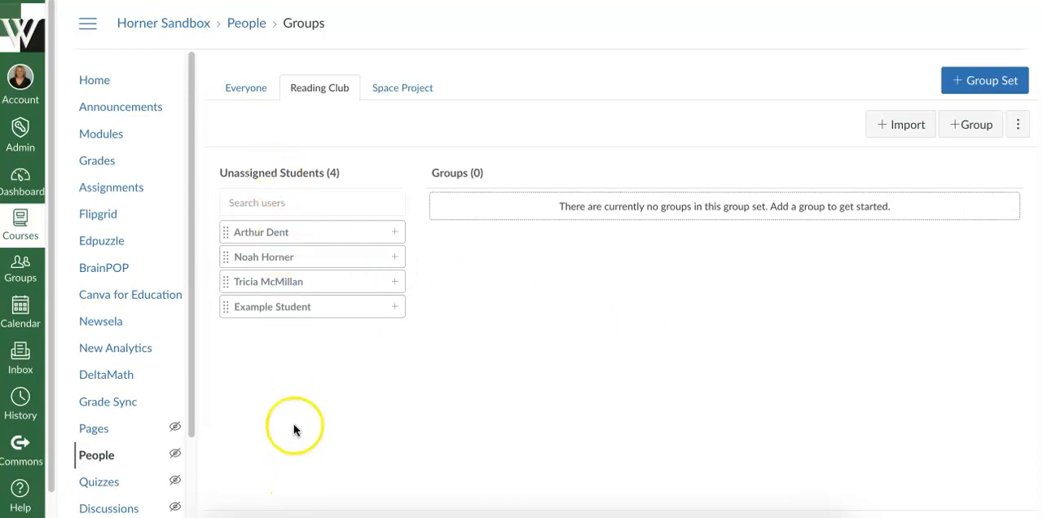
{"action": "mouse_move", "coordinate": [287, 463]}
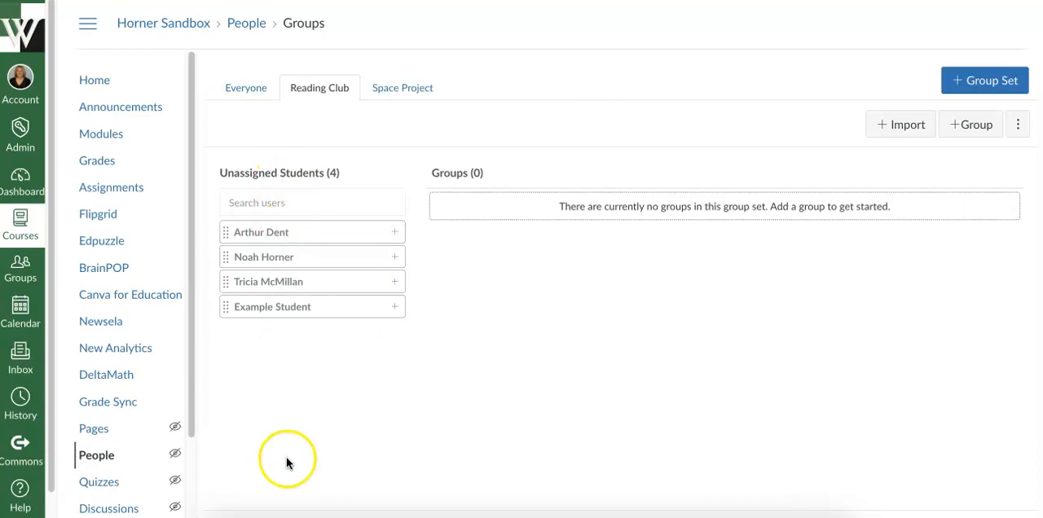
{"action": "mouse_move", "coordinate": [293, 444]}
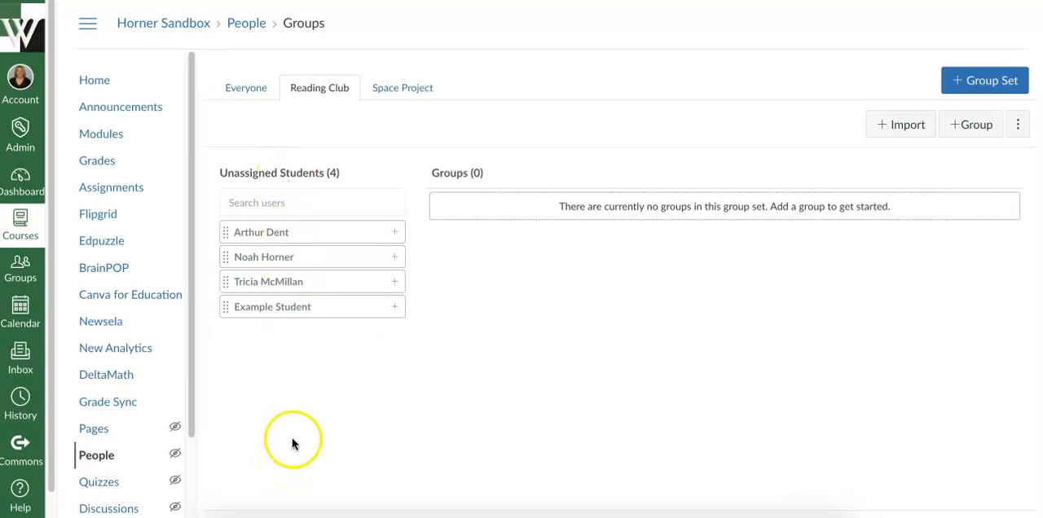
{"action": "mouse_move", "coordinate": [293, 443]}
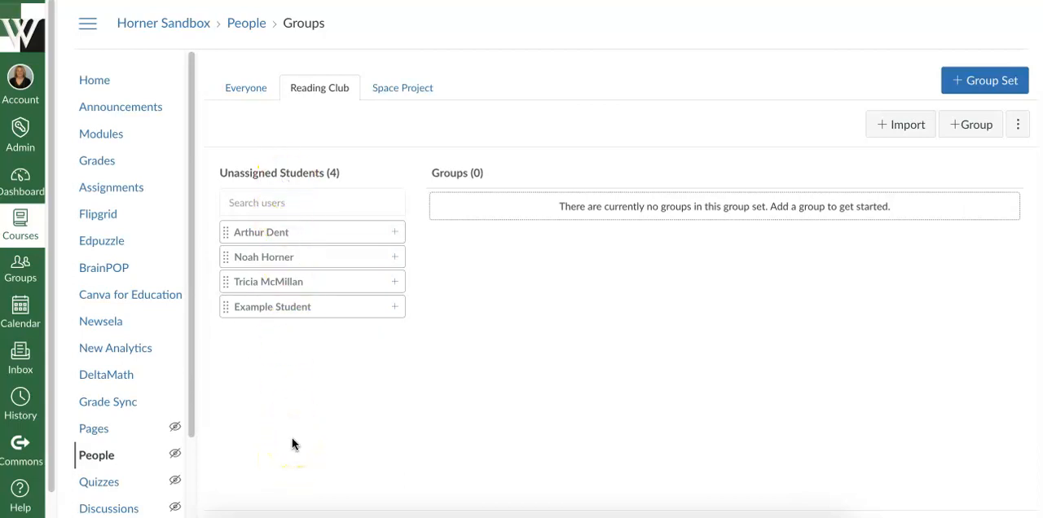
{"action": "mouse_move", "coordinate": [286, 231]}
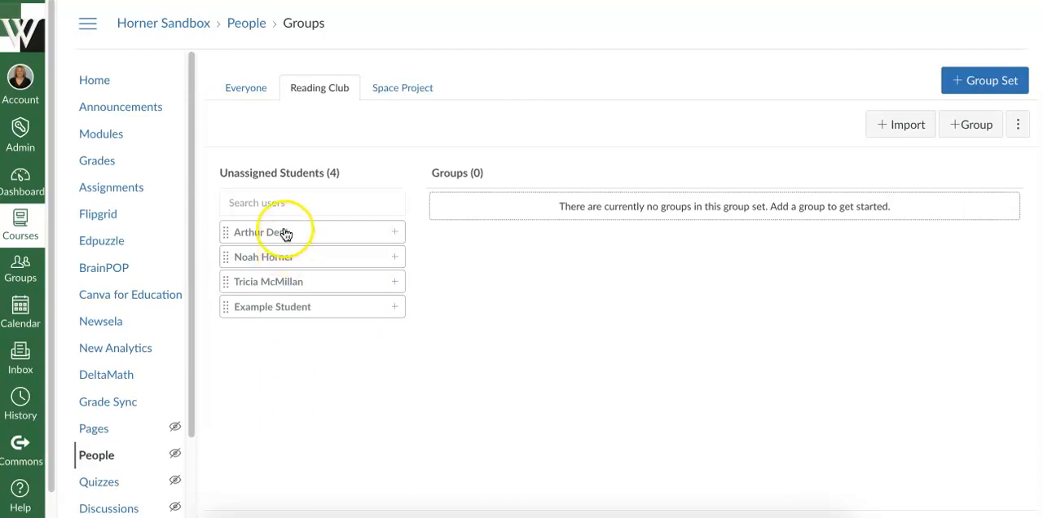
{"action": "mouse_move", "coordinate": [308, 400]}
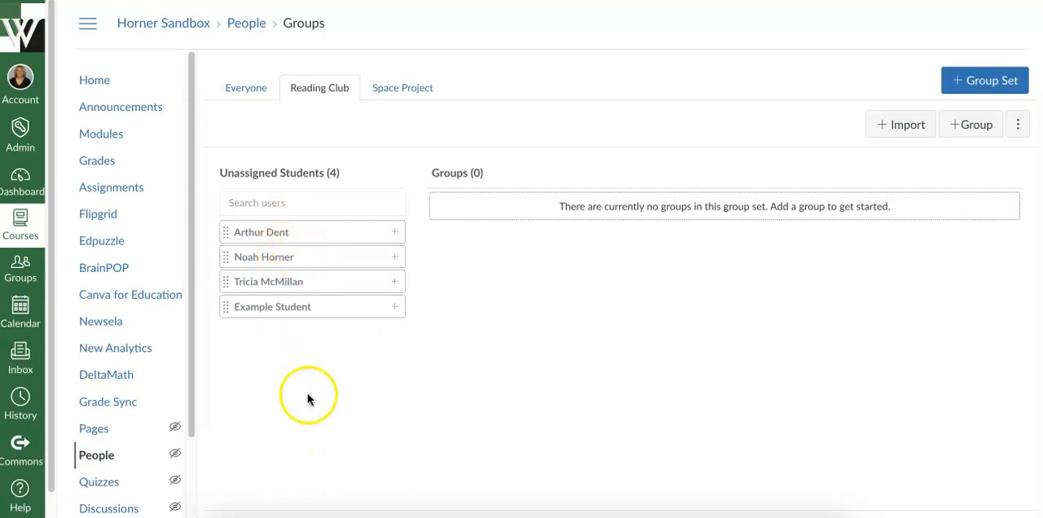
{"action": "scroll", "scroll_direction": "down", "scroll_amount": 3}
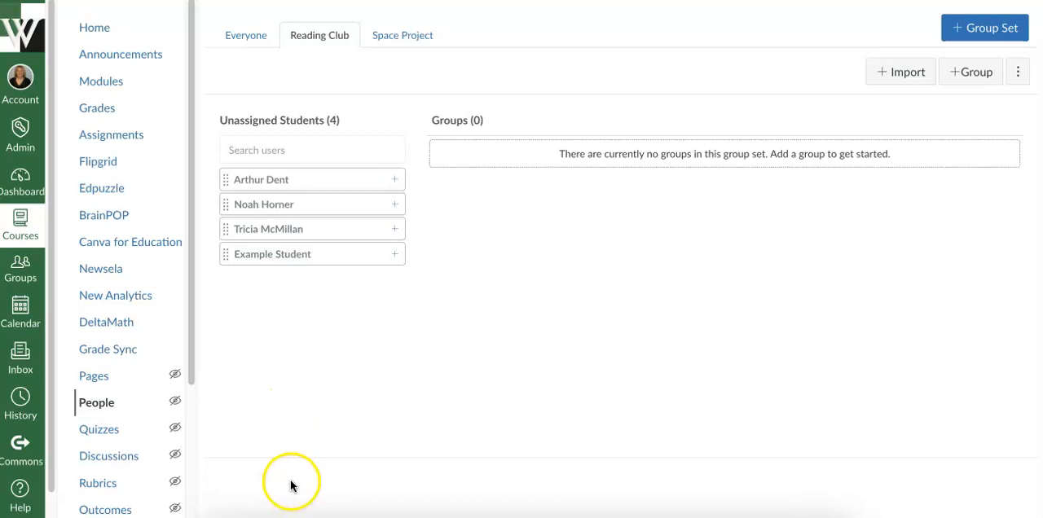
{"action": "scroll", "scroll_direction": "up", "scroll_amount": 3}
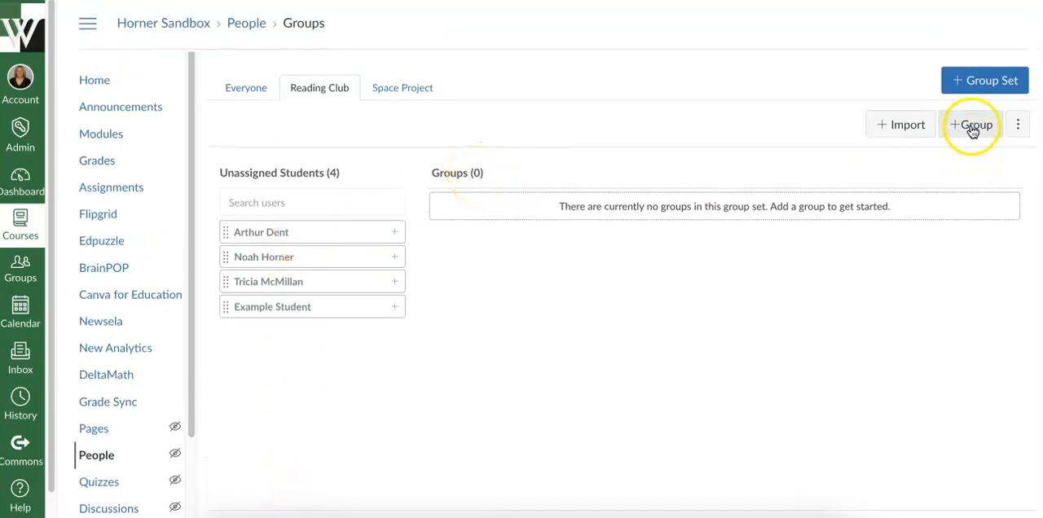
Add Group 1, Group 2 and Group 3 to Reading Club, each with a membership limit of 2
{"action": "left_click", "coordinate": [974, 124]}
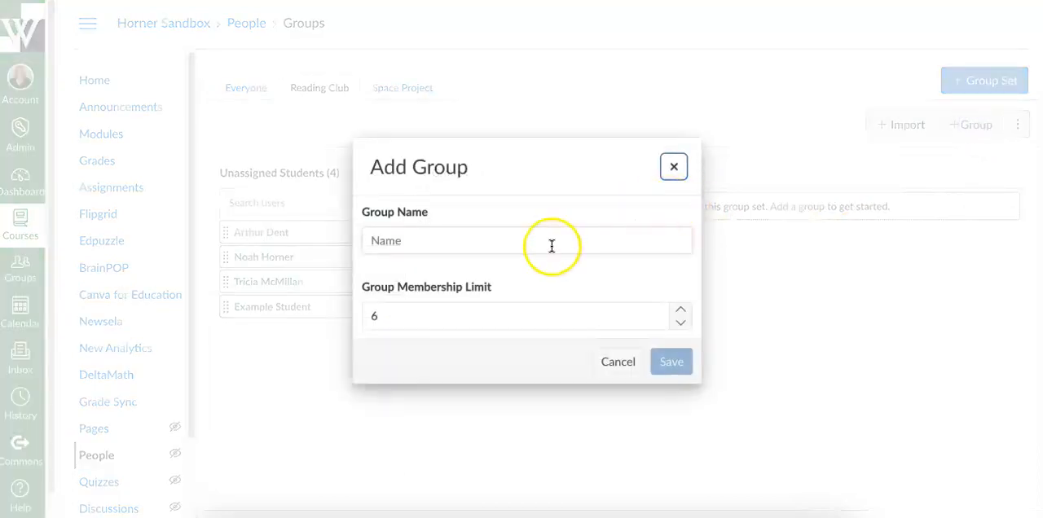
{"action": "left_click", "coordinate": [524, 241]}
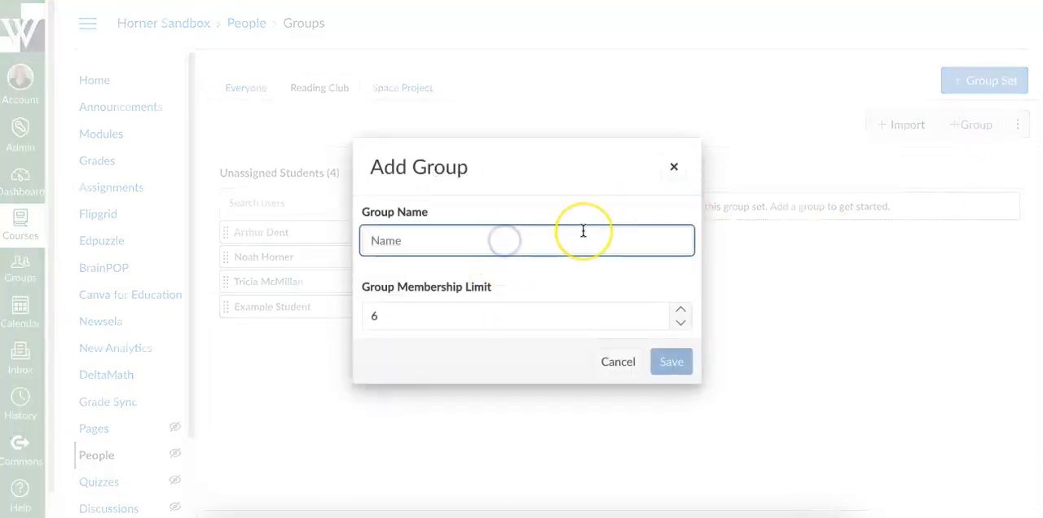
{"action": "type", "text": "Group 1"}
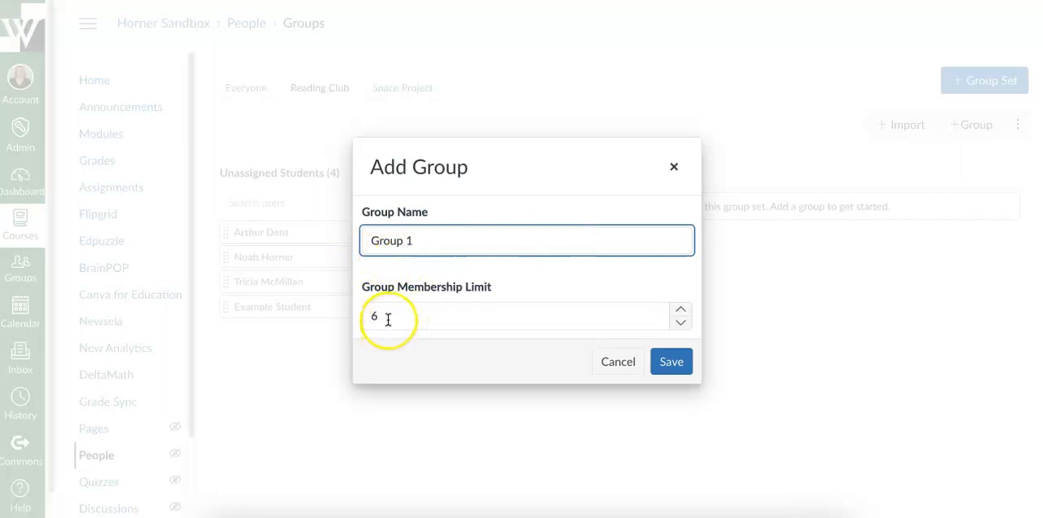
{"action": "left_click", "coordinate": [526, 316]}
{"action": "type", "text": "2"}
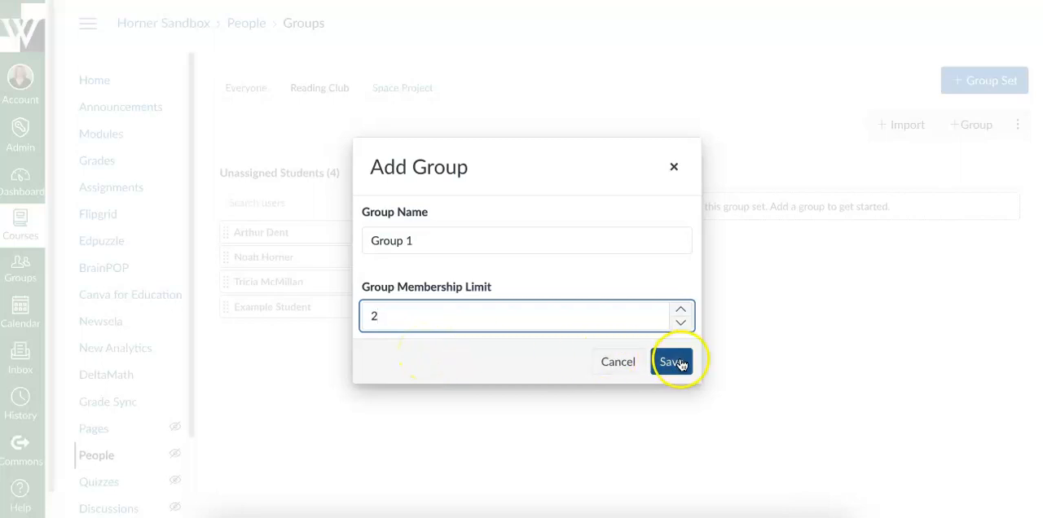
{"action": "left_click", "coordinate": [671, 362]}
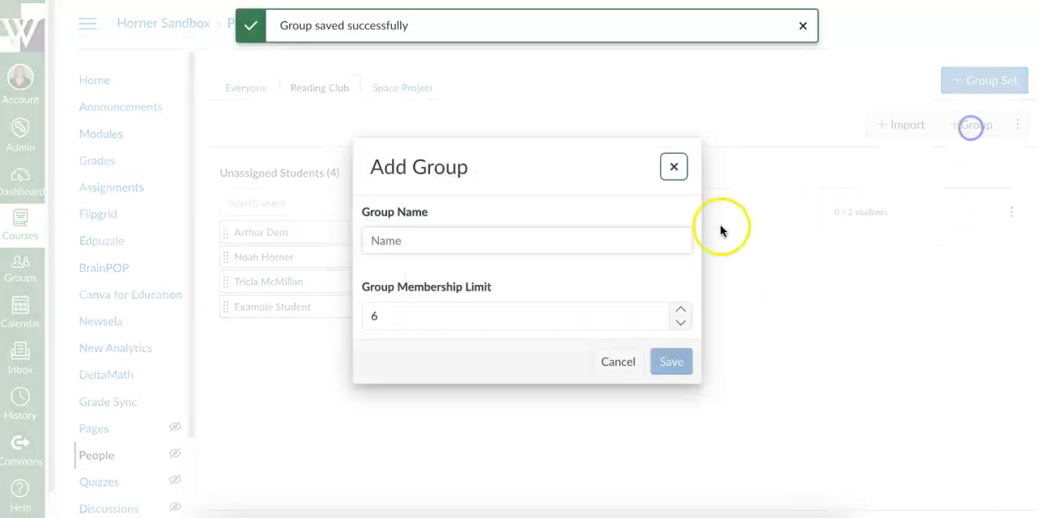
{"action": "type", "text": "Group 2"}
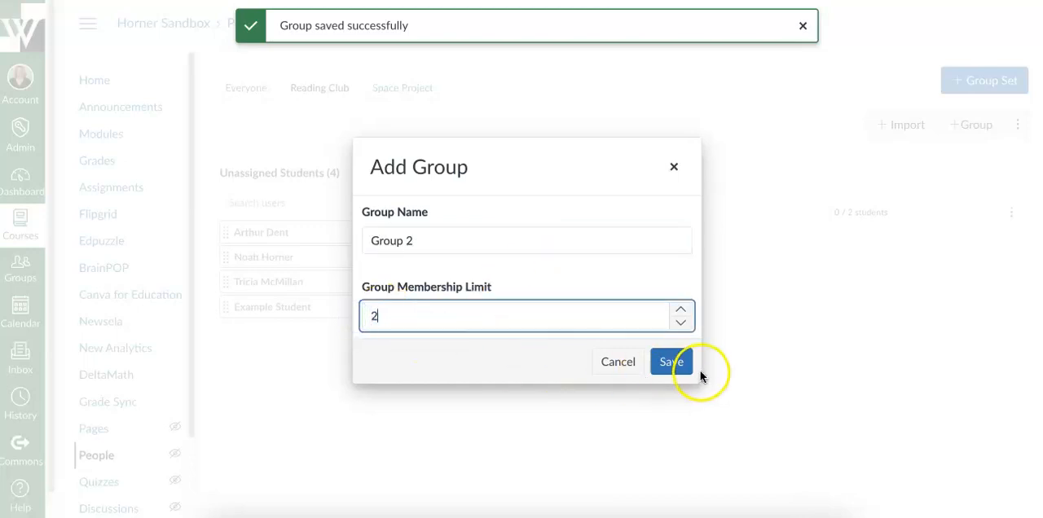
{"action": "left_click", "coordinate": [672, 362]}
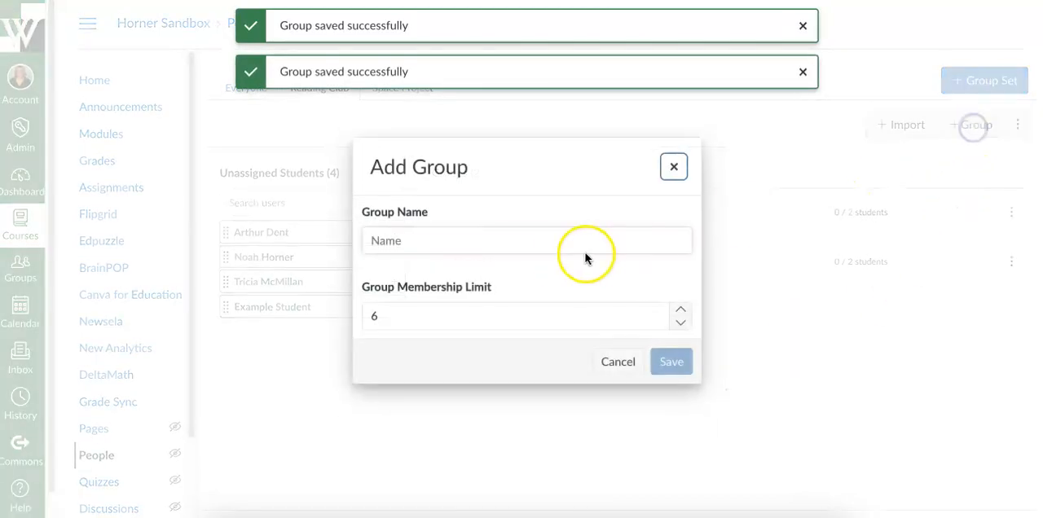
{"action": "type", "text": "Group 3"}
{"action": "left_click", "coordinate": [515, 316]}
{"action": "type", "text": "2"}
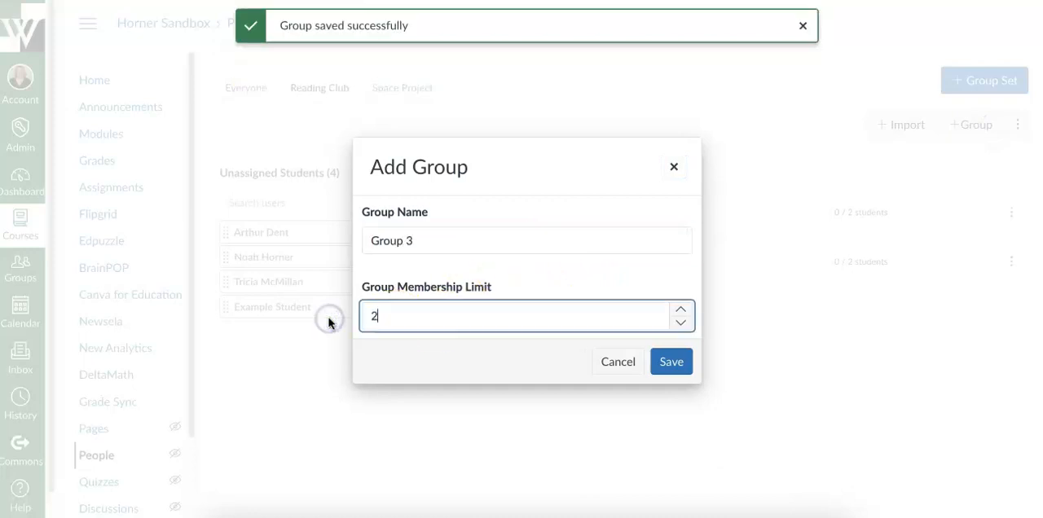
{"action": "left_click", "coordinate": [672, 362]}
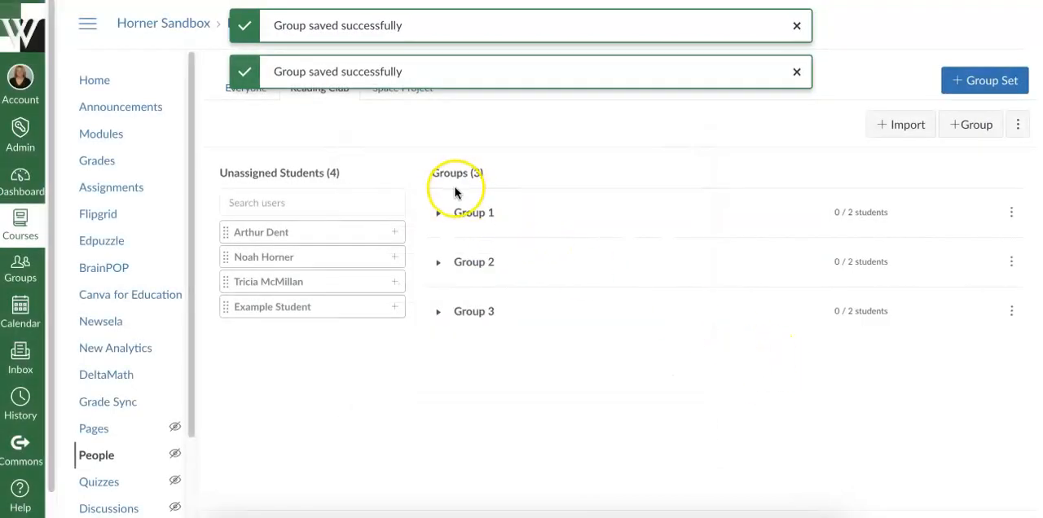
{"action": "mouse_move", "coordinate": [476, 353]}
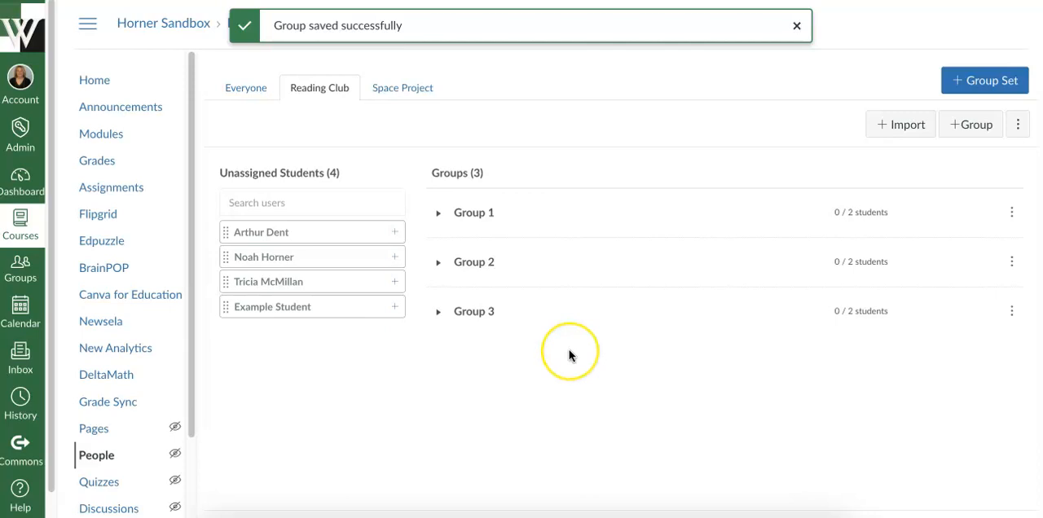
{"action": "mouse_move", "coordinate": [546, 254]}
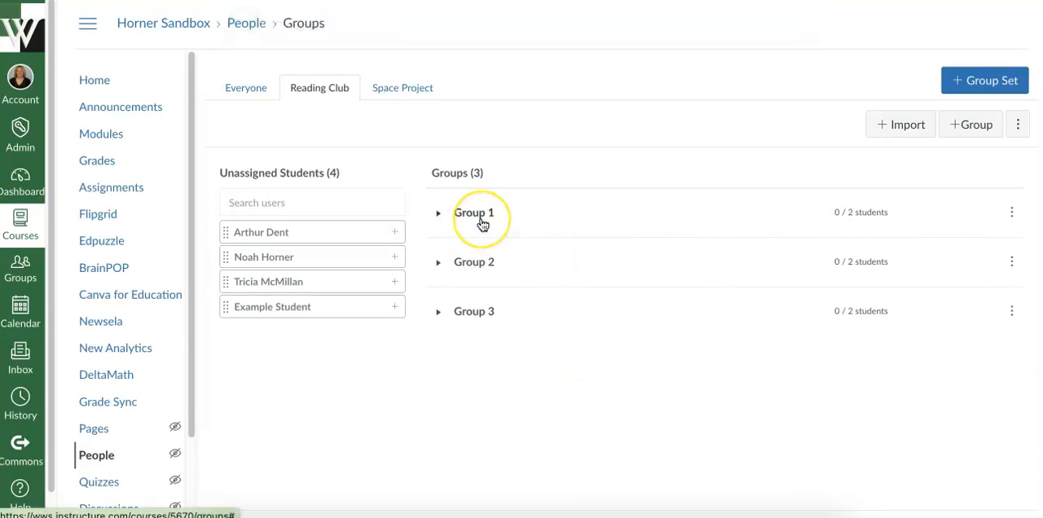
{"action": "mouse_move", "coordinate": [272, 232]}
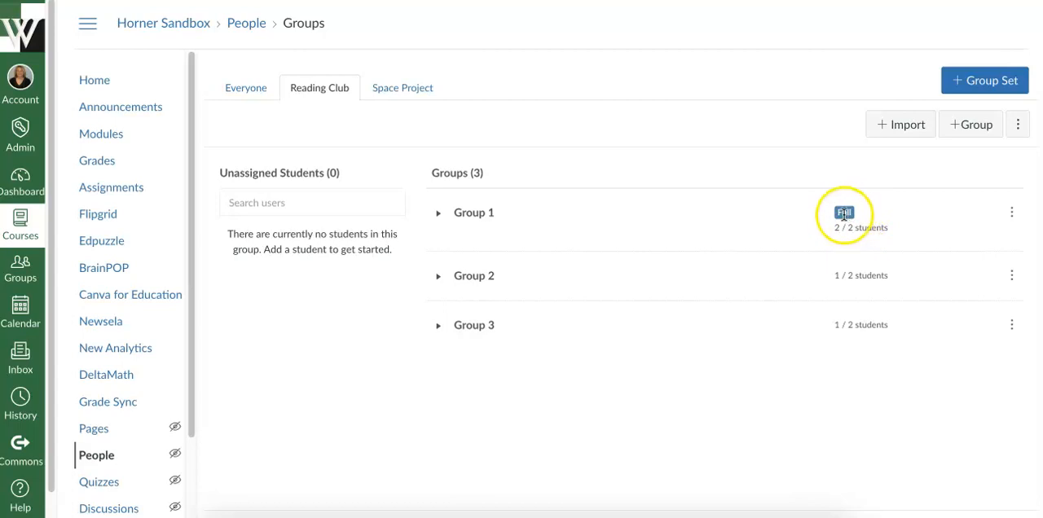
{"action": "mouse_move", "coordinate": [854, 238]}
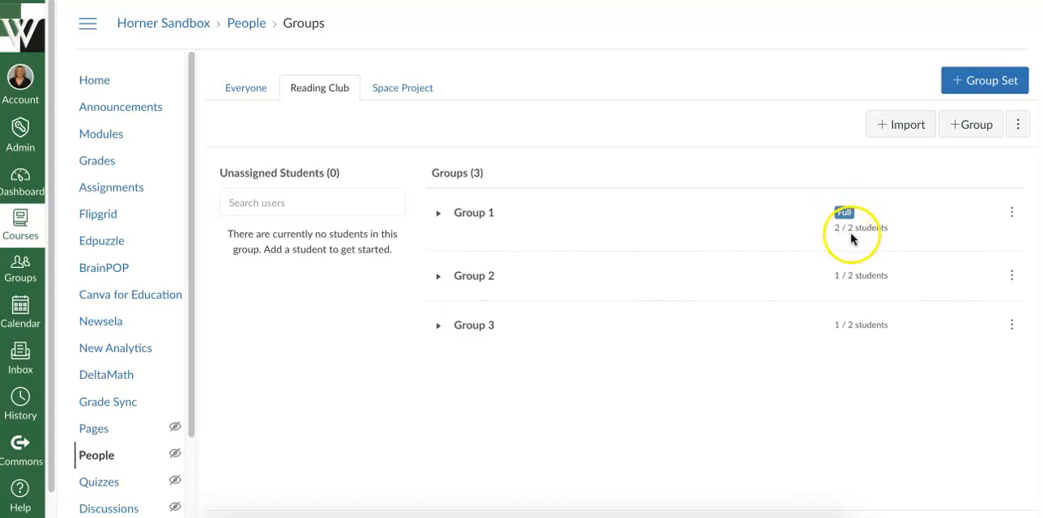
{"action": "mouse_move", "coordinate": [841, 290]}
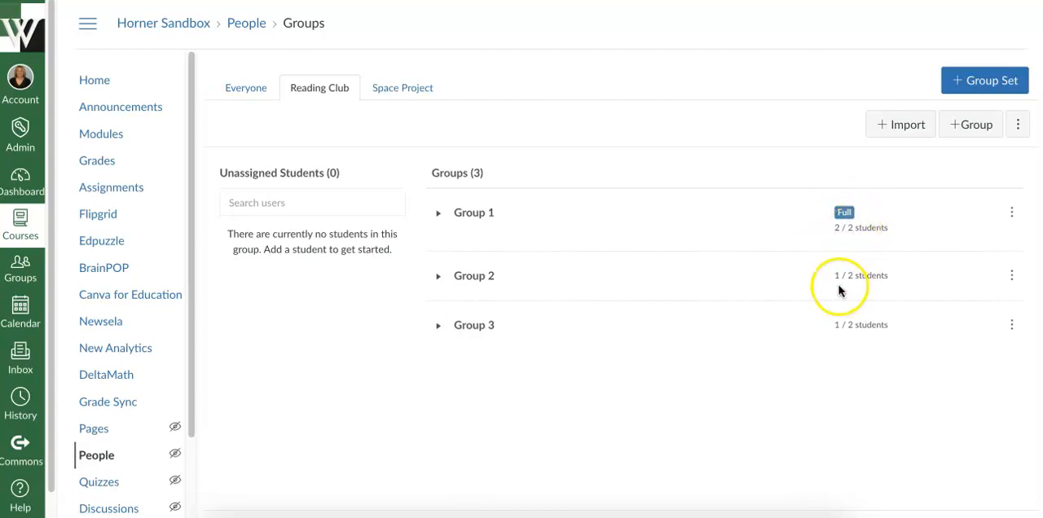
{"action": "mouse_move", "coordinate": [833, 324]}
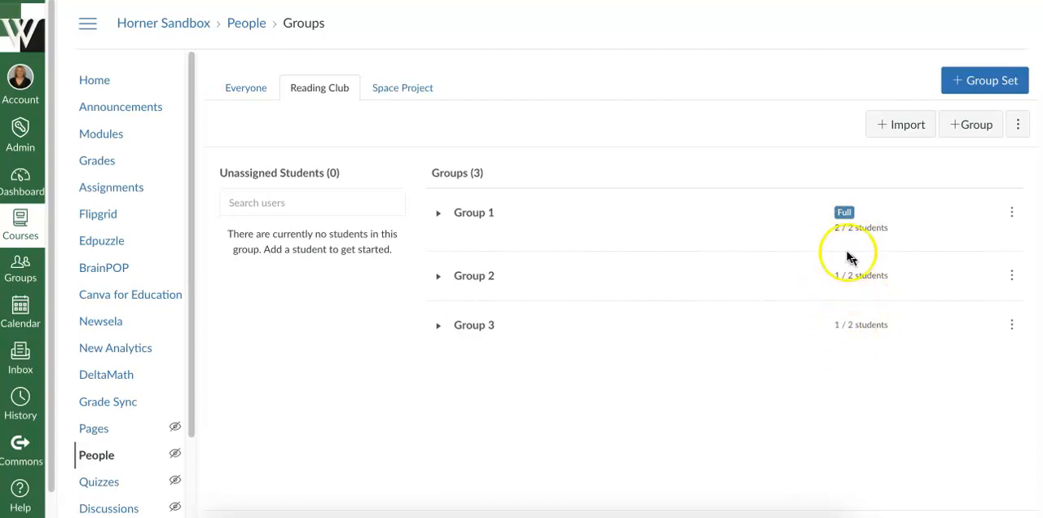
{"action": "mouse_move", "coordinate": [440, 215]}
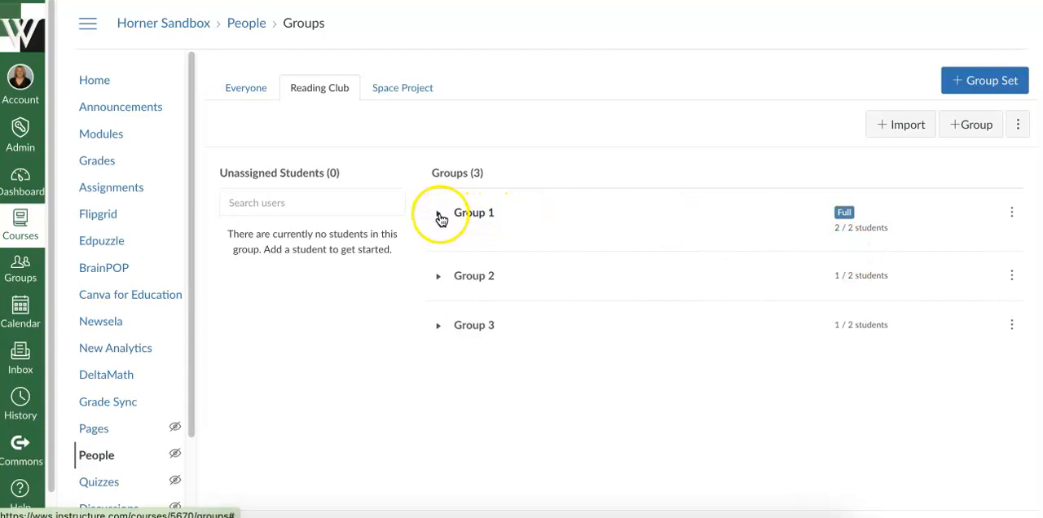
Expand the three groups, move Example Student into Group 2 and Tricia McMillan into Group 1
{"action": "left_click", "coordinate": [438, 212]}
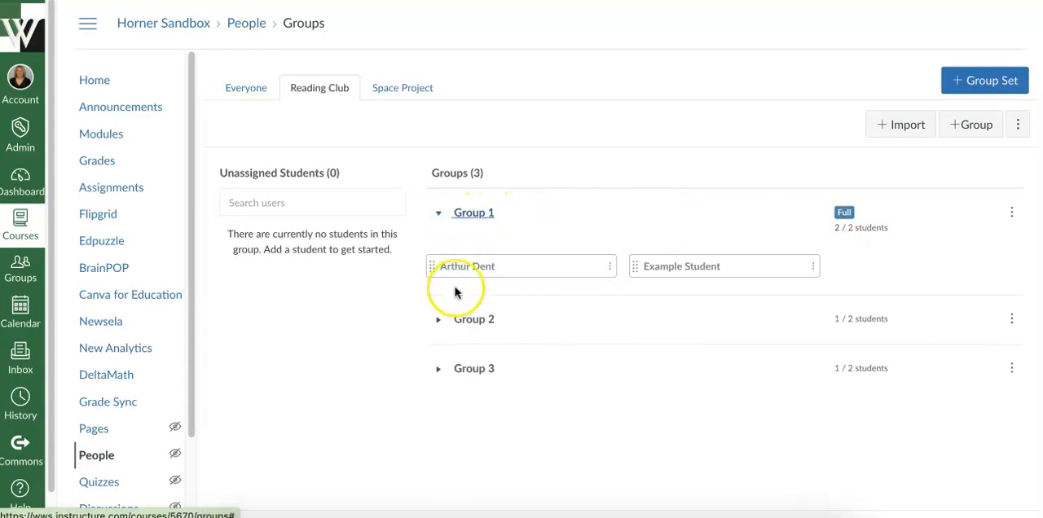
{"action": "left_click", "coordinate": [436, 319]}
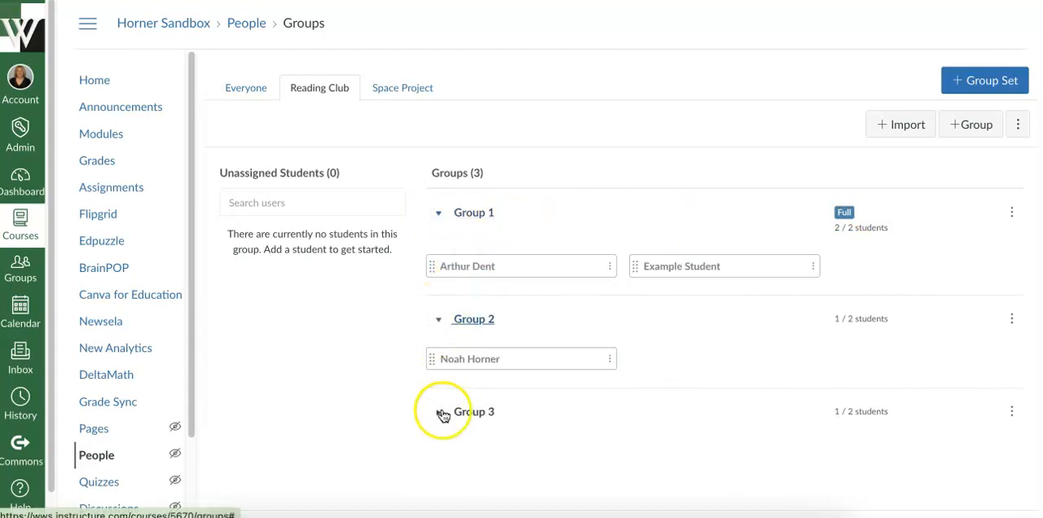
{"action": "left_click", "coordinate": [438, 410]}
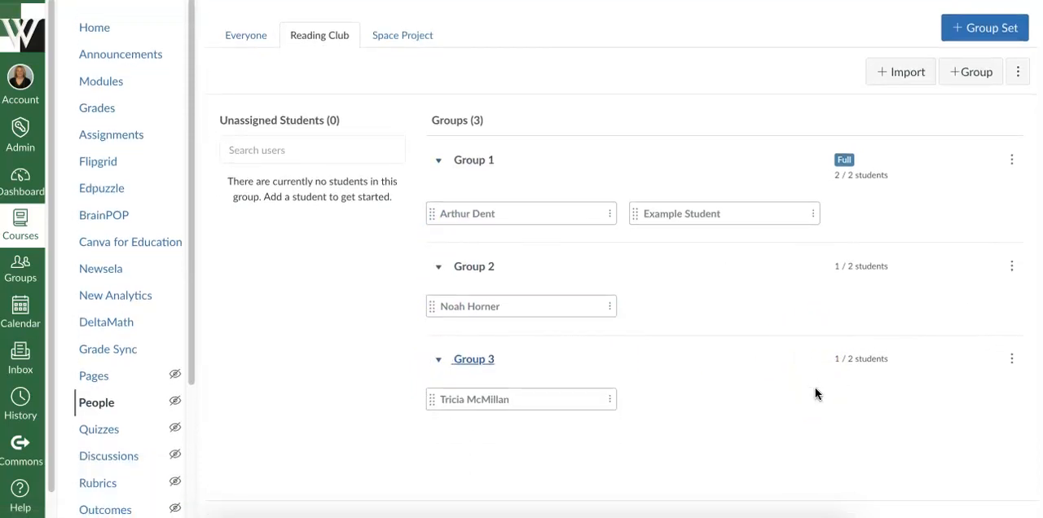
{"action": "mouse_move", "coordinate": [505, 220]}
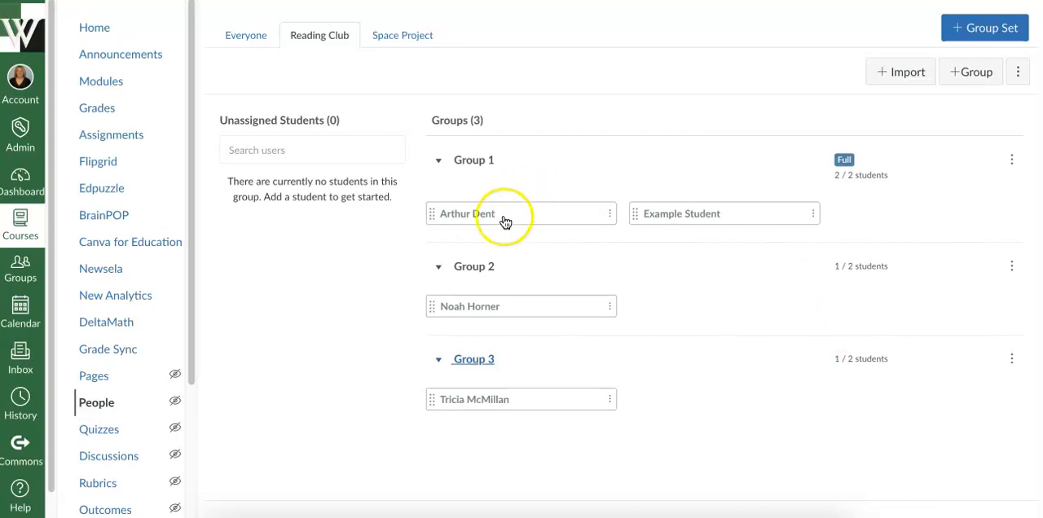
{"action": "mouse_move", "coordinate": [834, 306]}
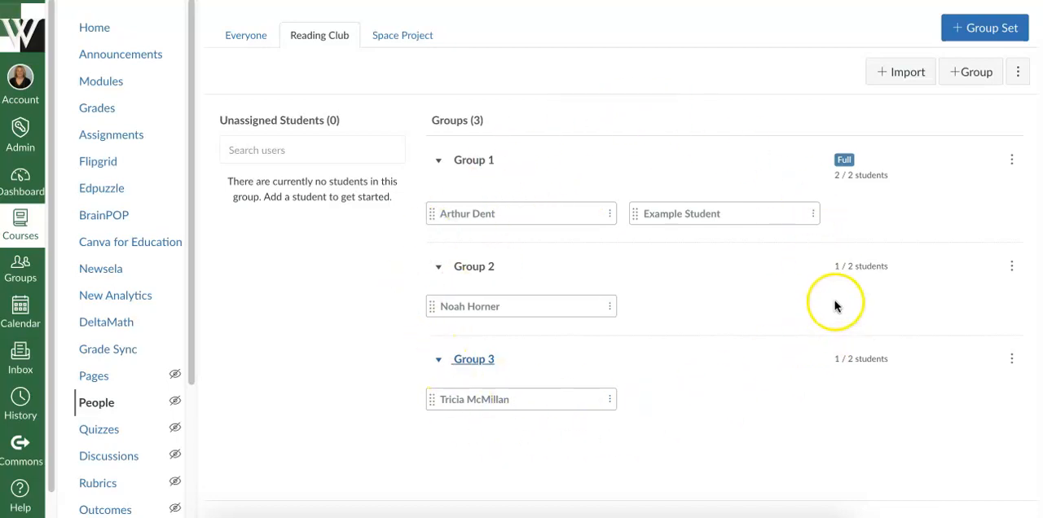
{"action": "mouse_move", "coordinate": [753, 318]}
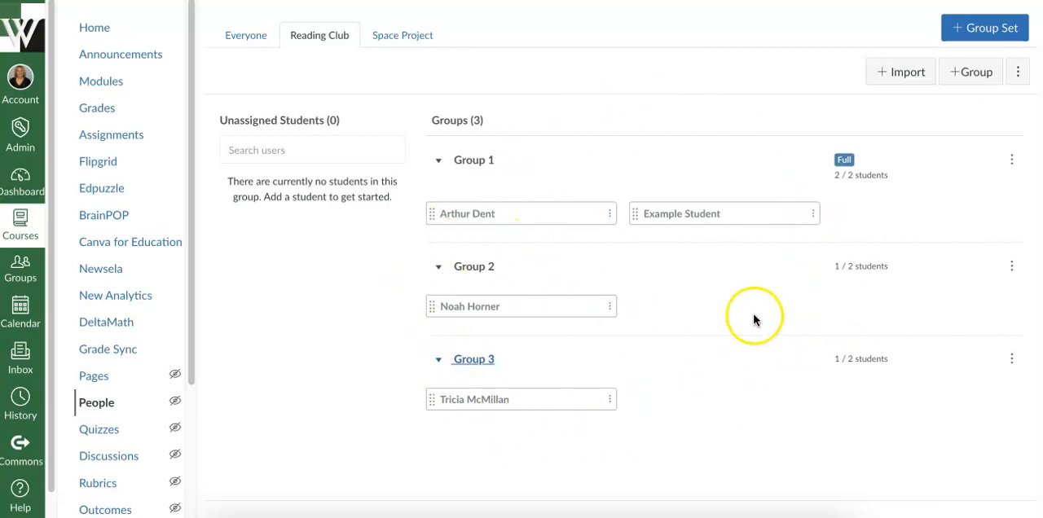
{"action": "mouse_move", "coordinate": [486, 218]}
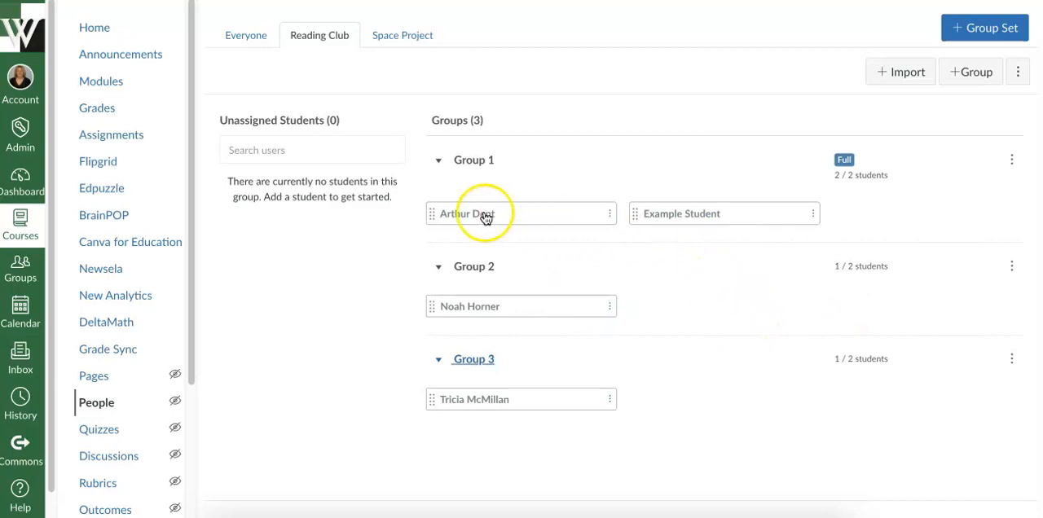
{"action": "mouse_move", "coordinate": [724, 213]}
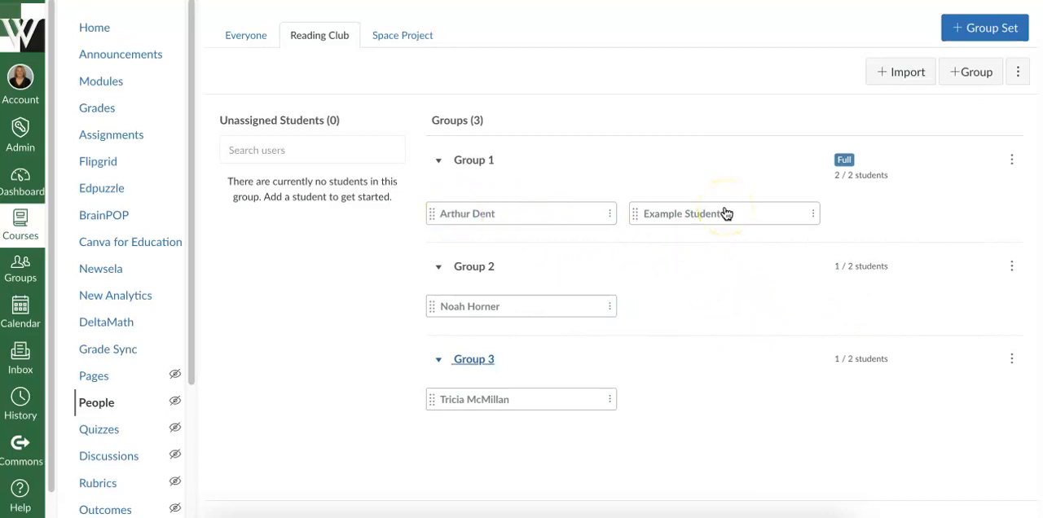
{"action": "left_click_drag", "start_coordinate": [723, 213], "coordinate": [742, 254]}
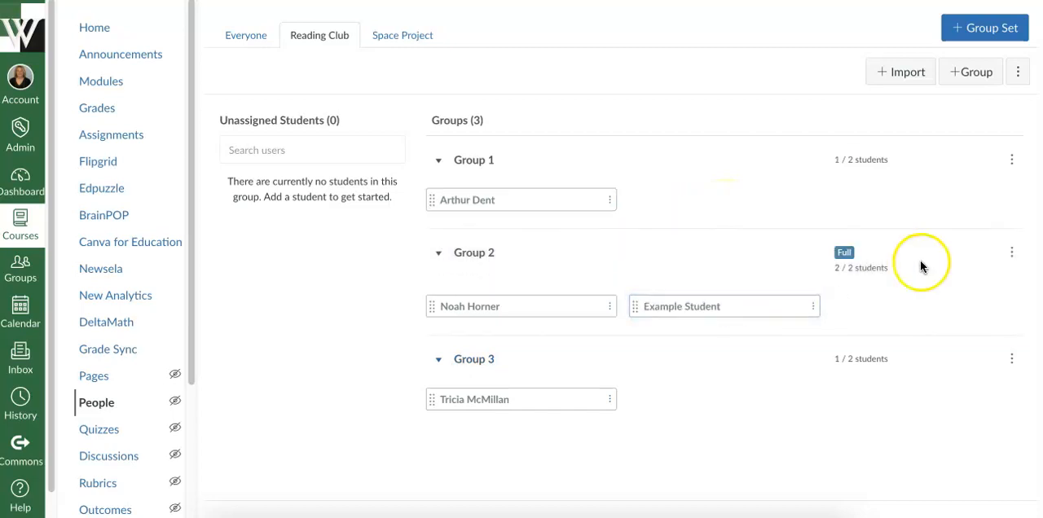
{"action": "left_click_drag", "start_coordinate": [522, 399], "coordinate": [723, 213]}
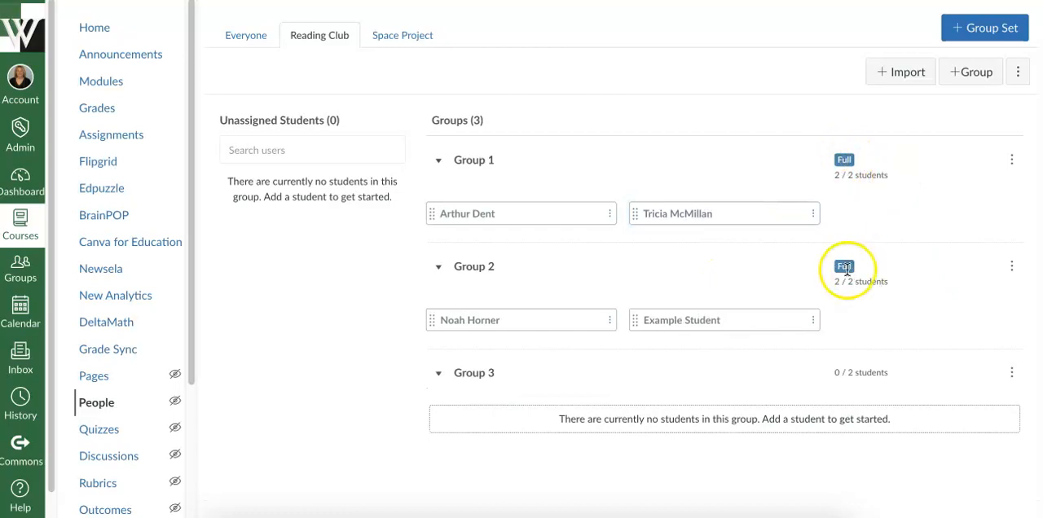
{"action": "mouse_move", "coordinate": [886, 369]}
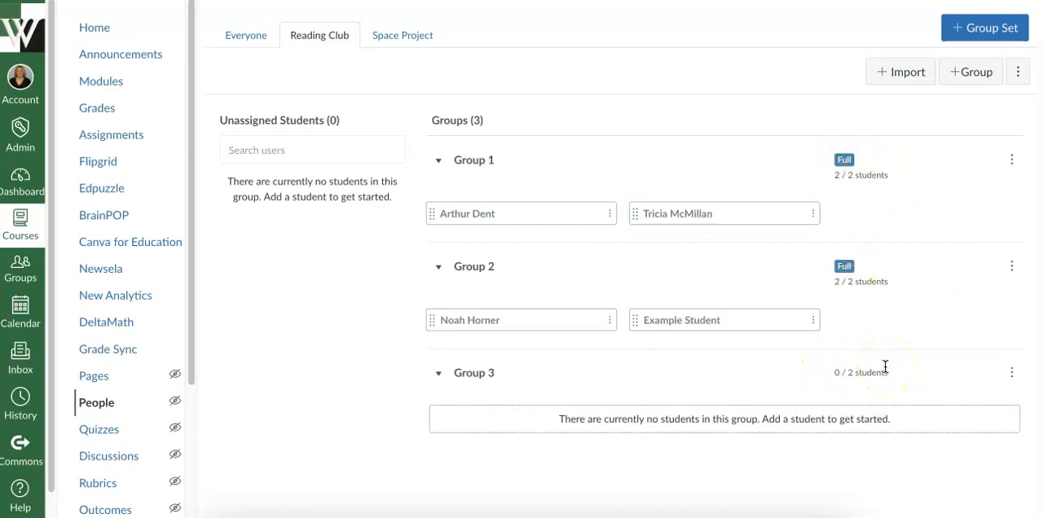
{"action": "mouse_move", "coordinate": [888, 372]}
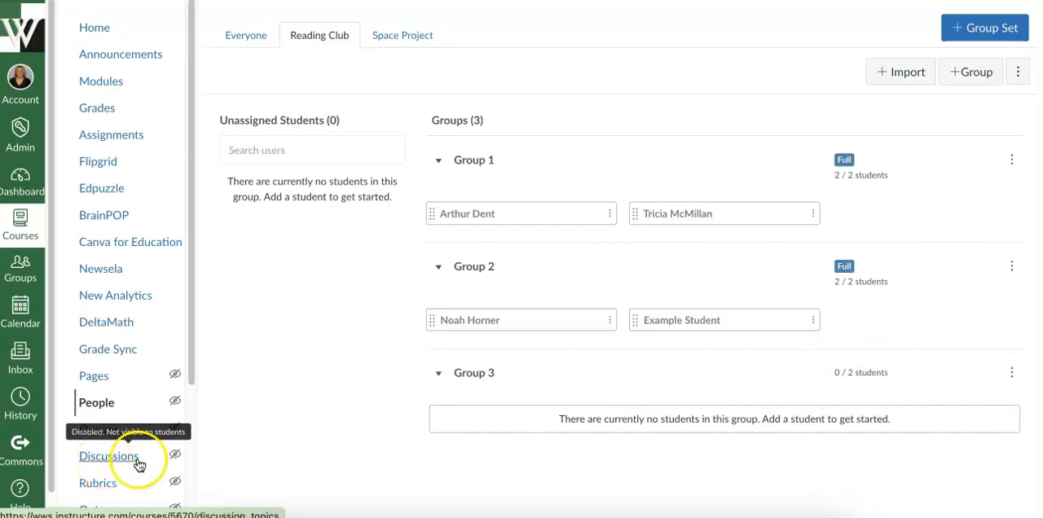
Start a new discussion's group set and choose splitting by students per group
{"action": "left_click", "coordinate": [108, 456]}
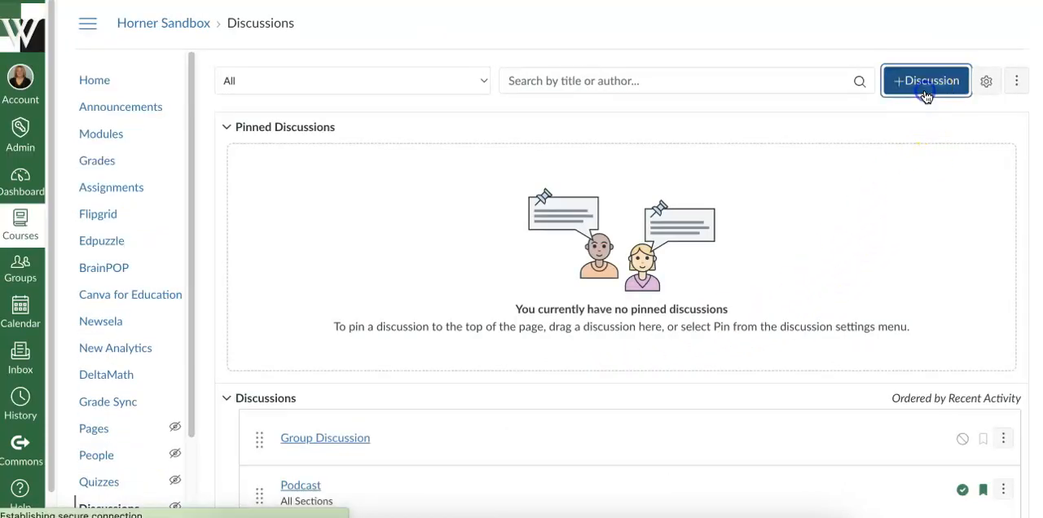
{"action": "left_click", "coordinate": [926, 82]}
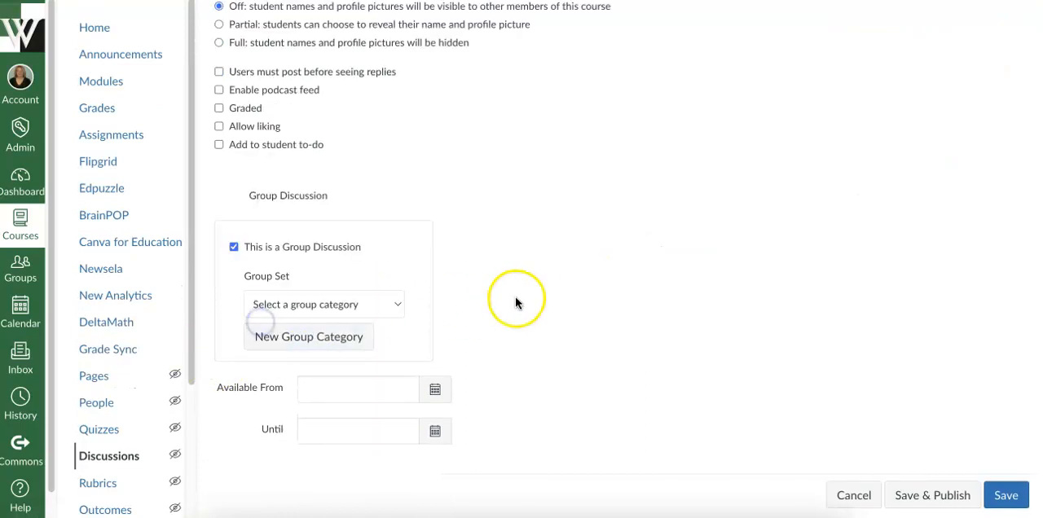
{"action": "left_click", "coordinate": [308, 336]}
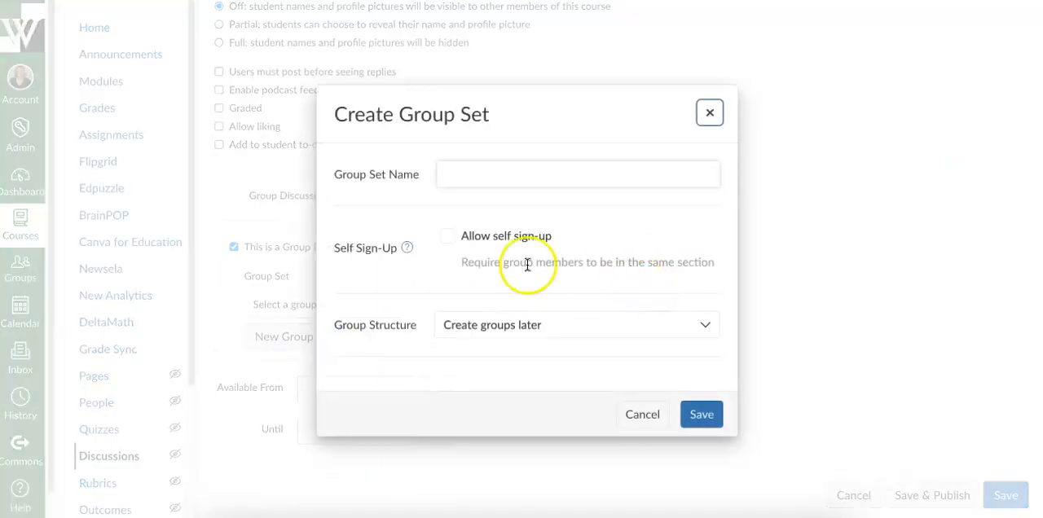
{"action": "left_click", "coordinate": [577, 324]}
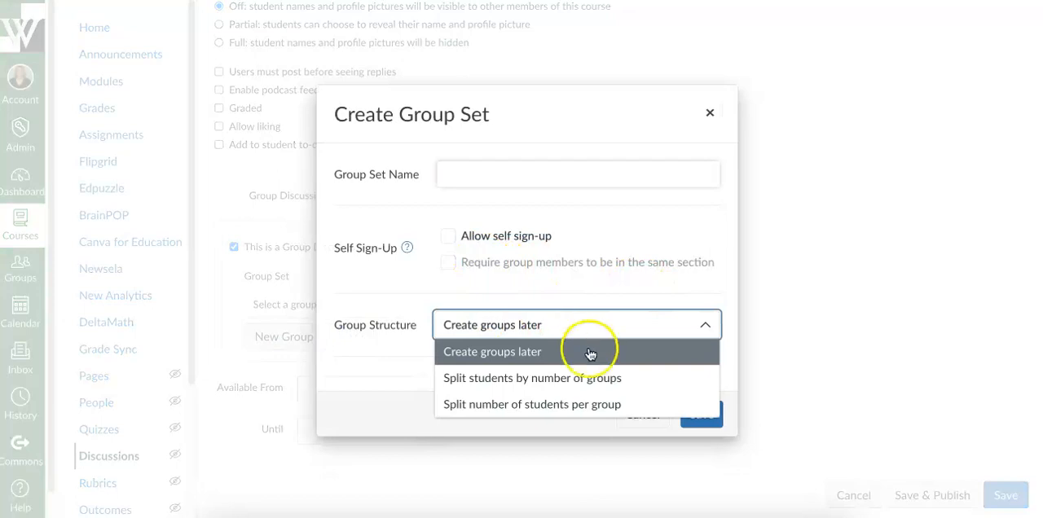
{"action": "left_click", "coordinate": [531, 404]}
{"action": "type", "text": "5"}
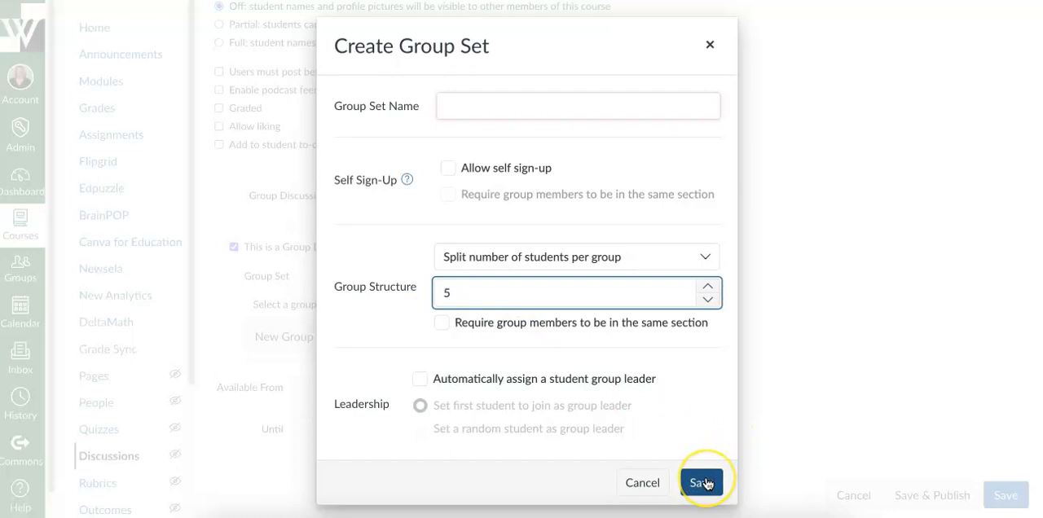
{"action": "mouse_move", "coordinate": [687, 266]}
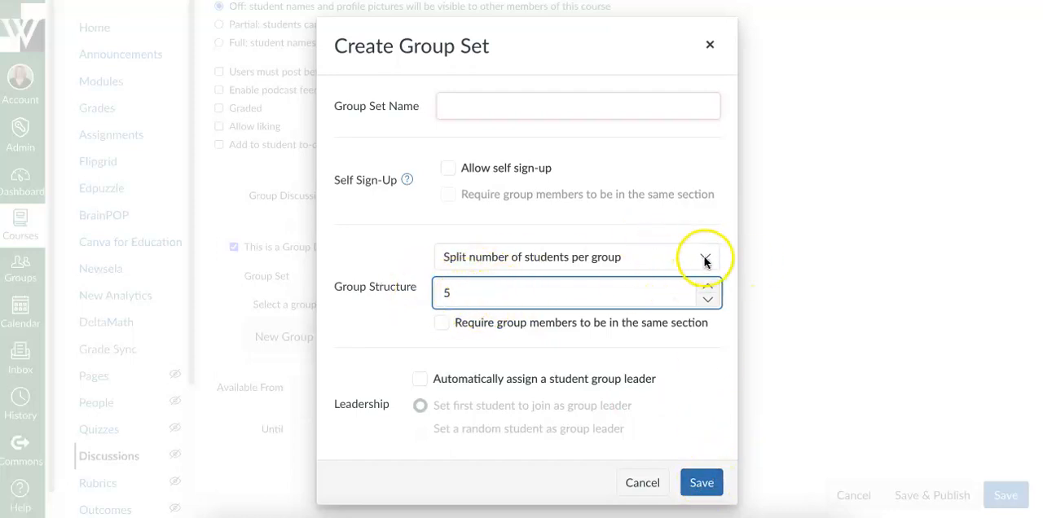
Switch to splitting by number of groups, then close the Create Group Set form unsaved
{"action": "left_click", "coordinate": [706, 257]}
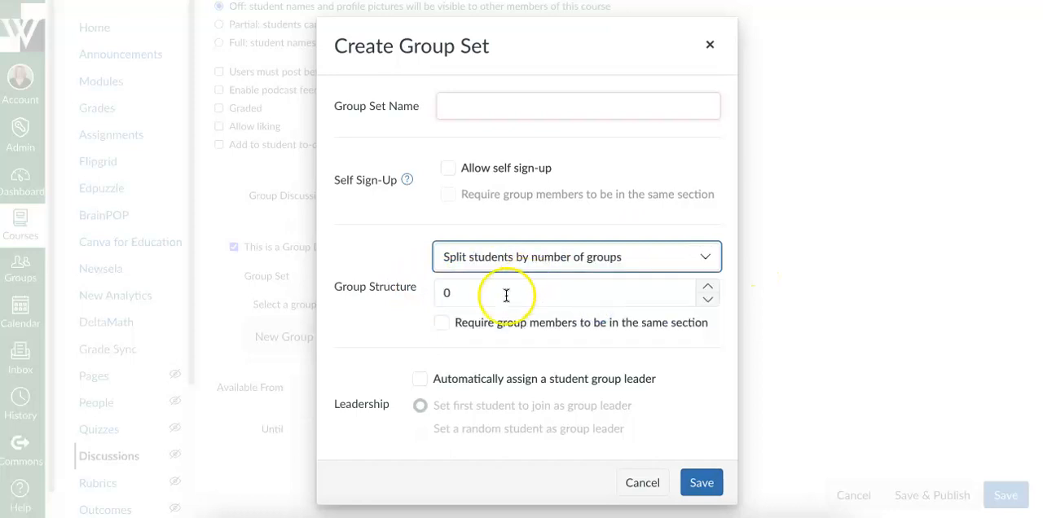
{"action": "left_click", "coordinate": [571, 293]}
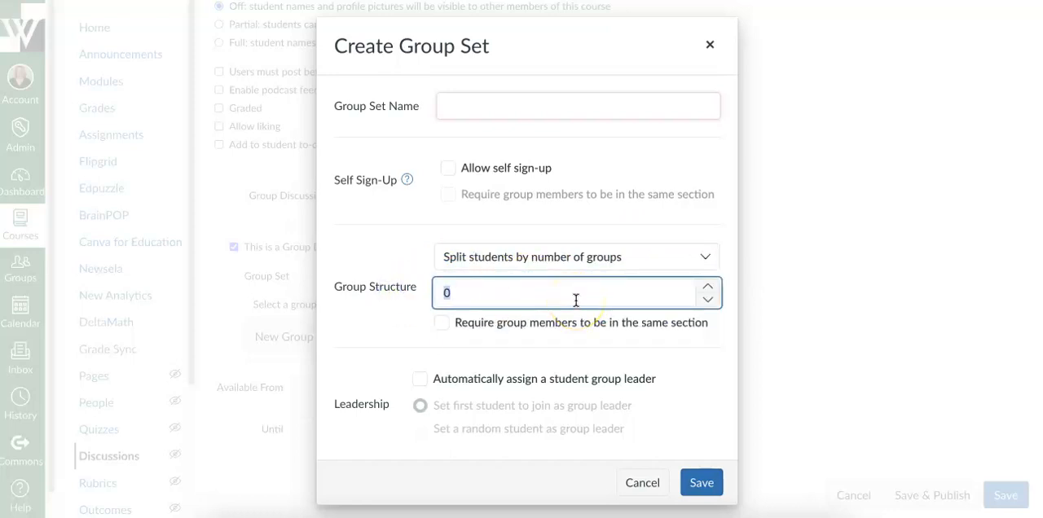
{"action": "mouse_move", "coordinate": [708, 59]}
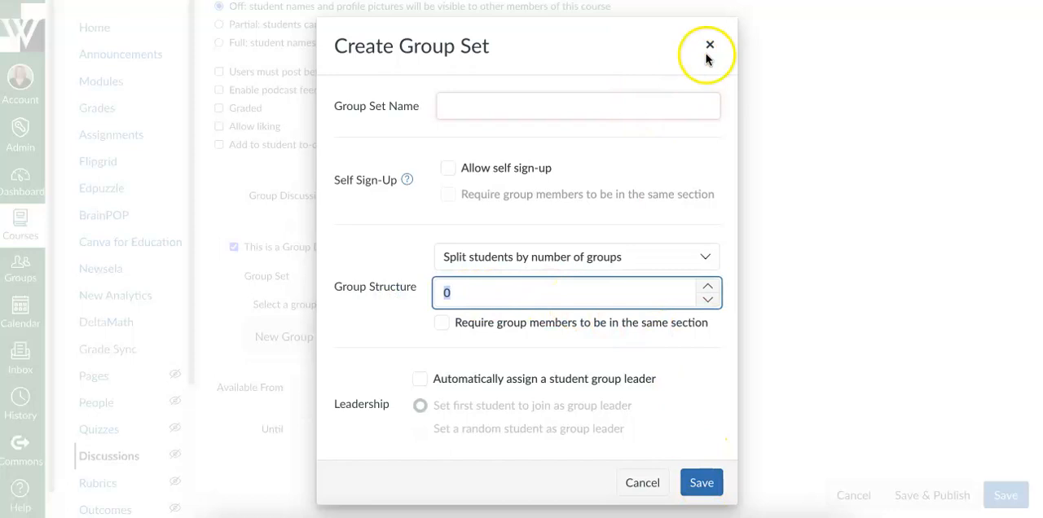
{"action": "left_click", "coordinate": [707, 44]}
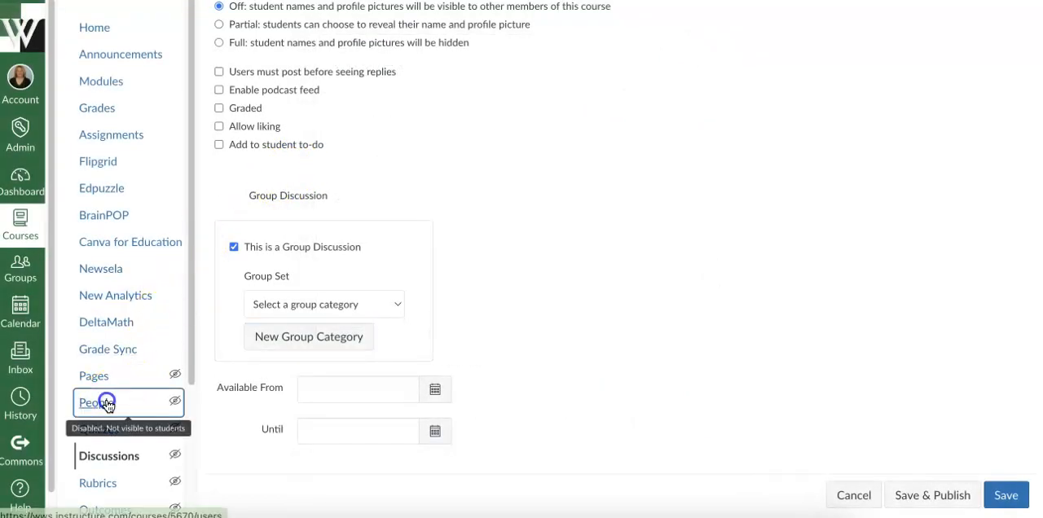
Back in Reading Club, move Example Student from Group 2 into Group 3
{"action": "left_click", "coordinate": [96, 403]}
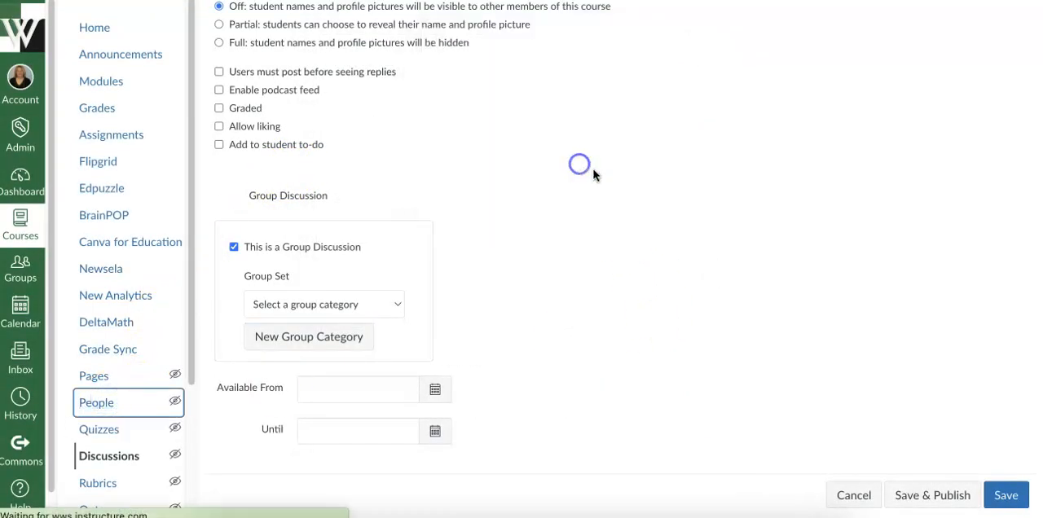
{"action": "left_click", "coordinate": [96, 401]}
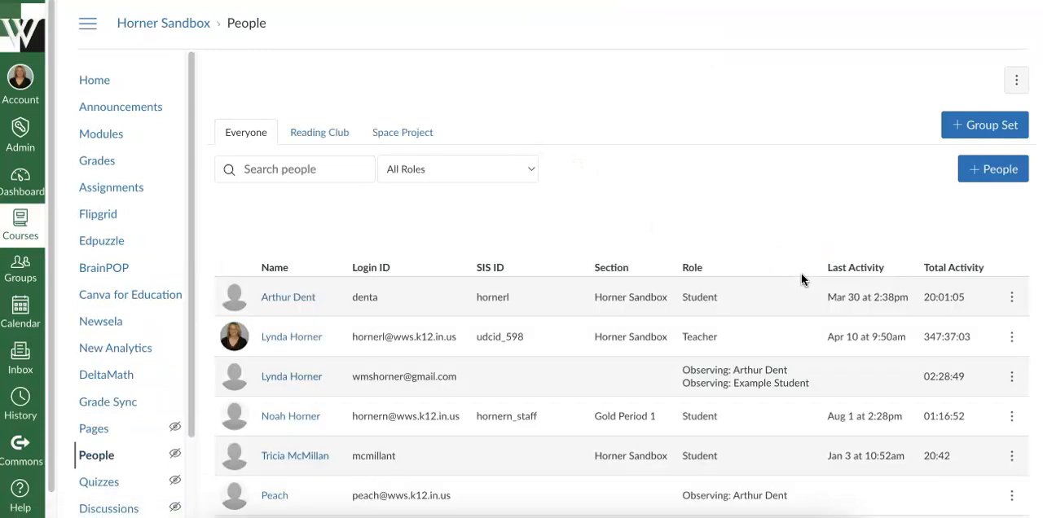
{"action": "left_click", "coordinate": [320, 132]}
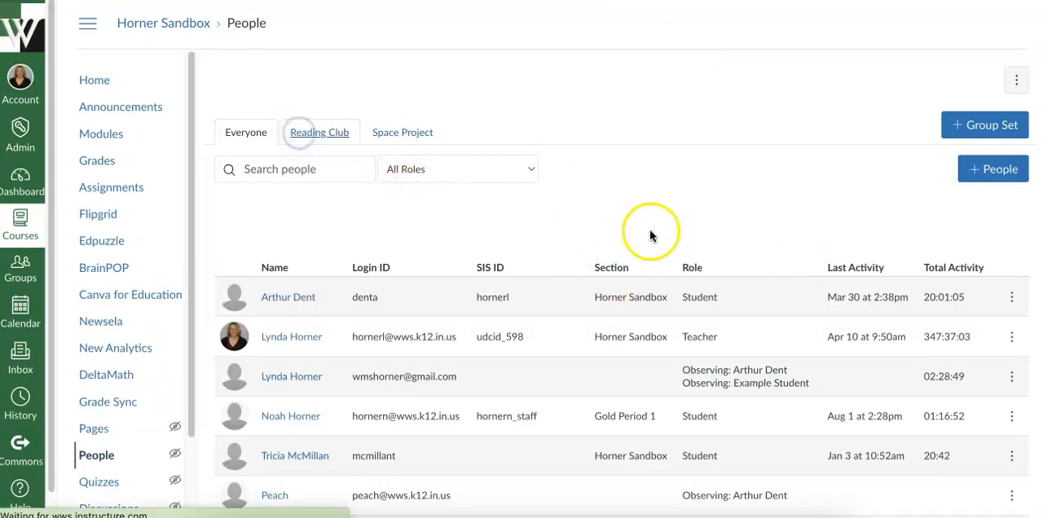
{"action": "left_click", "coordinate": [319, 132]}
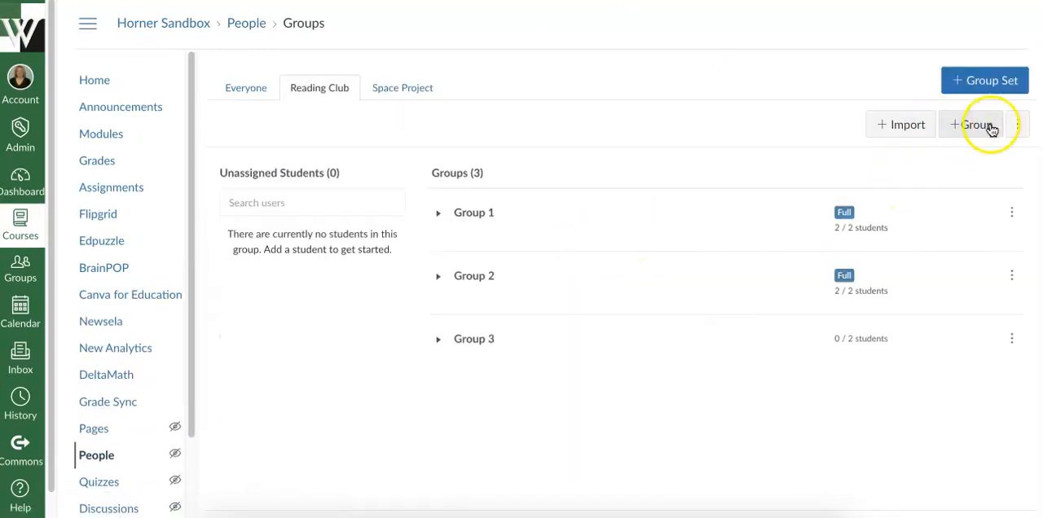
{"action": "mouse_move", "coordinate": [433, 245]}
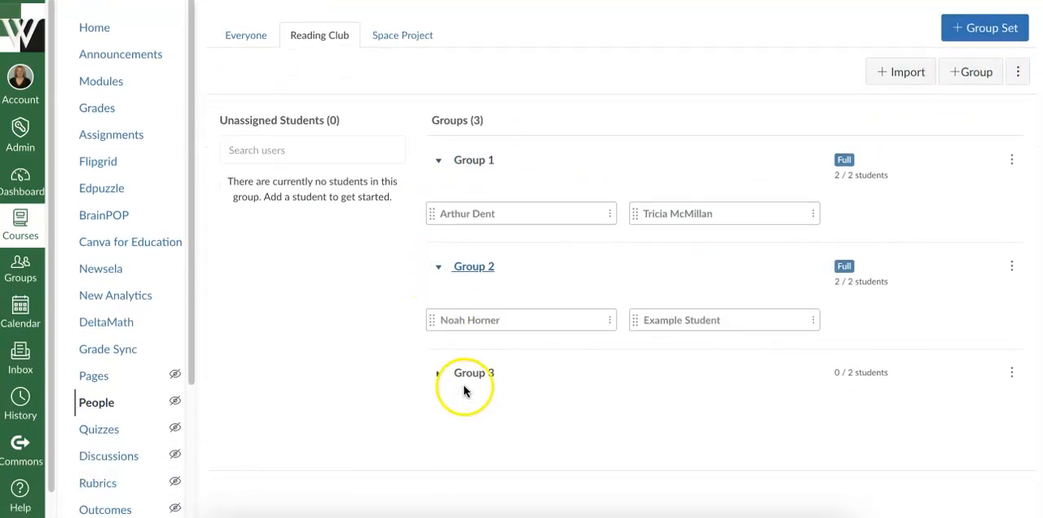
{"action": "left_click", "coordinate": [438, 372]}
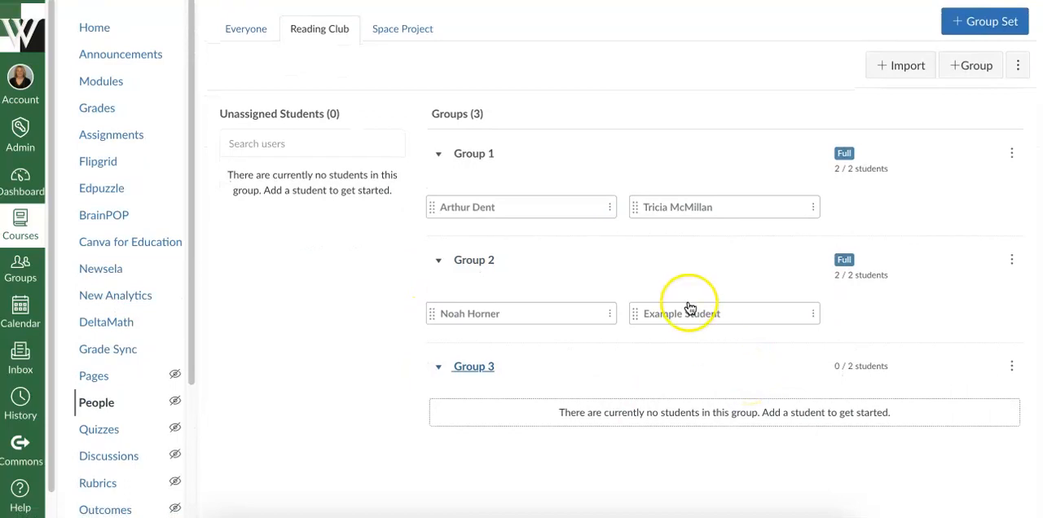
{"action": "left_click_drag", "start_coordinate": [723, 313], "coordinate": [521, 400]}
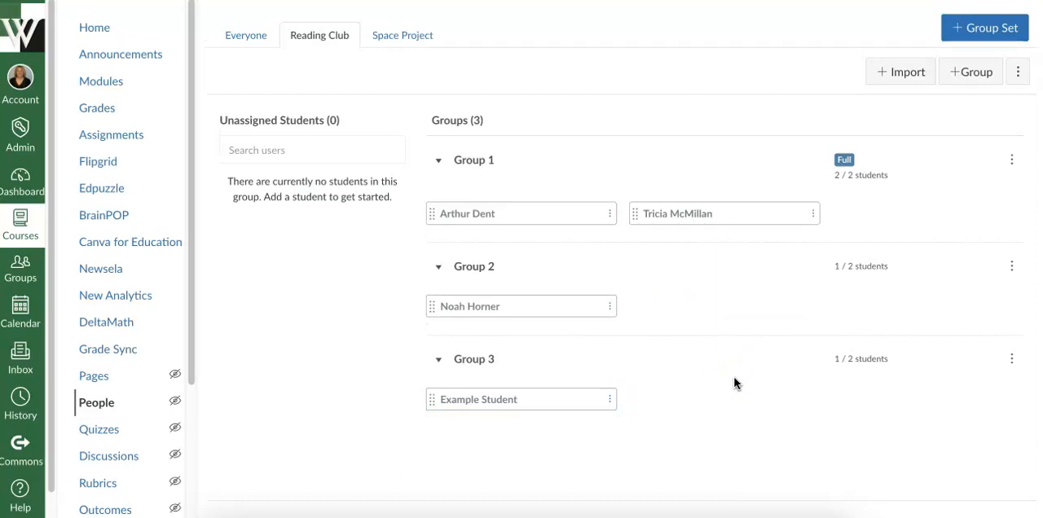
{"action": "mouse_move", "coordinate": [511, 150]}
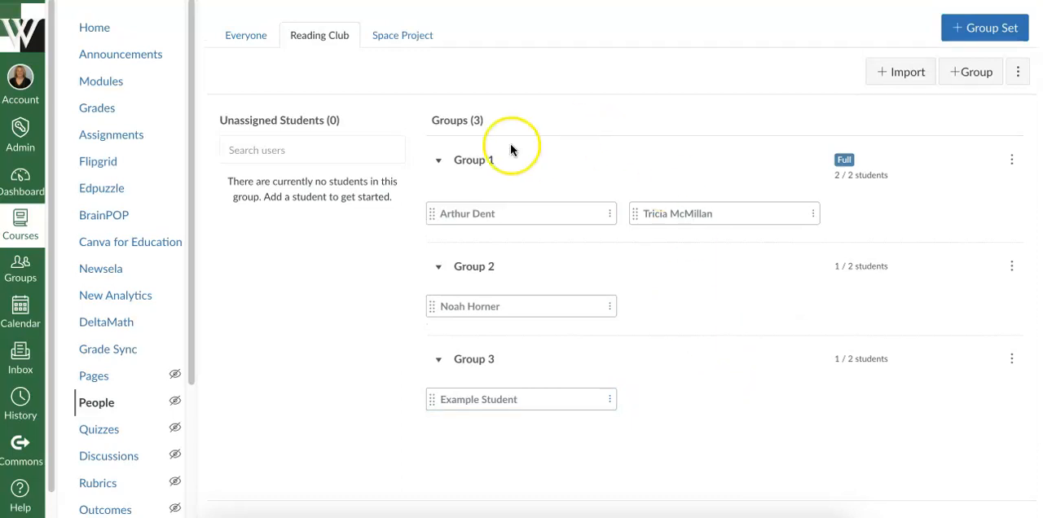
{"action": "mouse_move", "coordinate": [551, 241]}
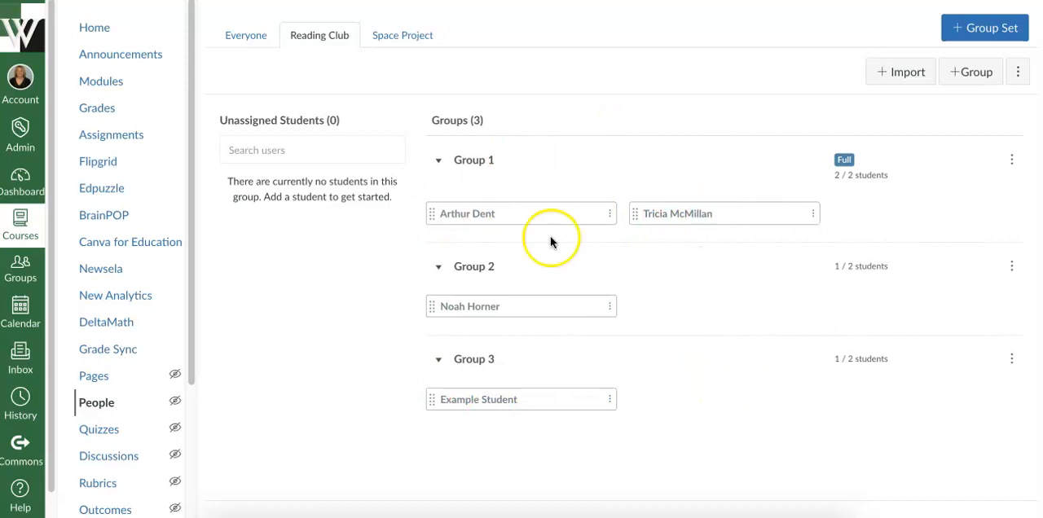
{"action": "mouse_move", "coordinate": [662, 378]}
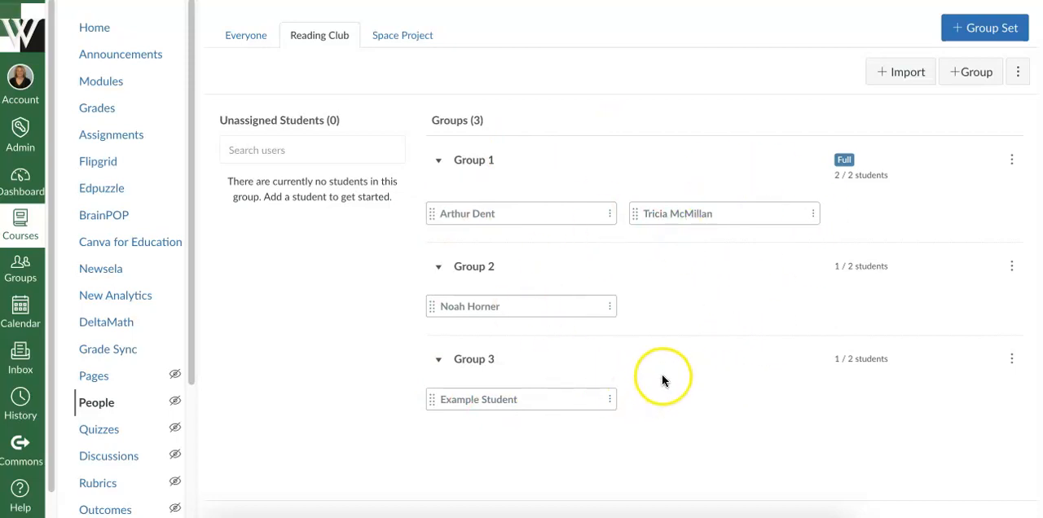
{"action": "mouse_move", "coordinate": [492, 388]}
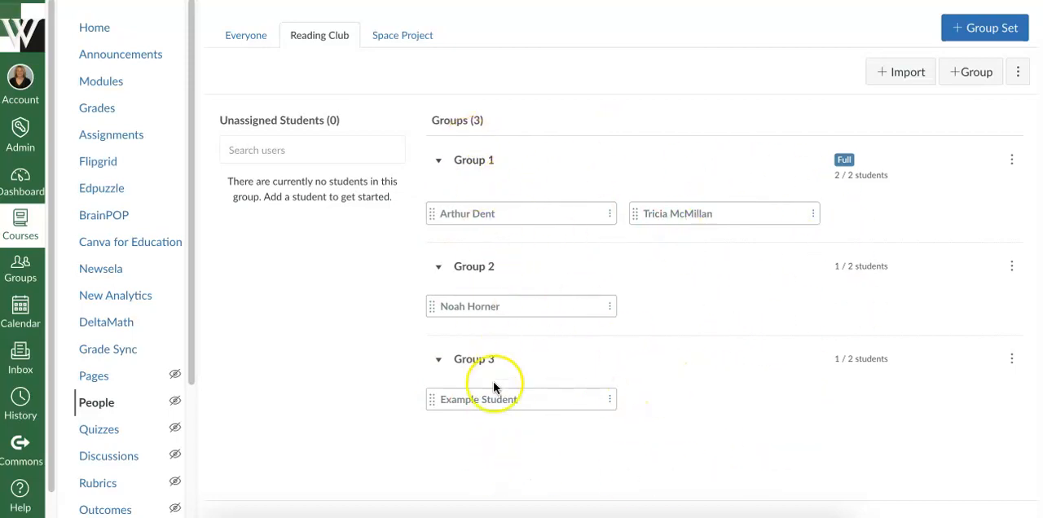
{"action": "mouse_move", "coordinate": [274, 420]}
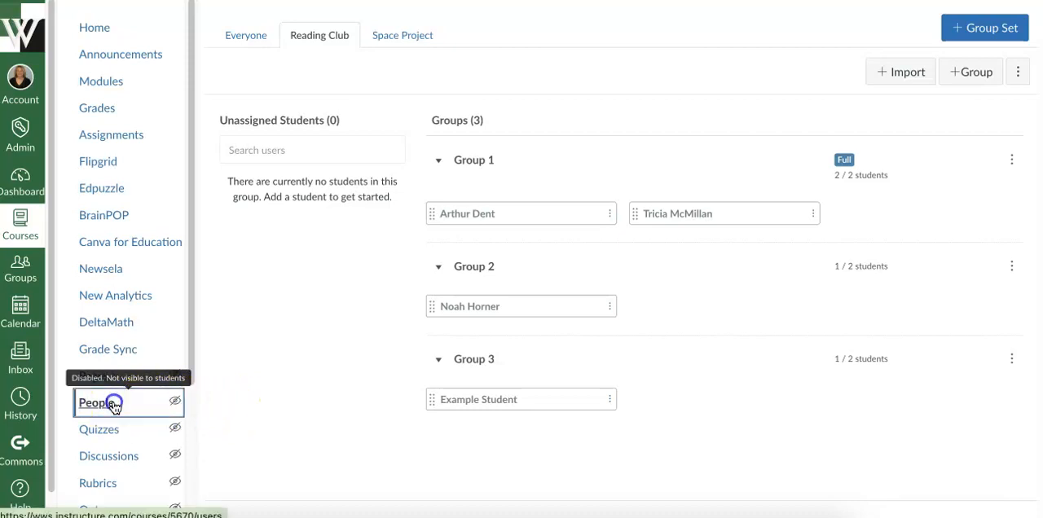
Return to the Everyone tab of the course People page
{"action": "left_click", "coordinate": [97, 401]}
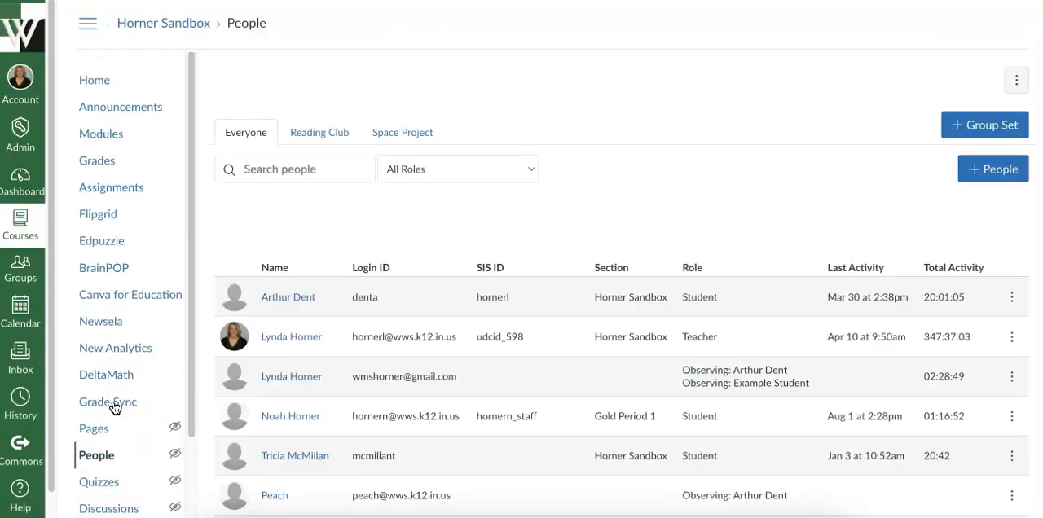
{"action": "mouse_move", "coordinate": [694, 318]}
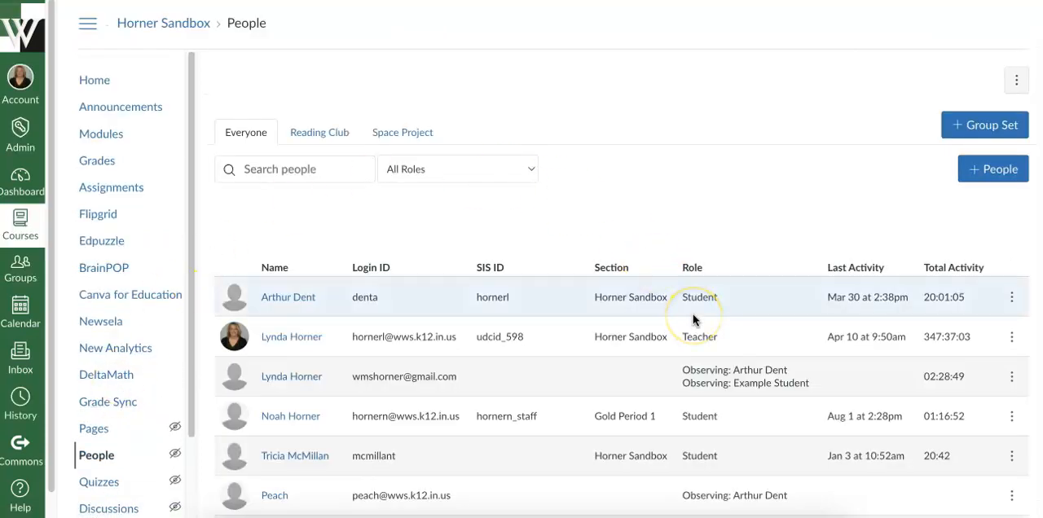
{"action": "mouse_move", "coordinate": [106, 456]}
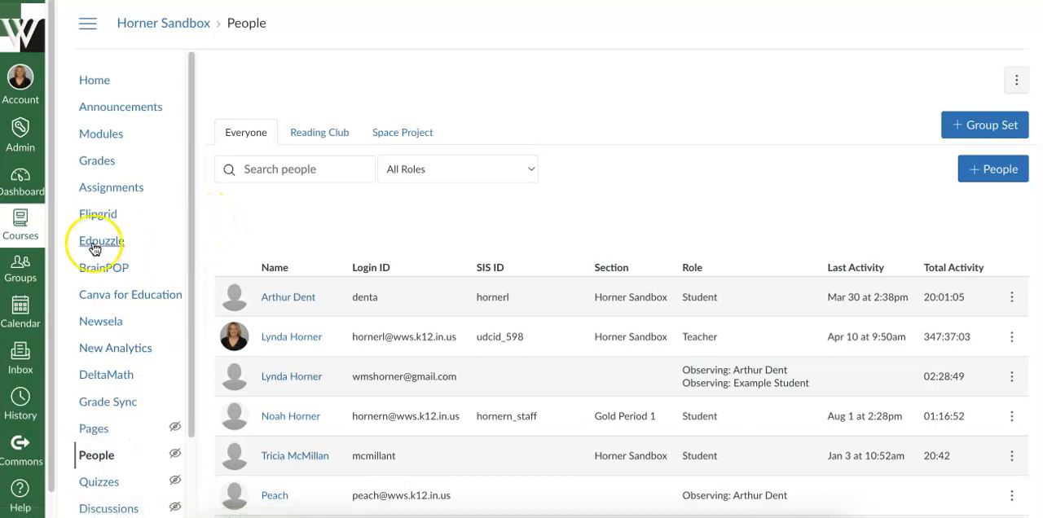
{"action": "mouse_move", "coordinate": [19, 266]}
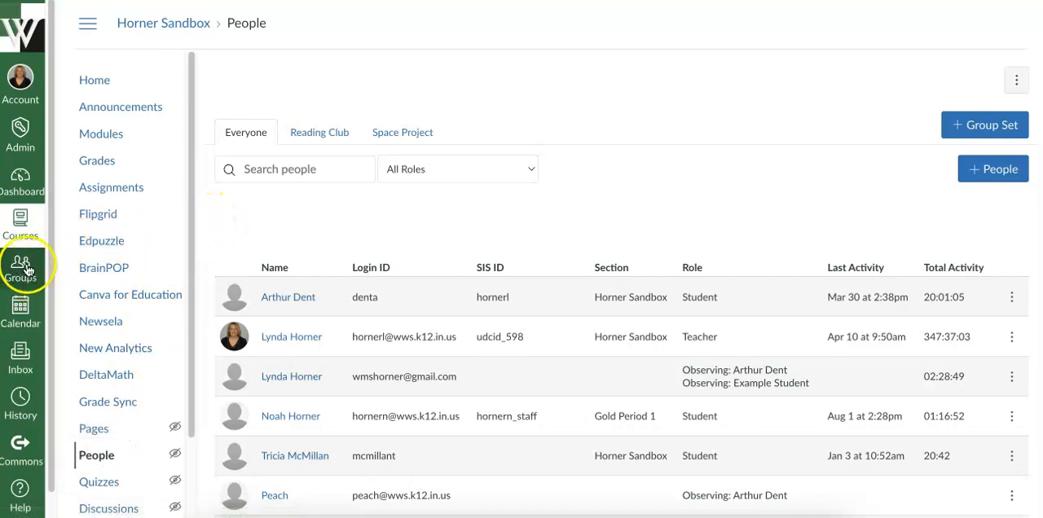
Show the global Groups tray listing the groups you belong to
{"action": "left_click", "coordinate": [20, 266]}
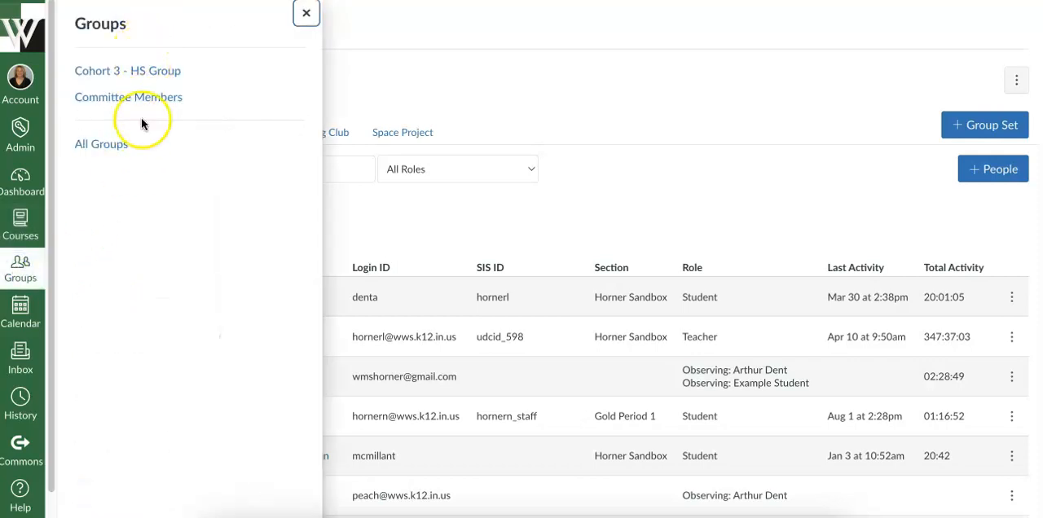
{"action": "mouse_move", "coordinate": [141, 136]}
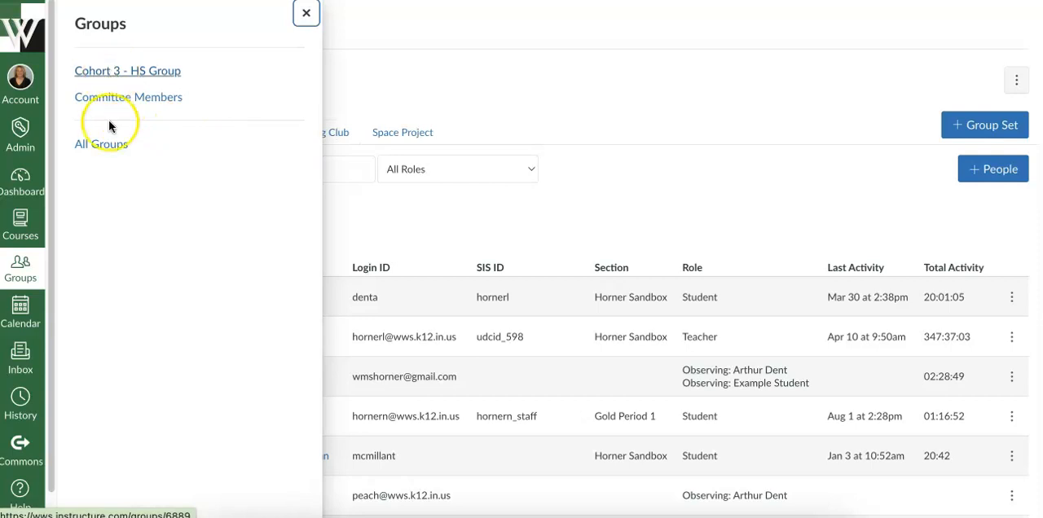
{"action": "mouse_move", "coordinate": [105, 56]}
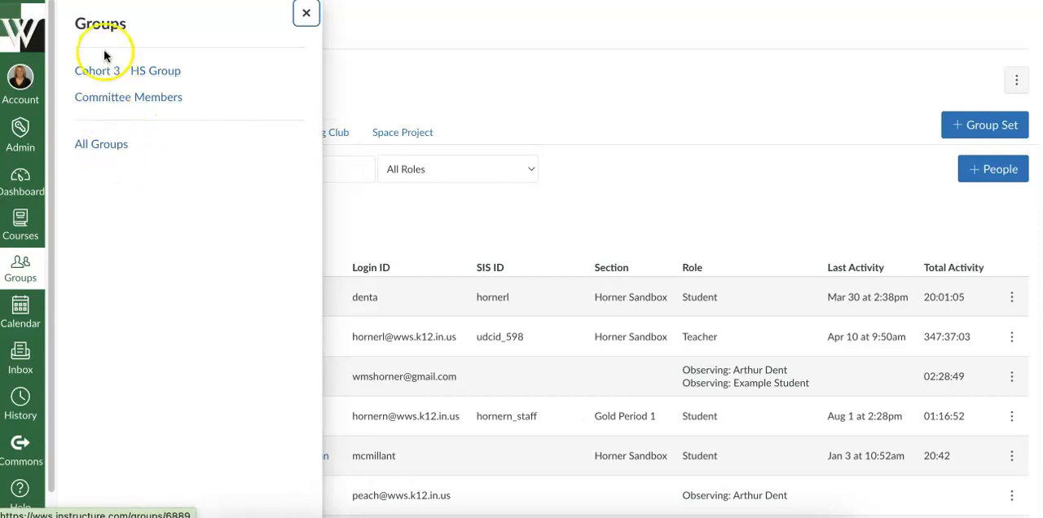
{"action": "left_click", "coordinate": [127, 96]}
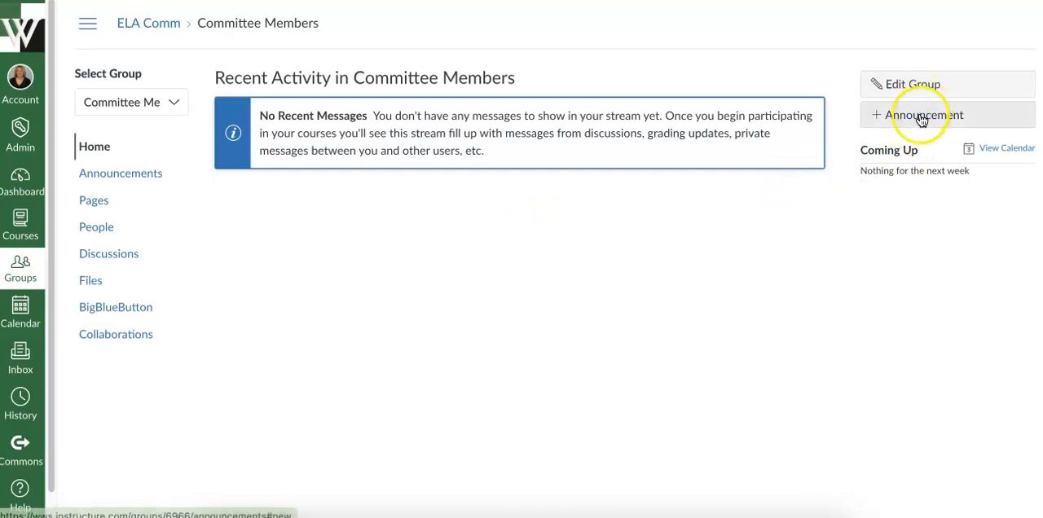
{"action": "mouse_move", "coordinate": [923, 115]}
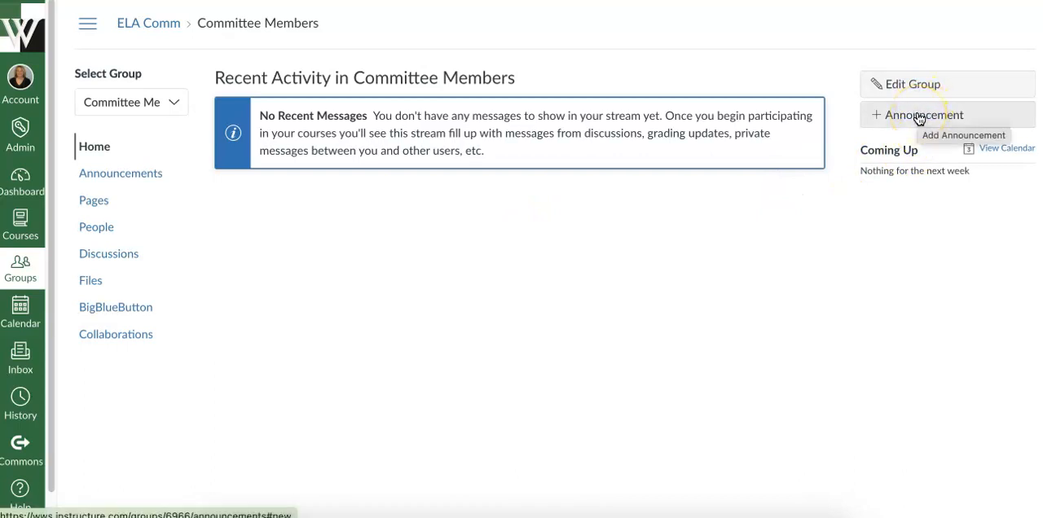
{"action": "mouse_move", "coordinate": [313, 269]}
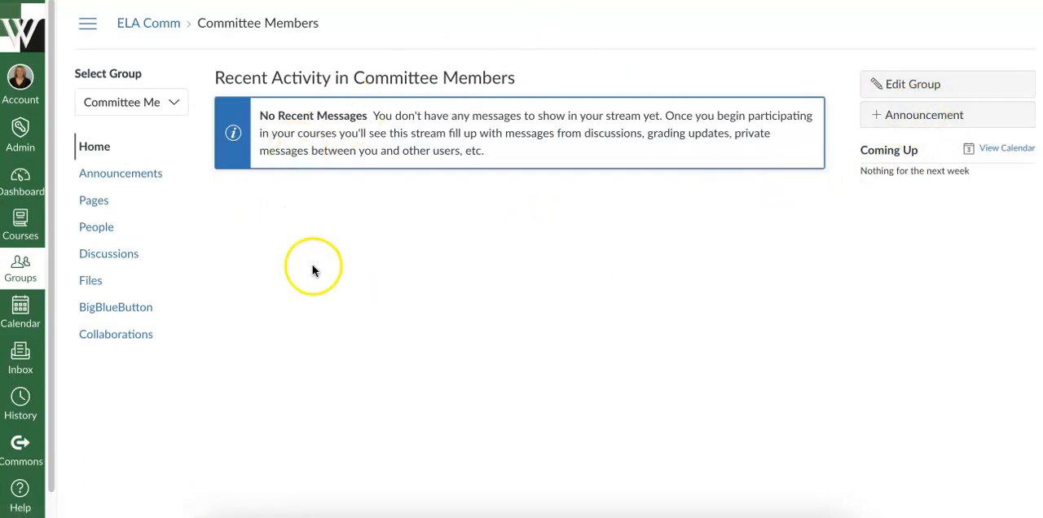
{"action": "mouse_move", "coordinate": [660, 252]}
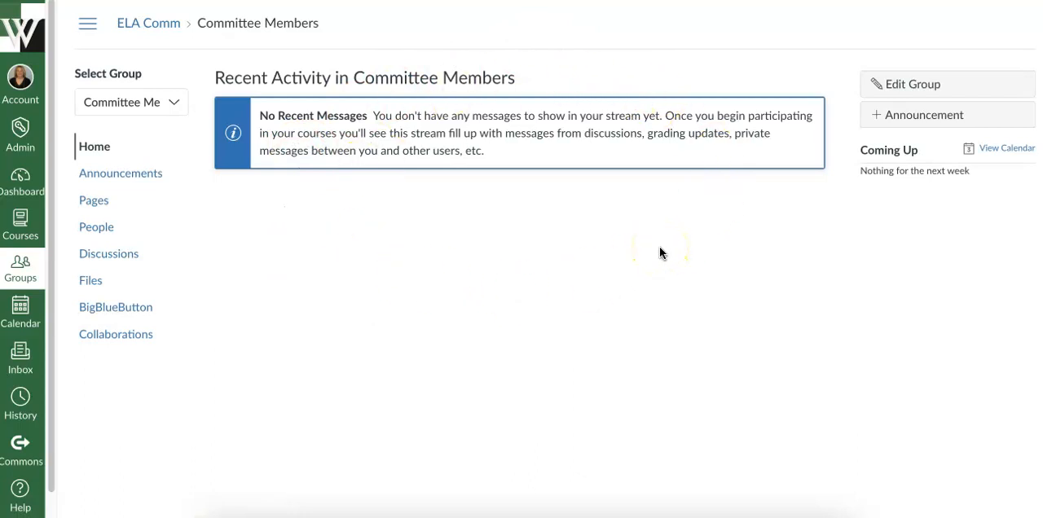
{"action": "mouse_move", "coordinate": [505, 317]}
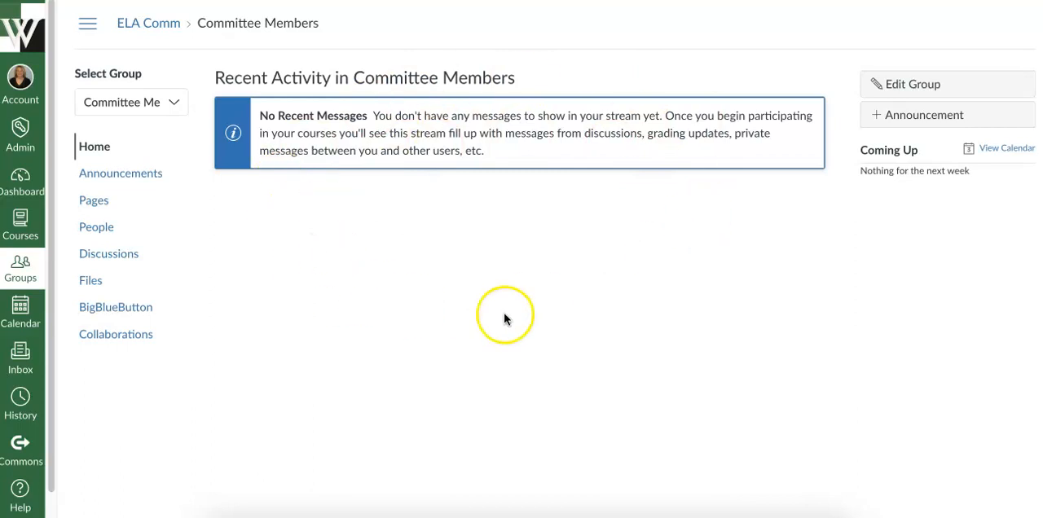
{"action": "mouse_move", "coordinate": [774, 205]}
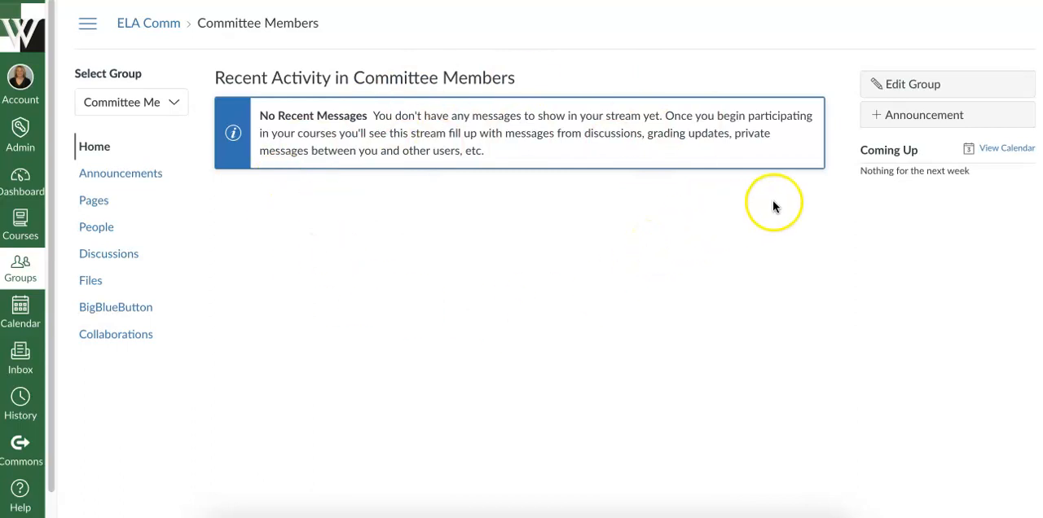
{"action": "mouse_move", "coordinate": [924, 114]}
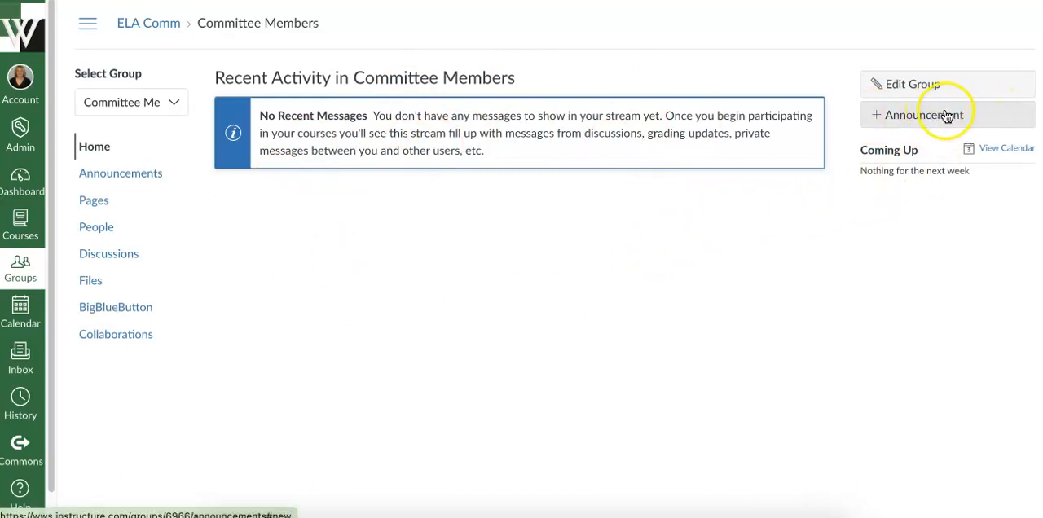
{"action": "mouse_move", "coordinate": [404, 352]}
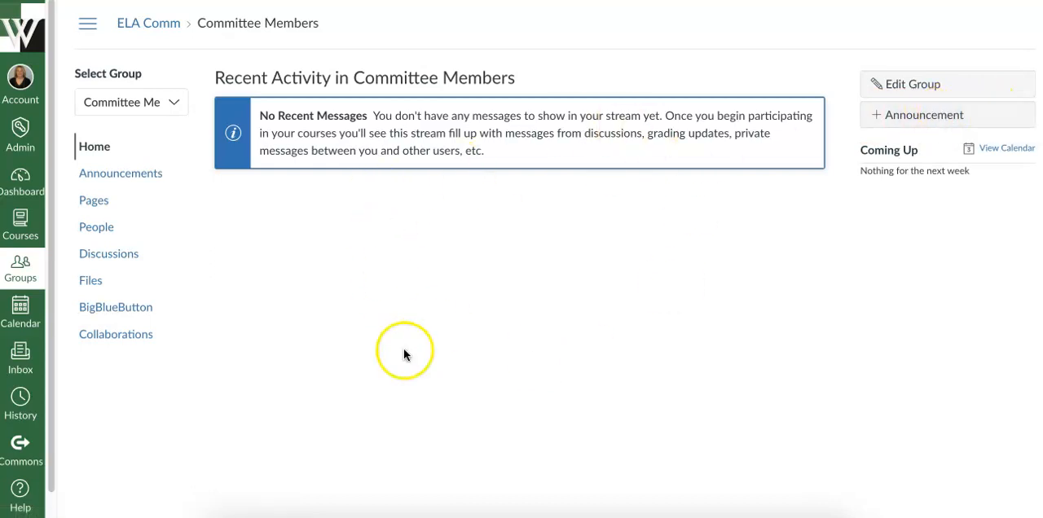
{"action": "mouse_move", "coordinate": [638, 204]}
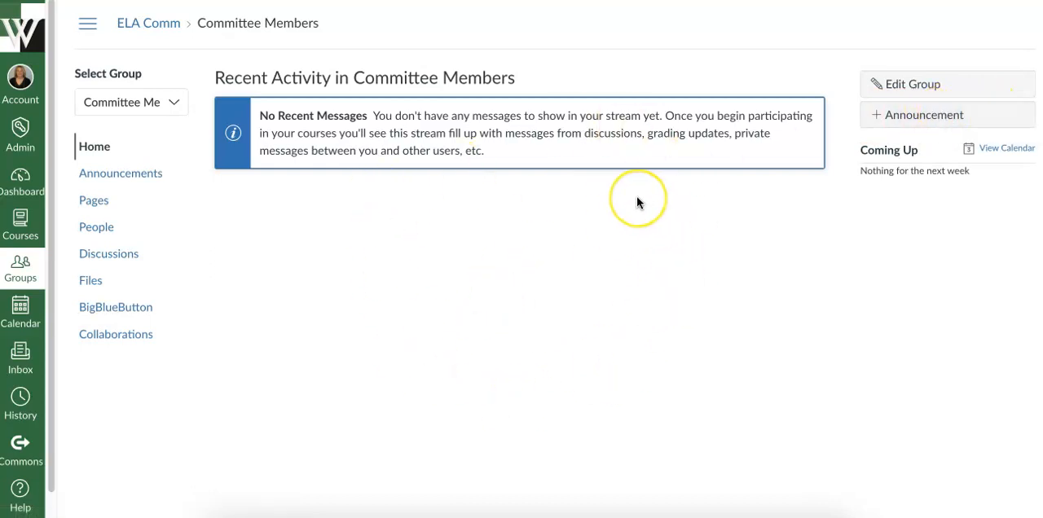
{"action": "mouse_move", "coordinate": [550, 252]}
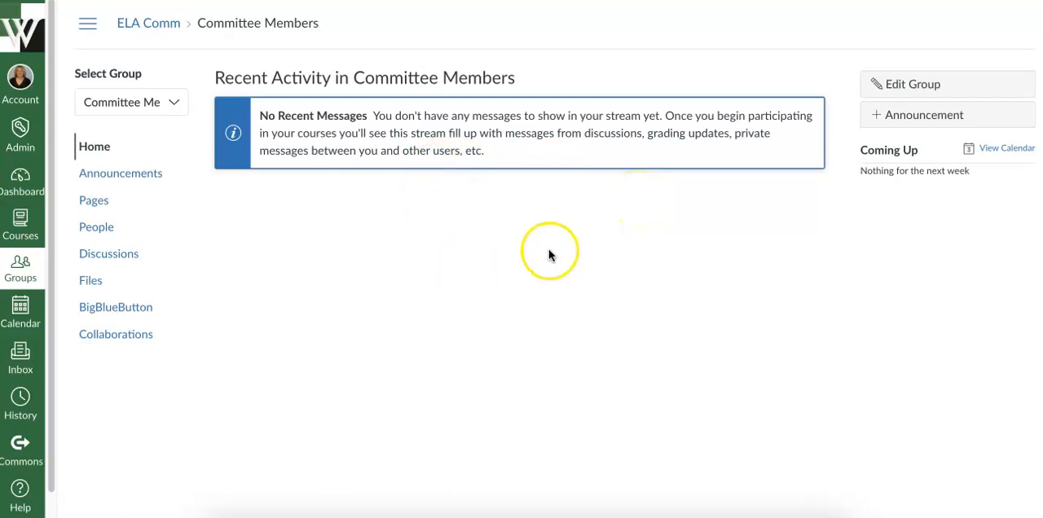
{"action": "mouse_move", "coordinate": [206, 252]}
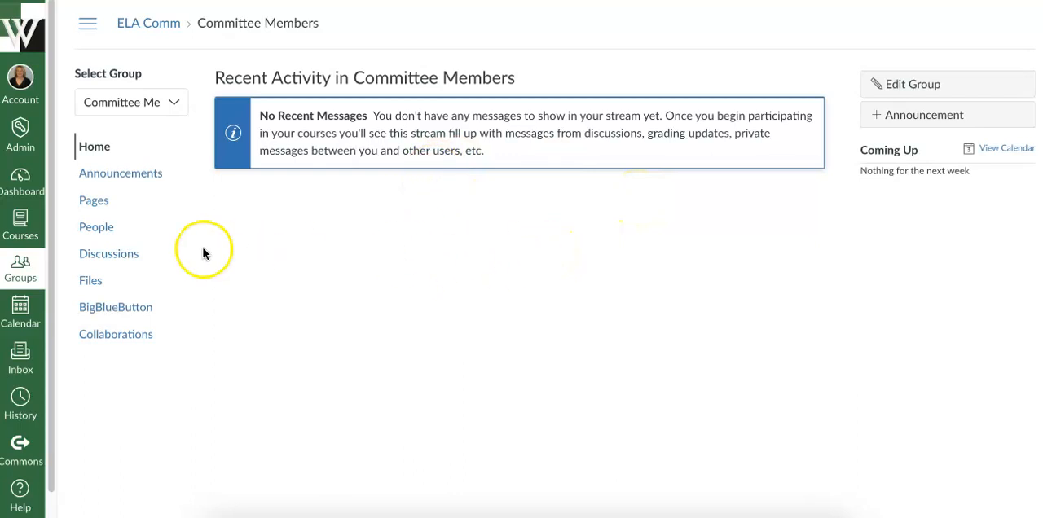
{"action": "mouse_move", "coordinate": [108, 255]}
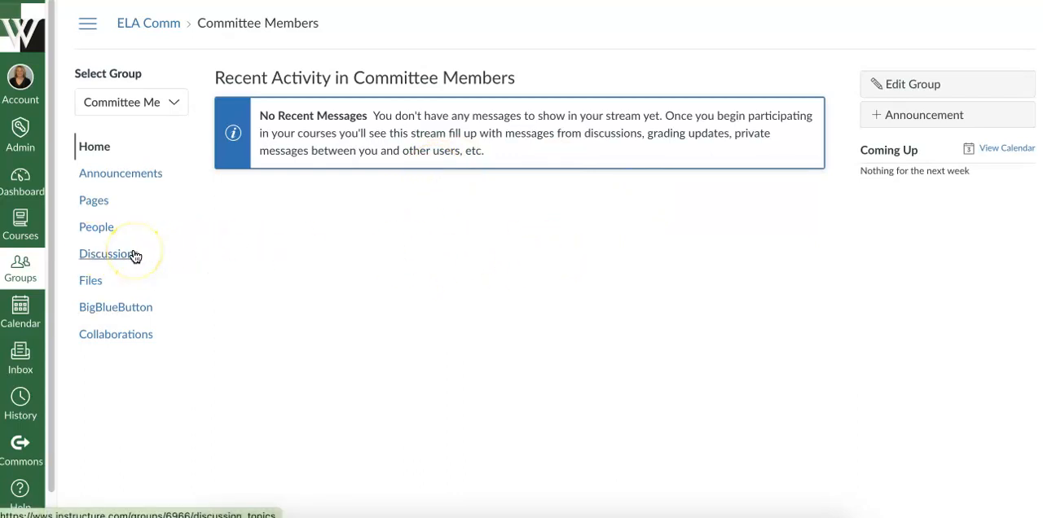
{"action": "mouse_move", "coordinate": [361, 280]}
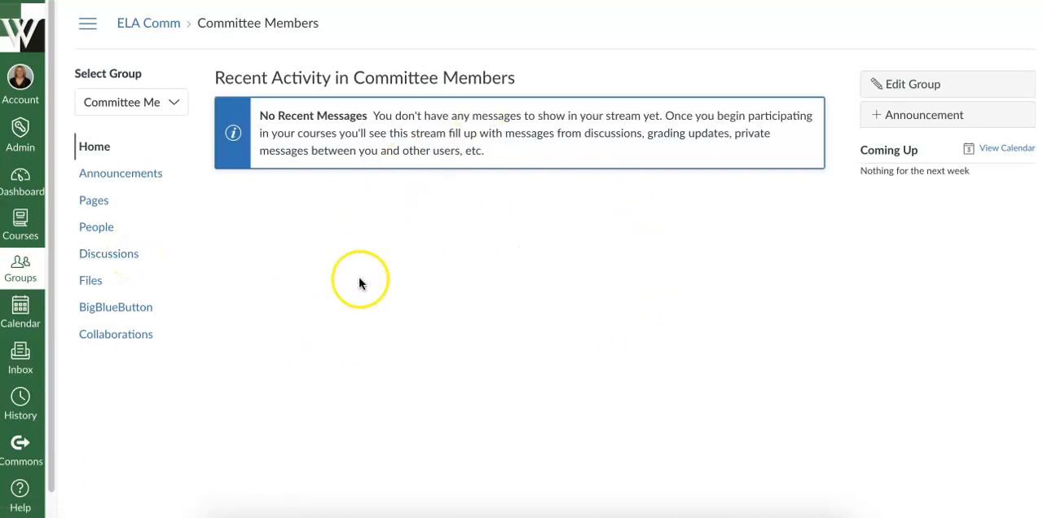
{"action": "mouse_move", "coordinate": [606, 317]}
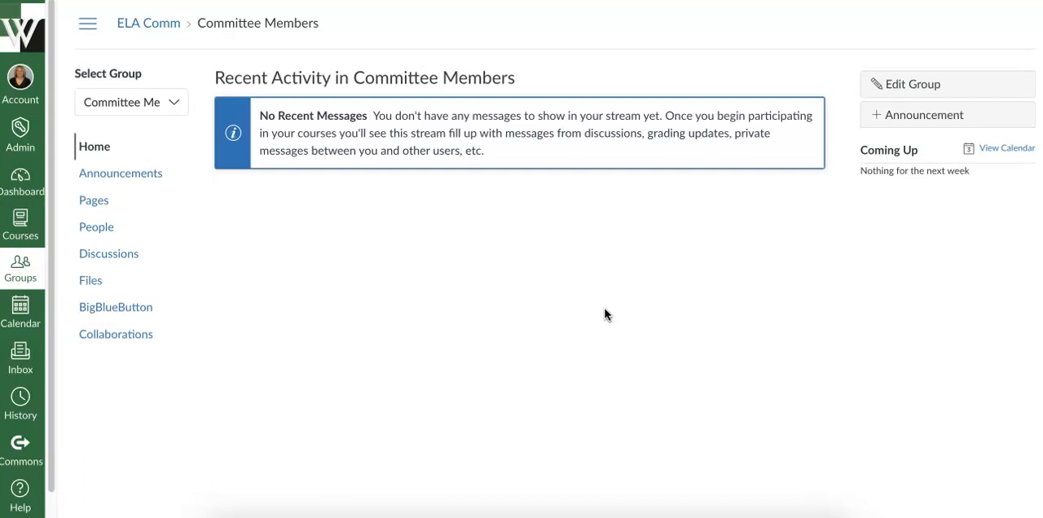
{"action": "mouse_move", "coordinate": [19, 352]}
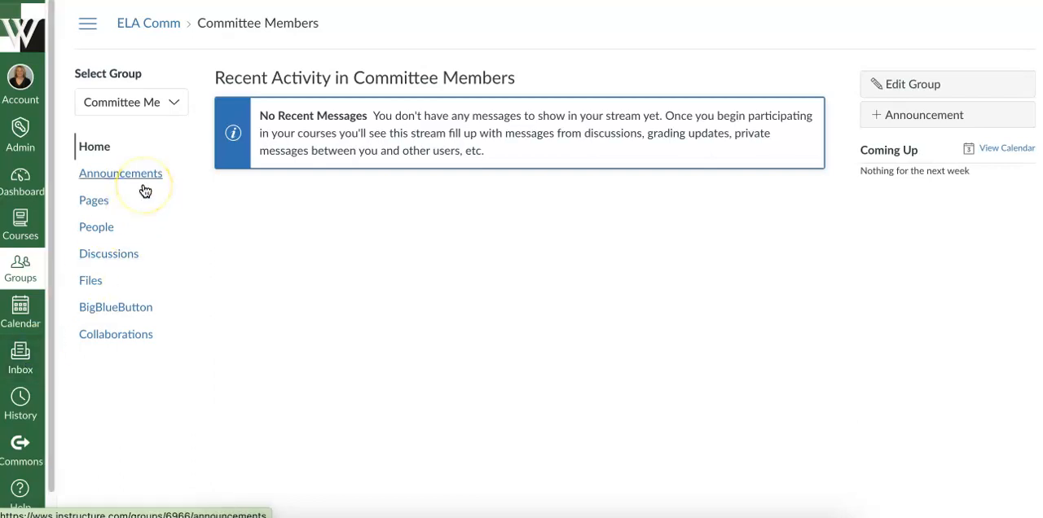
{"action": "mouse_move", "coordinate": [854, 235]}
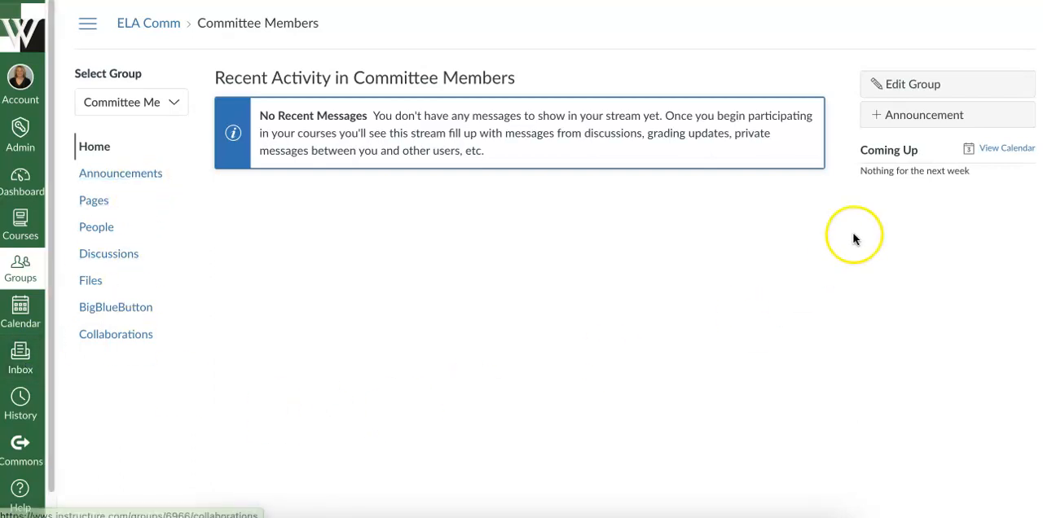
{"action": "mouse_move", "coordinate": [20, 269]}
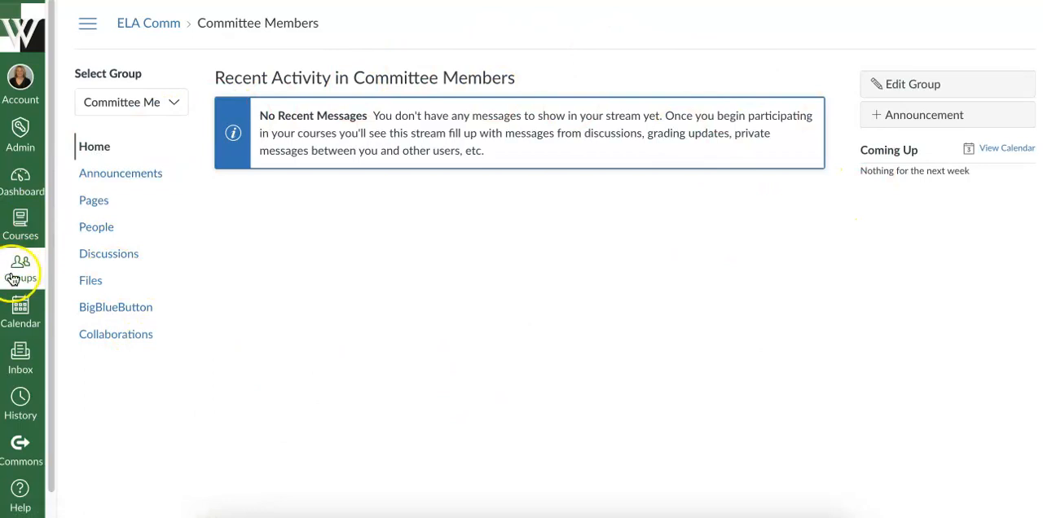
{"action": "mouse_move", "coordinate": [566, 227]}
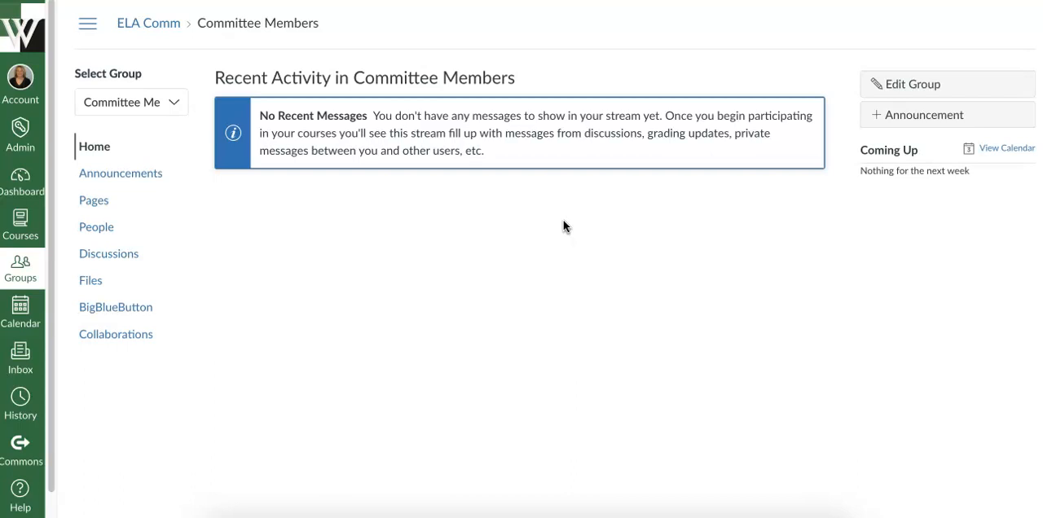
{"action": "mouse_move", "coordinate": [20, 316]}
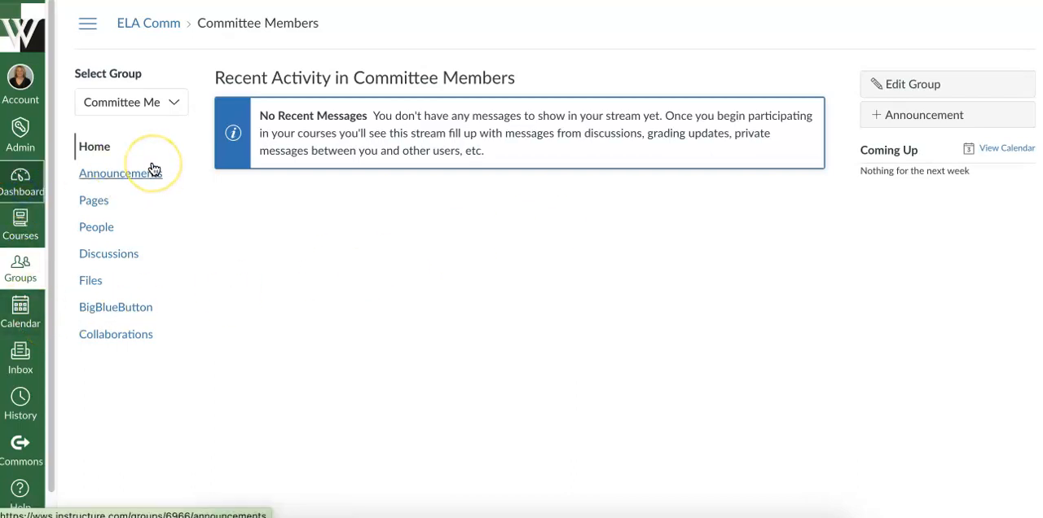
Return to the Horner Sandbox course home page and scroll the course navigation
{"action": "left_click", "coordinate": [22, 184]}
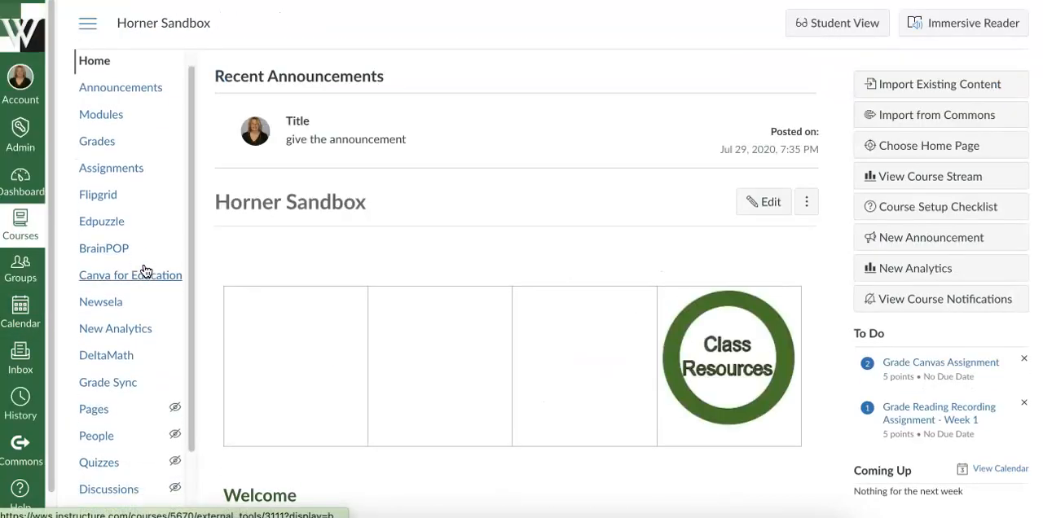
{"action": "scroll", "scroll_direction": "down", "scroll_amount": 3}
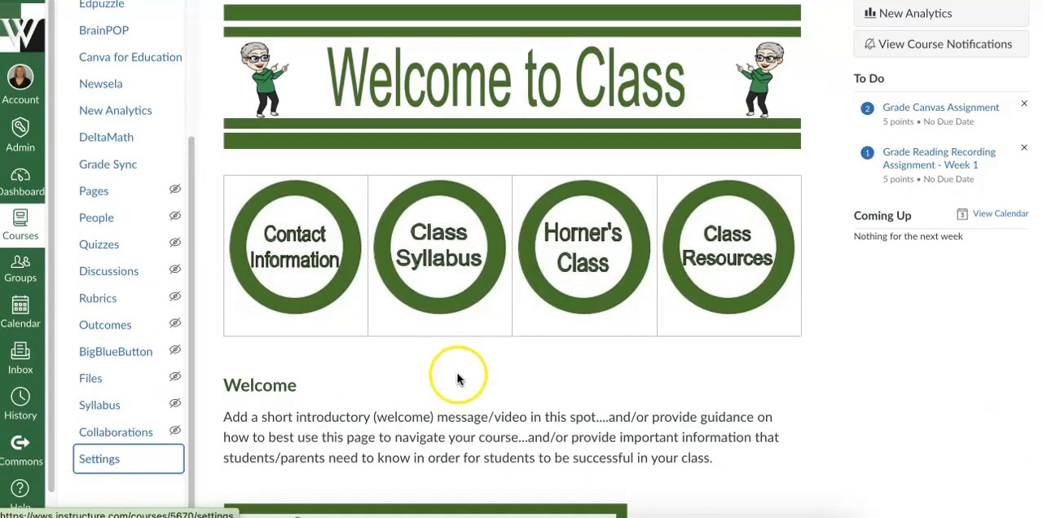
Open course Settings and expand more options to show the discussion checkboxes
{"action": "left_click", "coordinate": [97, 460]}
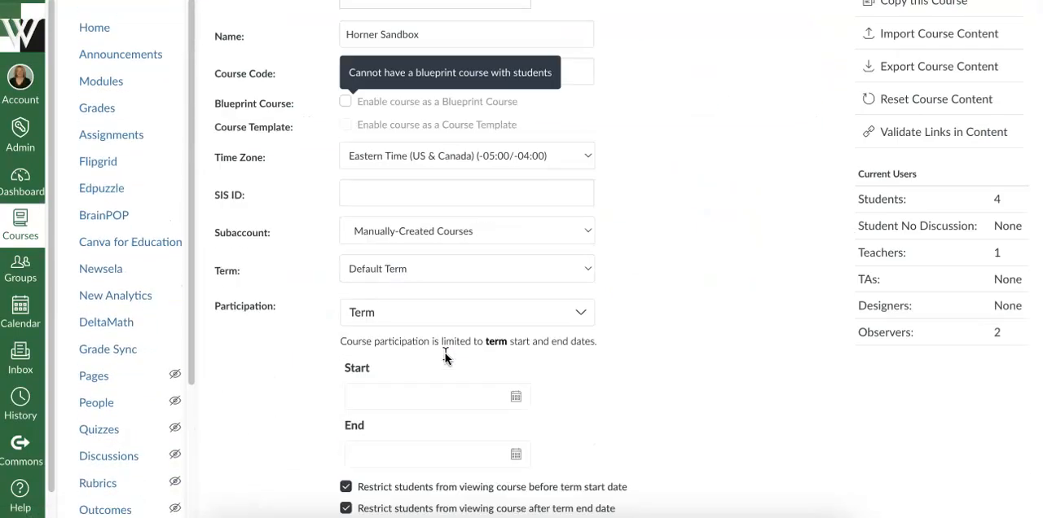
{"action": "scroll", "scroll_direction": "down", "scroll_amount": 3}
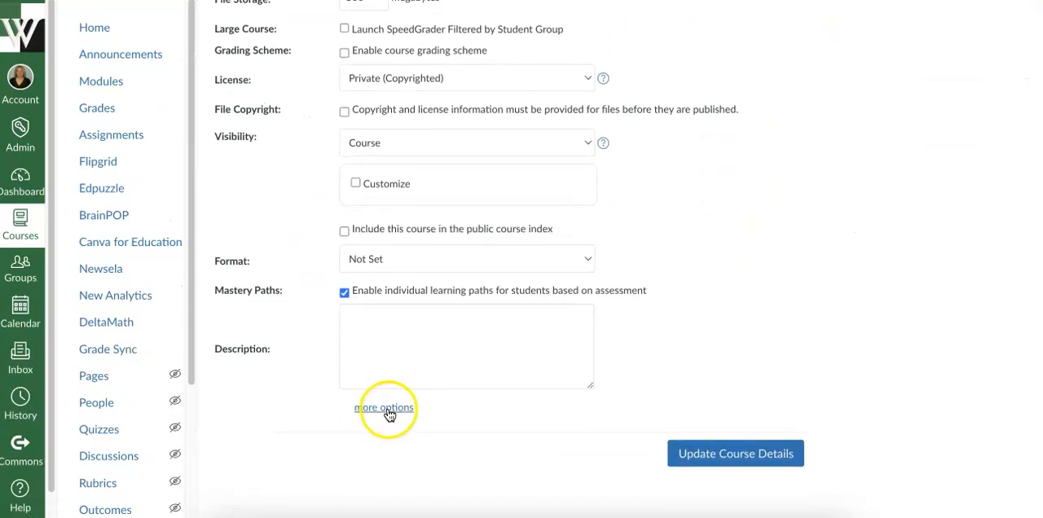
{"action": "left_click", "coordinate": [385, 407]}
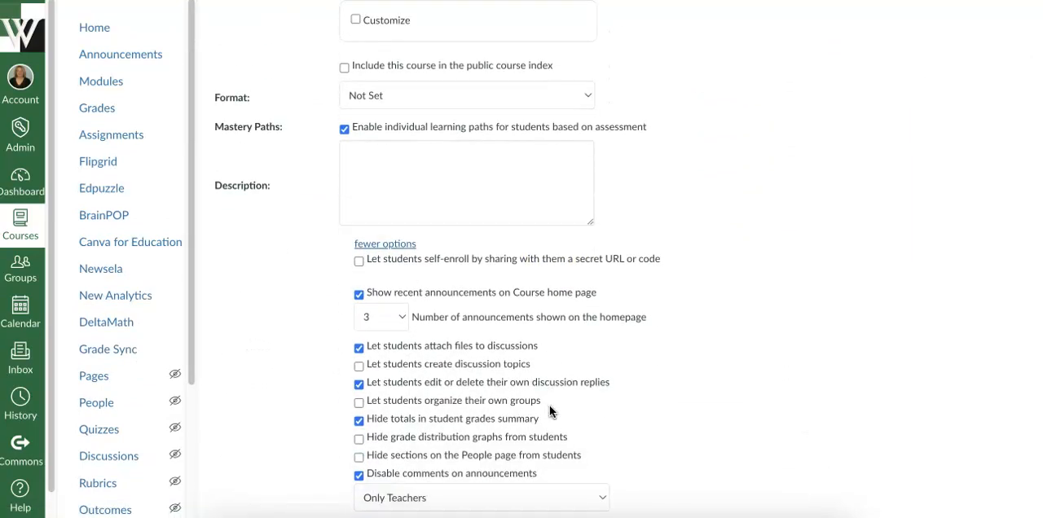
{"action": "scroll", "scroll_direction": "down", "scroll_amount": 3}
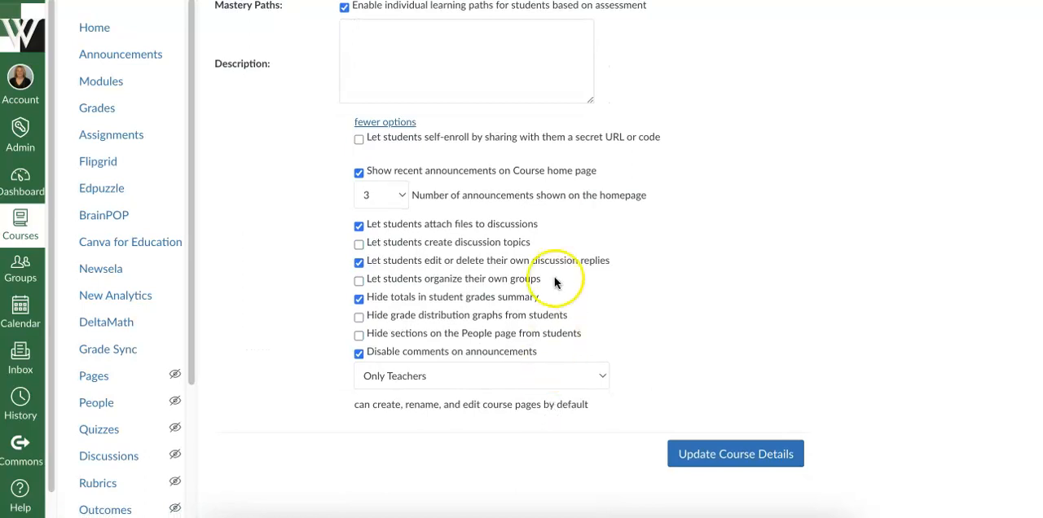
{"action": "mouse_move", "coordinate": [456, 231]}
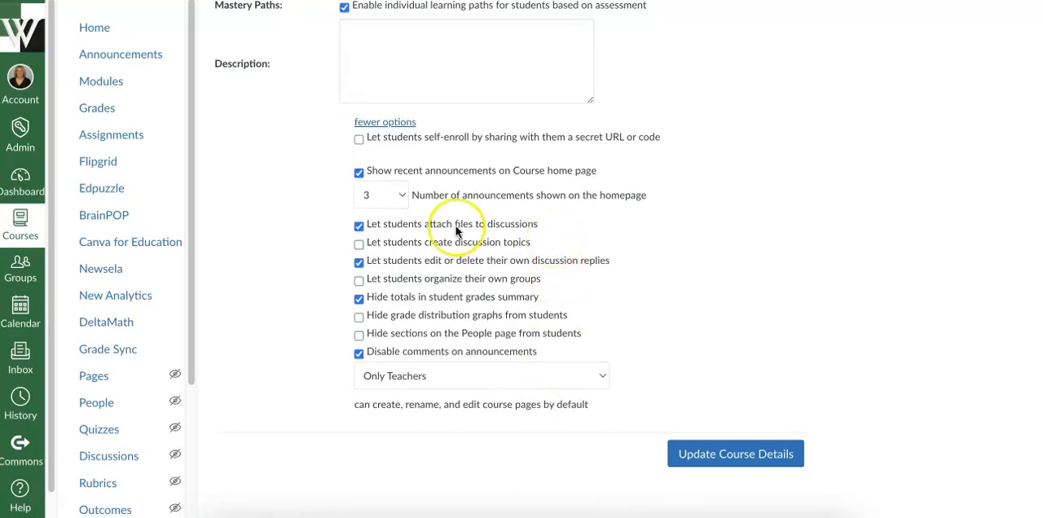
{"action": "mouse_move", "coordinate": [509, 228]}
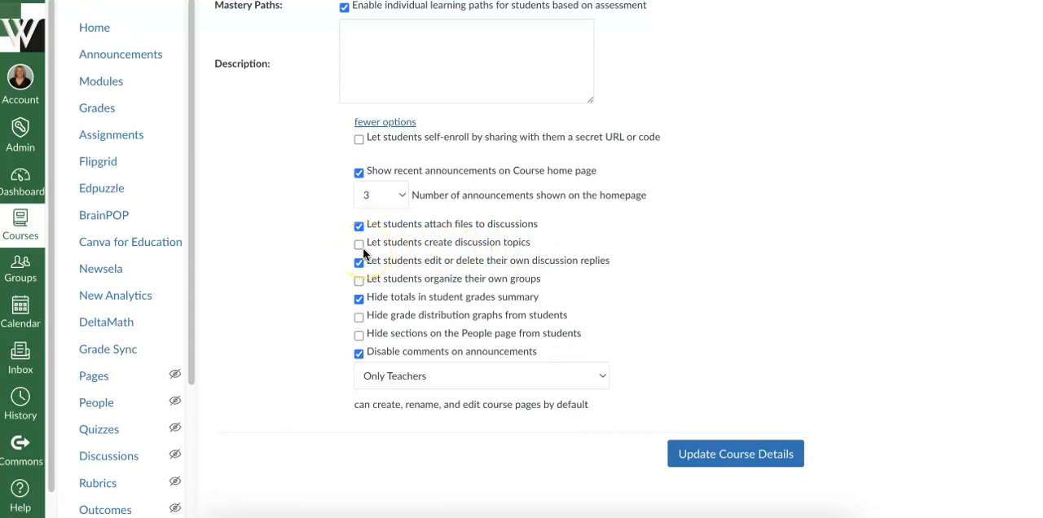
{"action": "mouse_move", "coordinate": [480, 268]}
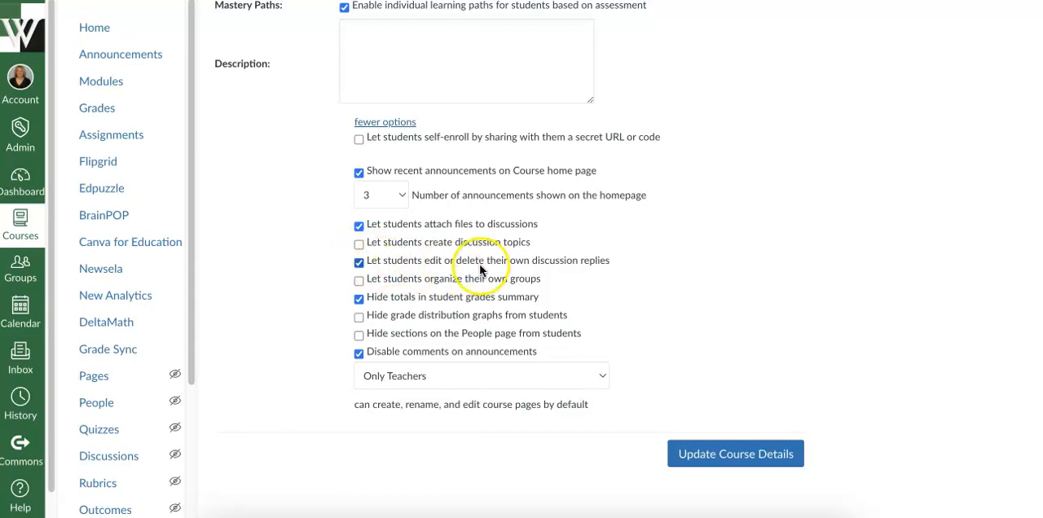
{"action": "mouse_move", "coordinate": [616, 268]}
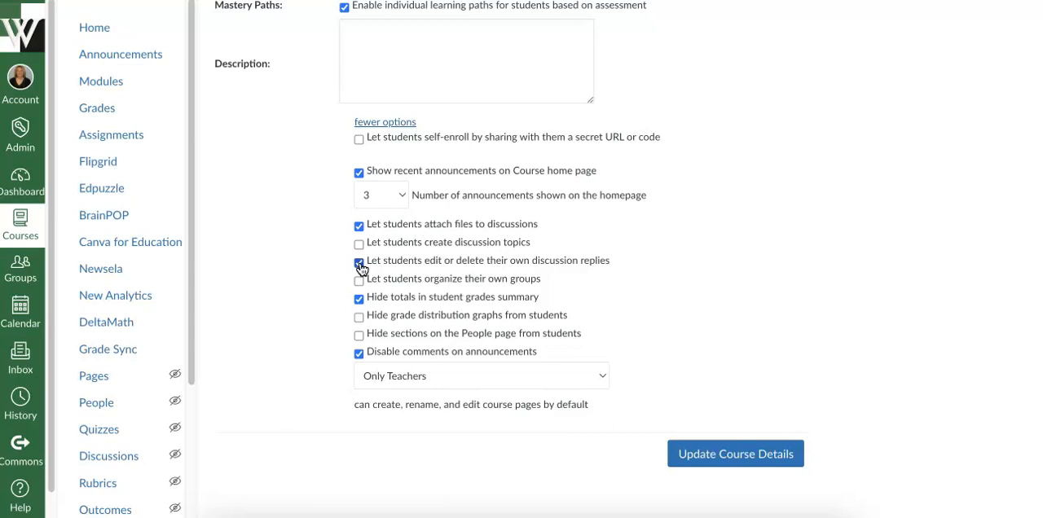
Leave 'Let students edit or delete their own discussion replies' enabled and update the course details
{"action": "left_click", "coordinate": [358, 263]}
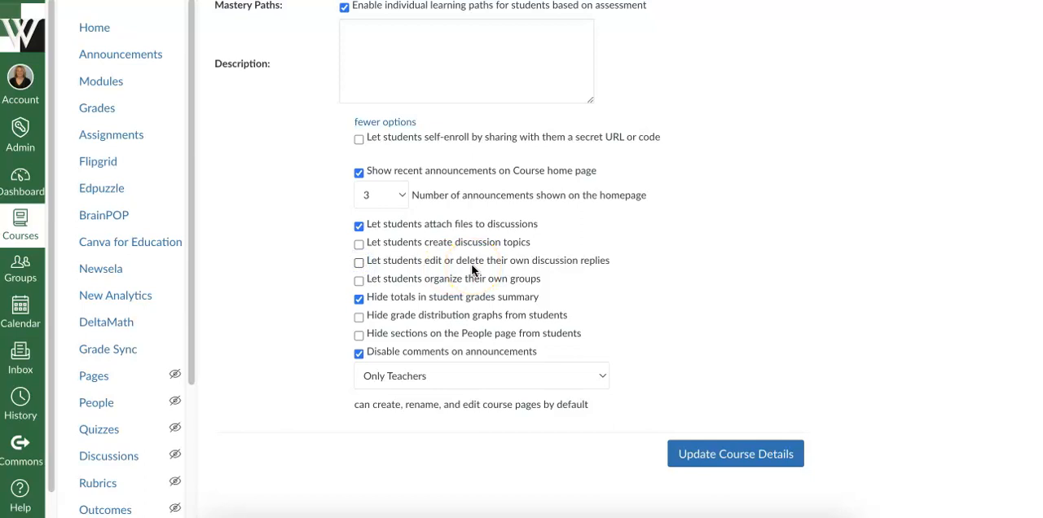
{"action": "left_click", "coordinate": [358, 261]}
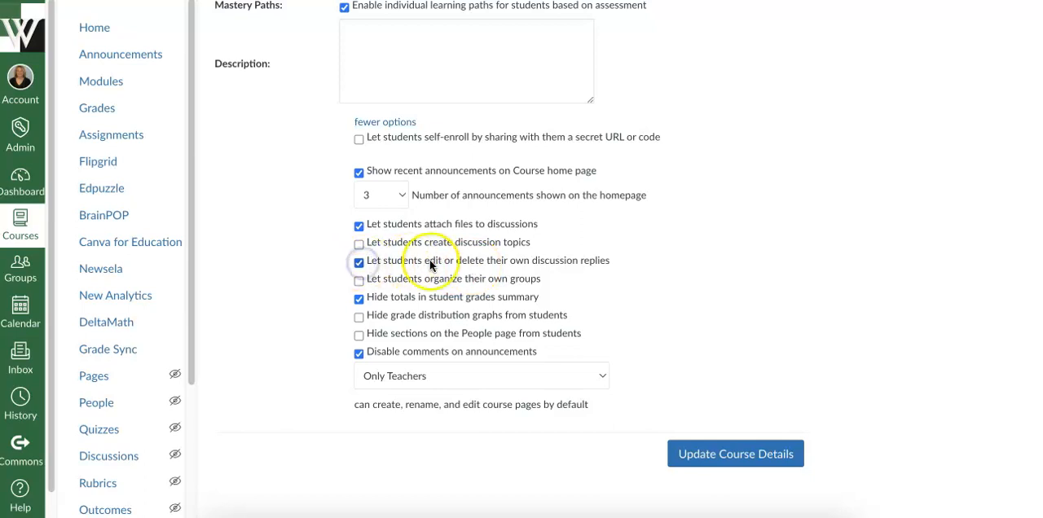
{"action": "mouse_move", "coordinate": [502, 266]}
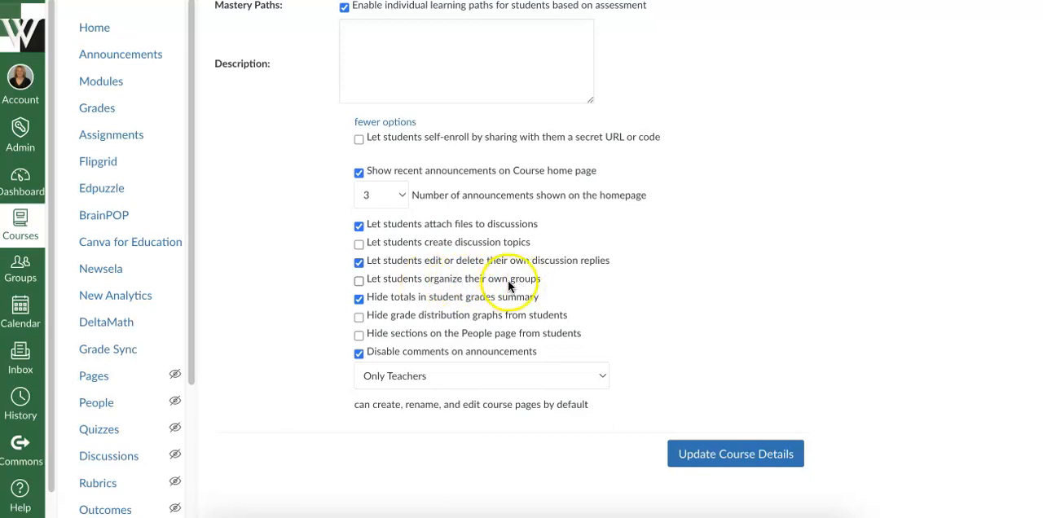
{"action": "mouse_move", "coordinate": [417, 287]}
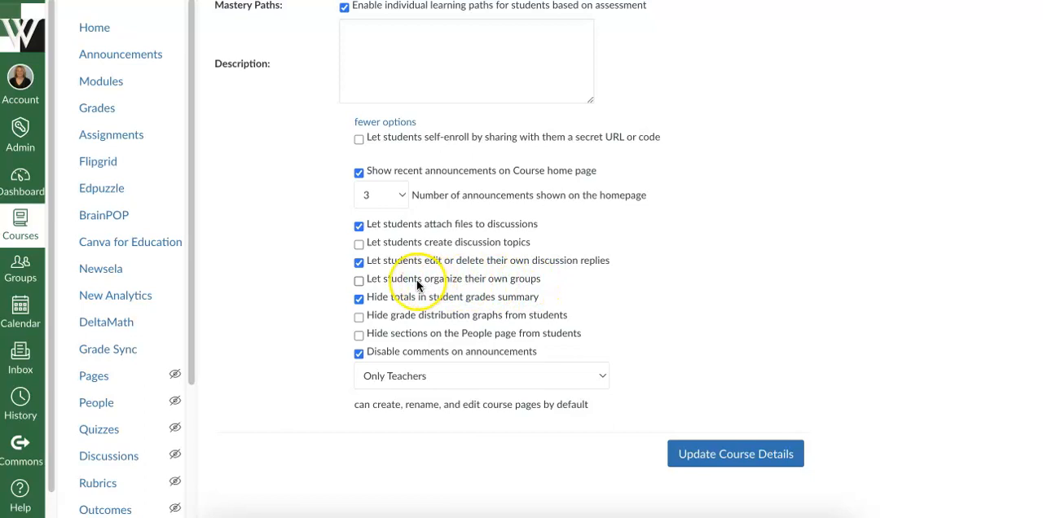
{"action": "mouse_move", "coordinate": [444, 285]}
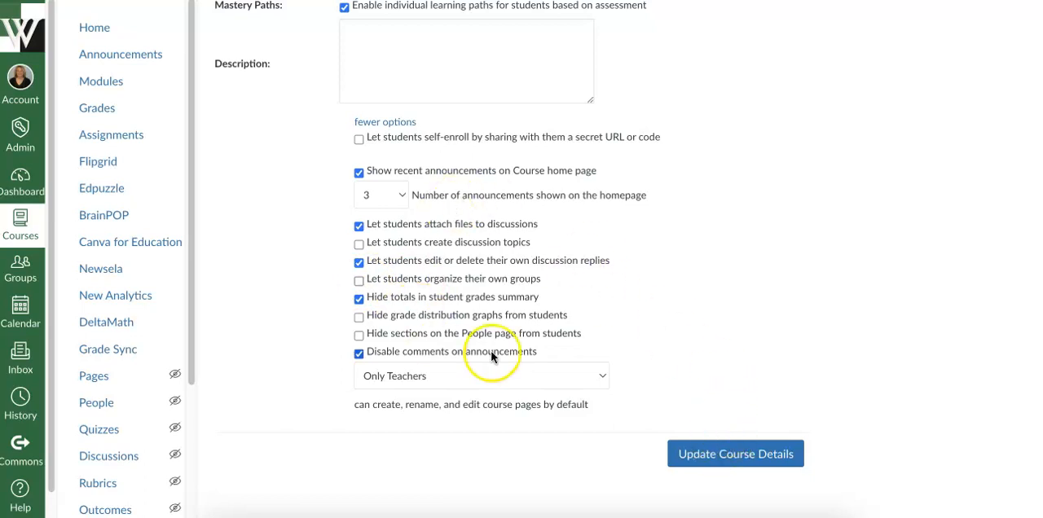
{"action": "mouse_move", "coordinate": [750, 453]}
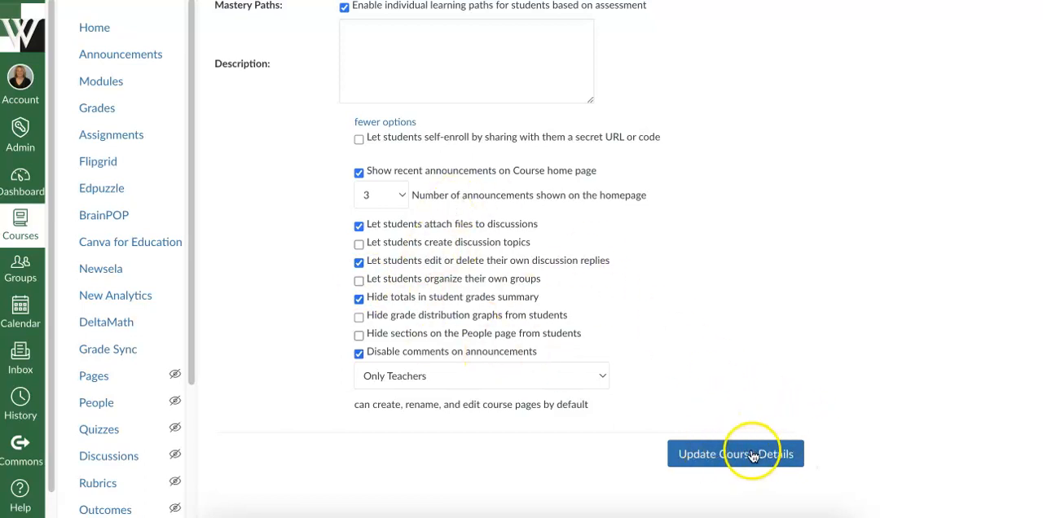
{"action": "left_click", "coordinate": [734, 453]}
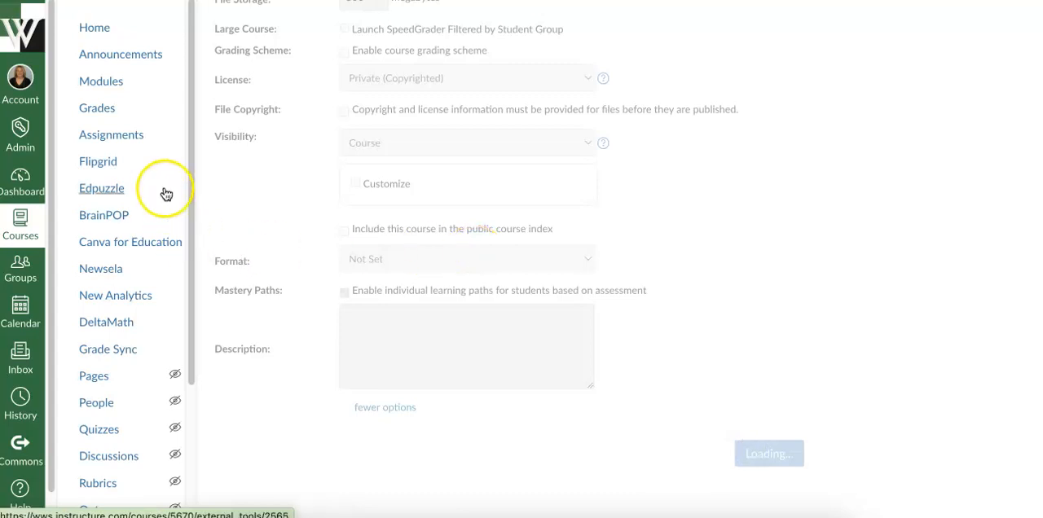